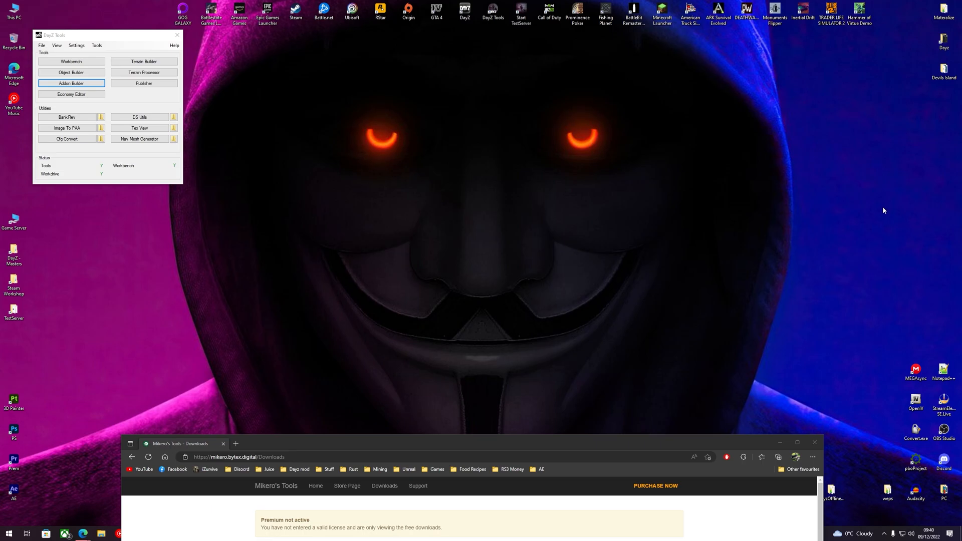
mouse_move(829, 195)
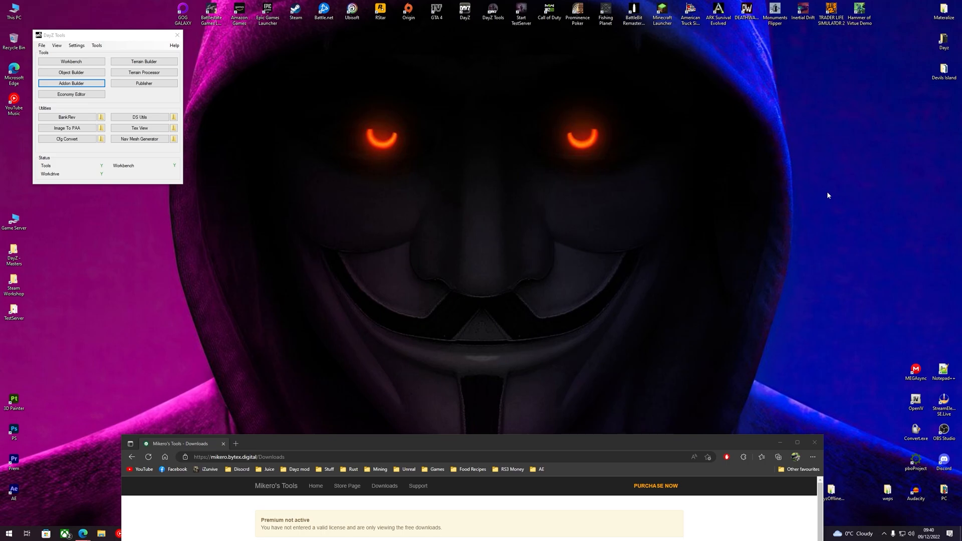
mouse_move(577, 445)
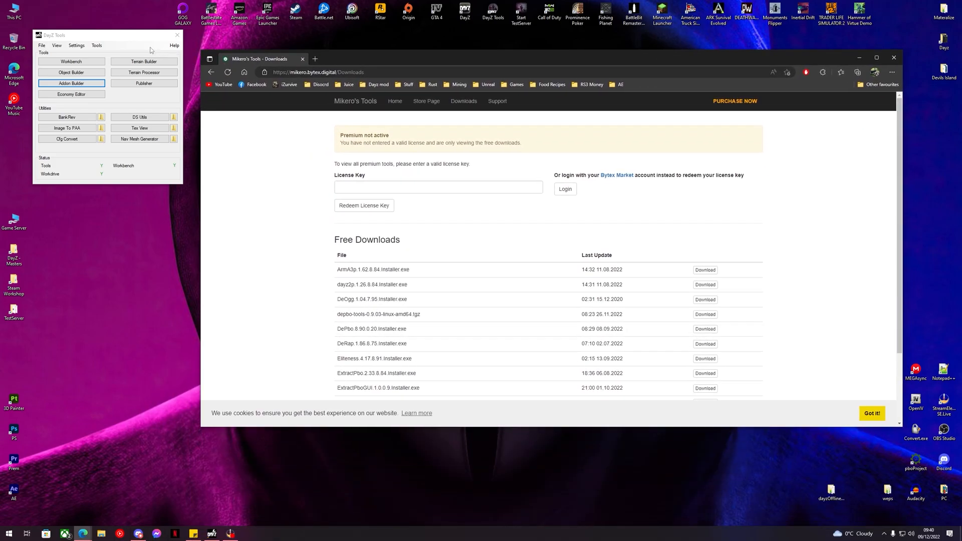
Scroll through Mikero's Tools free downloads table in Edge, then minimize the browser.
left_click(96, 44)
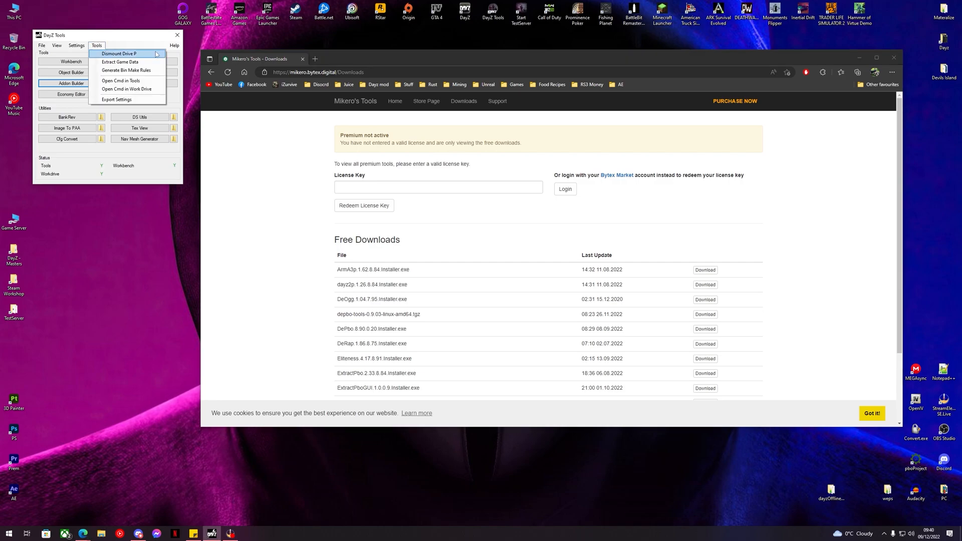
mouse_move(120, 61)
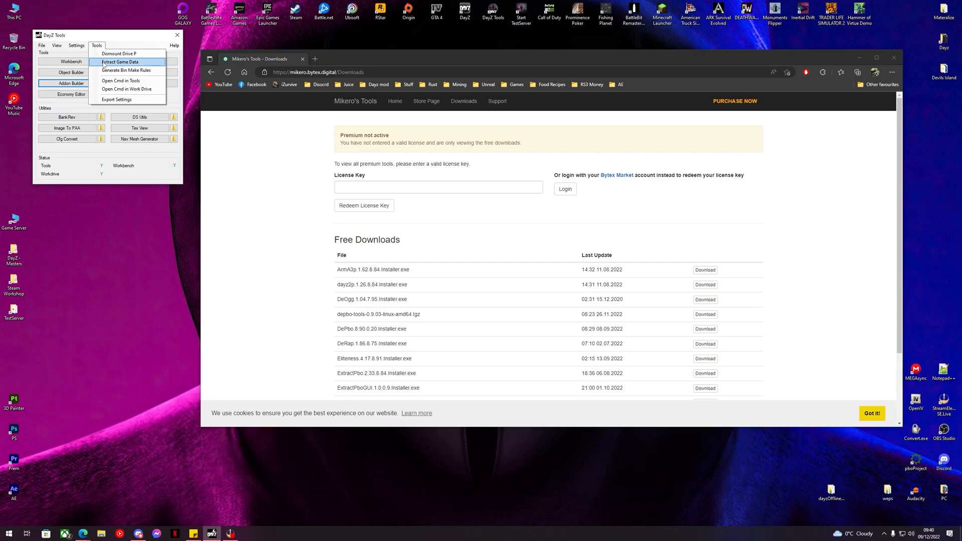
mouse_move(293, 255)
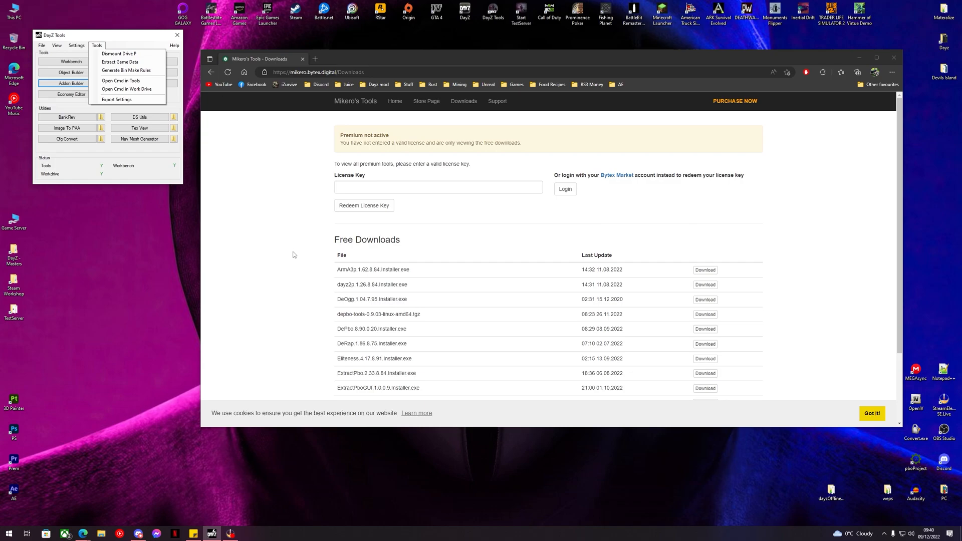
scroll("down", 3)
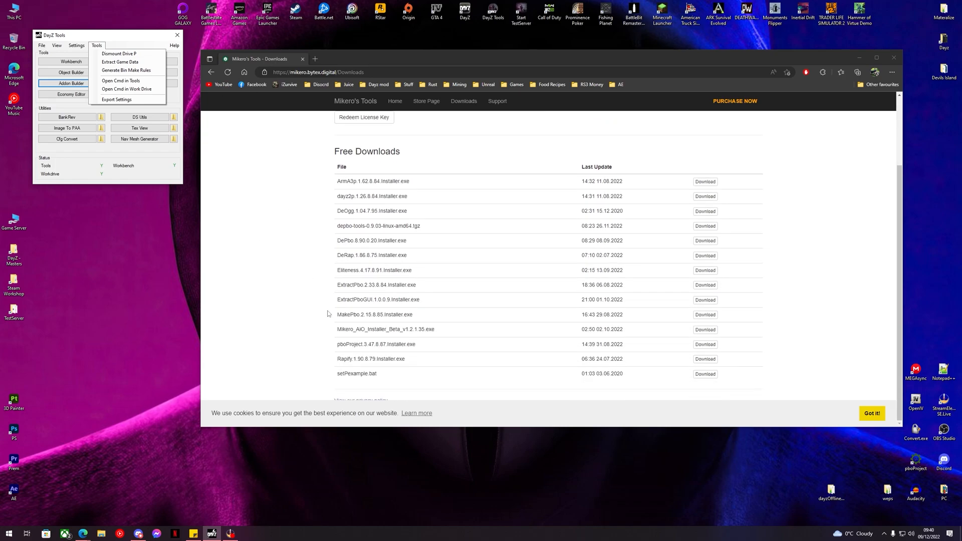
left_click(96, 44)
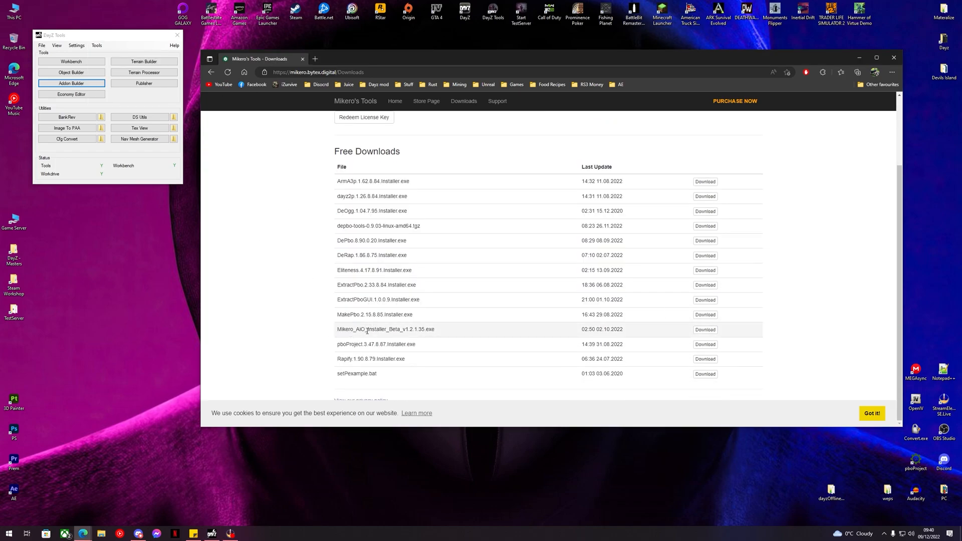
right_click(385, 329)
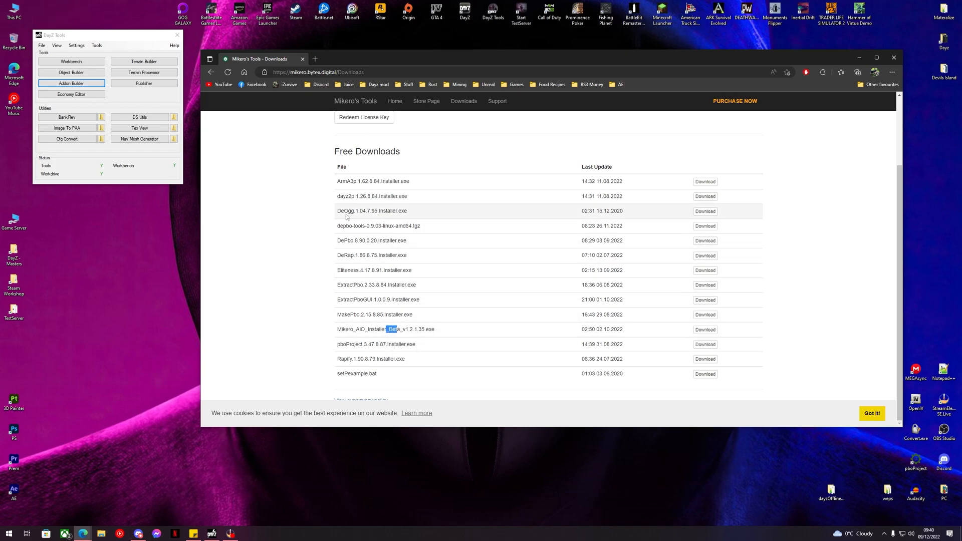
mouse_move(405, 228)
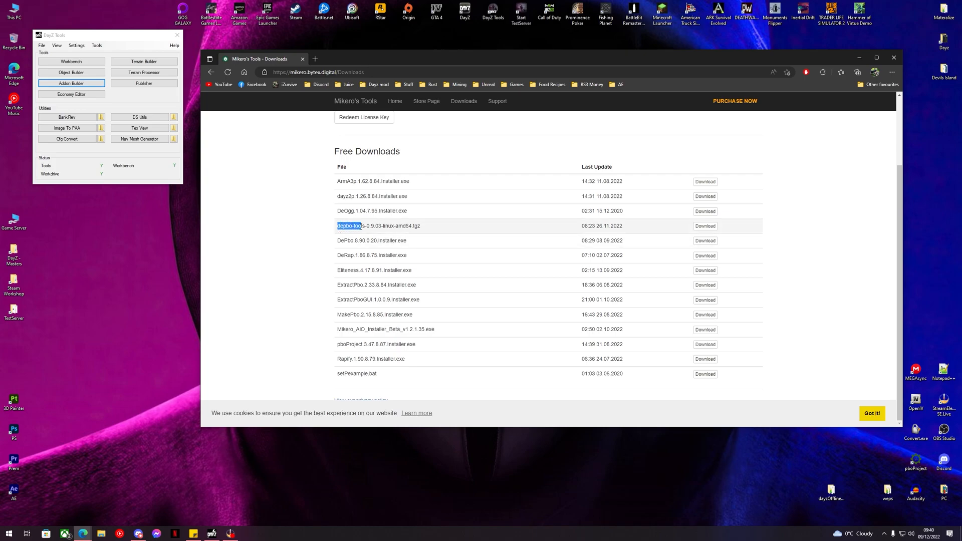
double_click(349, 270)
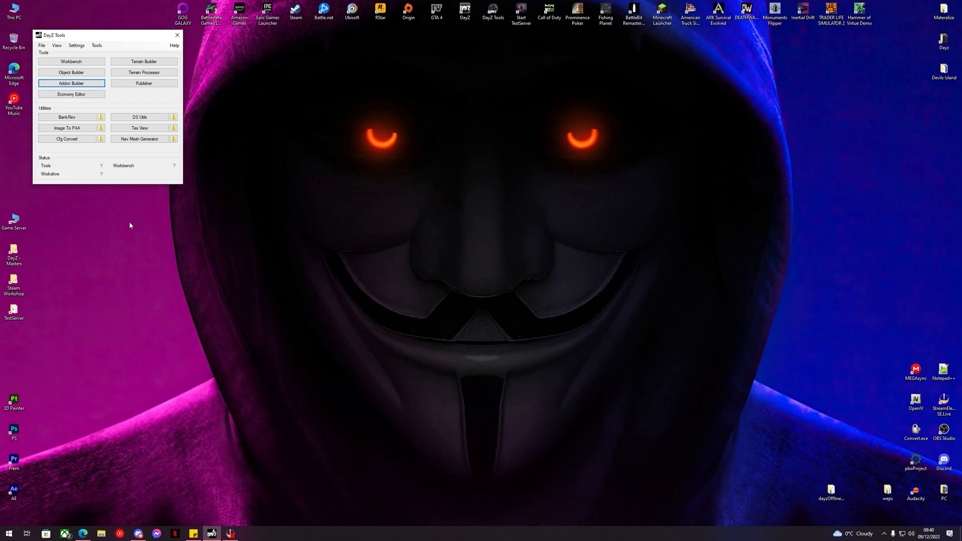
mouse_move(240, 154)
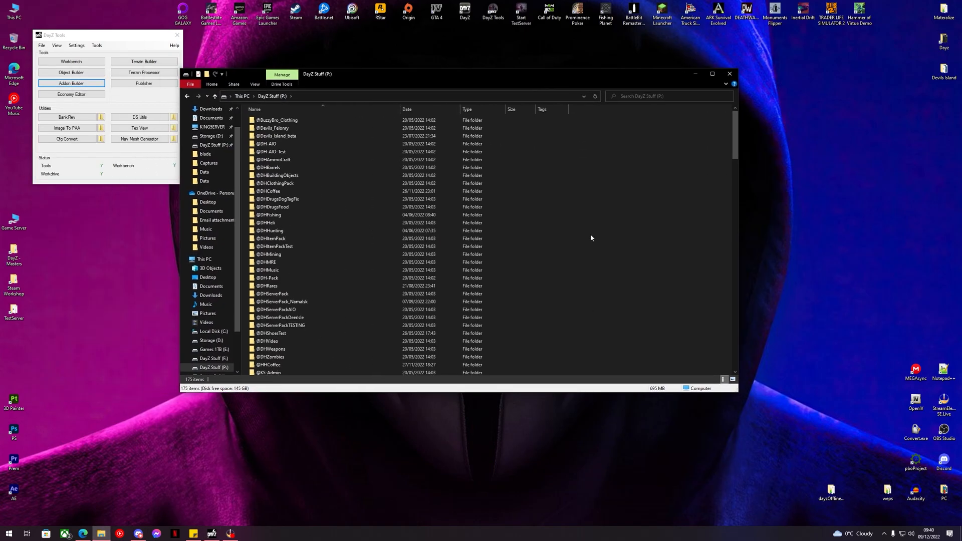
Create a YoutubeModClothes folder on the P drive with a Data subfolder inside.
right_click(591, 238)
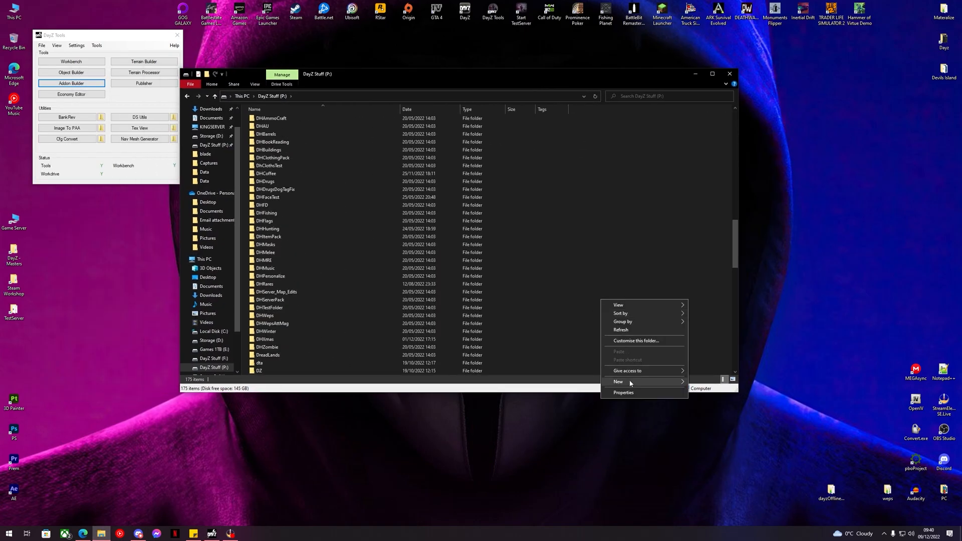
left_click(618, 382)
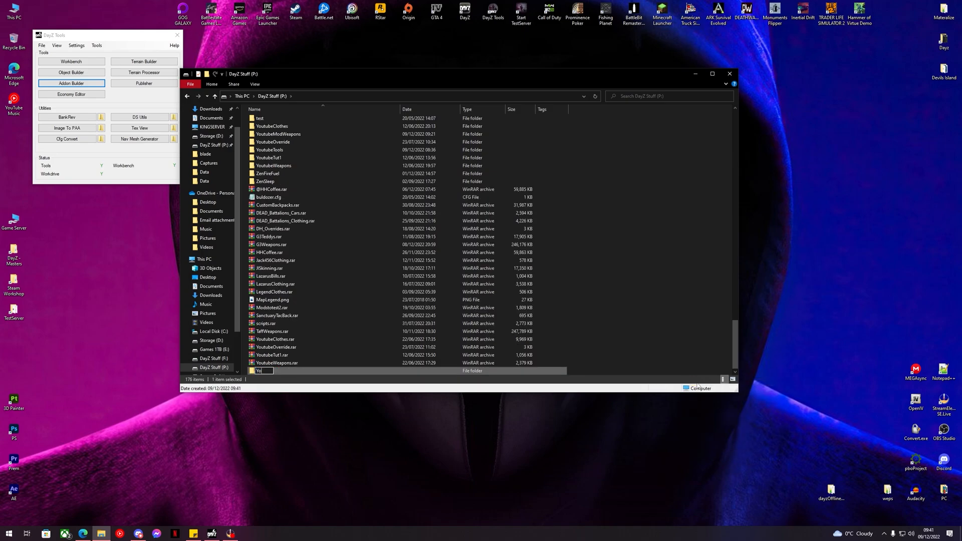
type("ut")
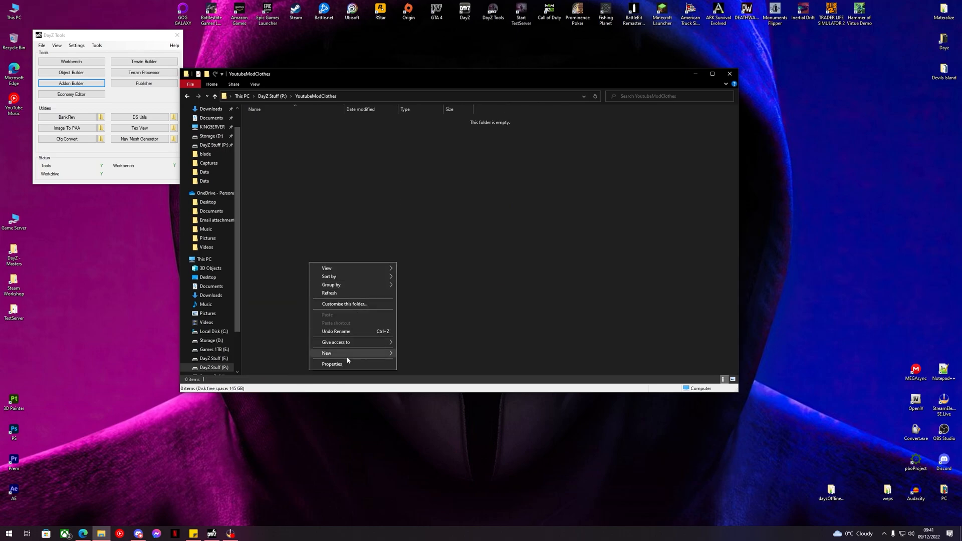
left_click(326, 353)
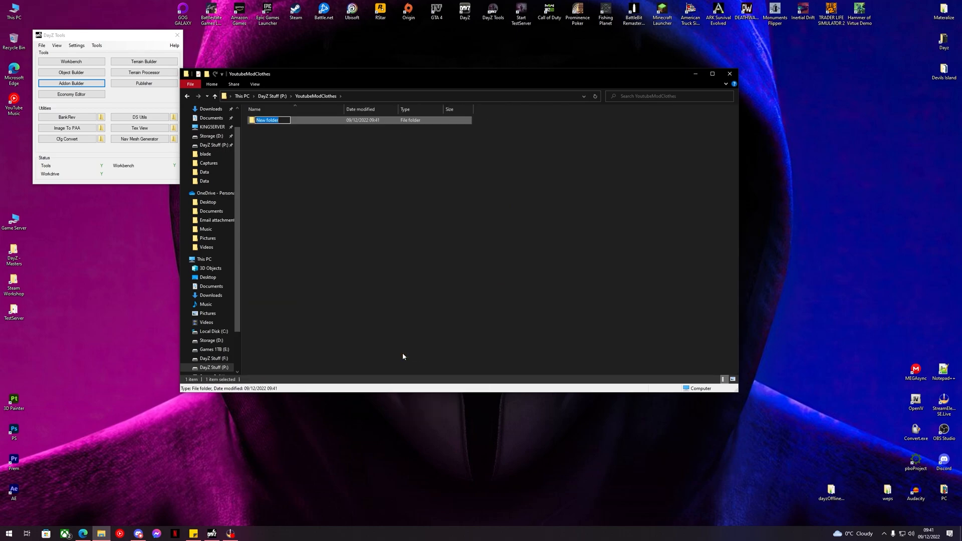
type("Data")
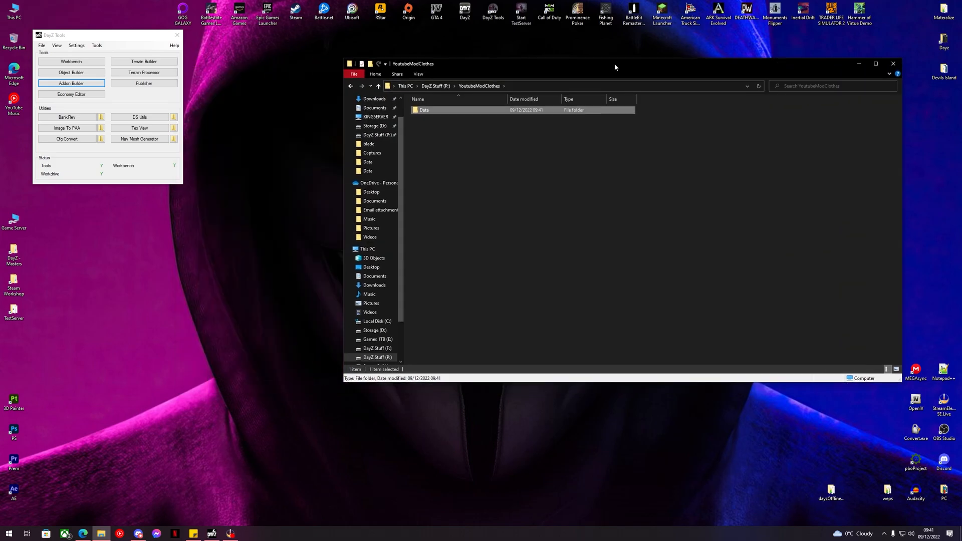
Copy config.cpp from the YoutubeClothes folder into YoutubeModClothes.
left_click(435, 85)
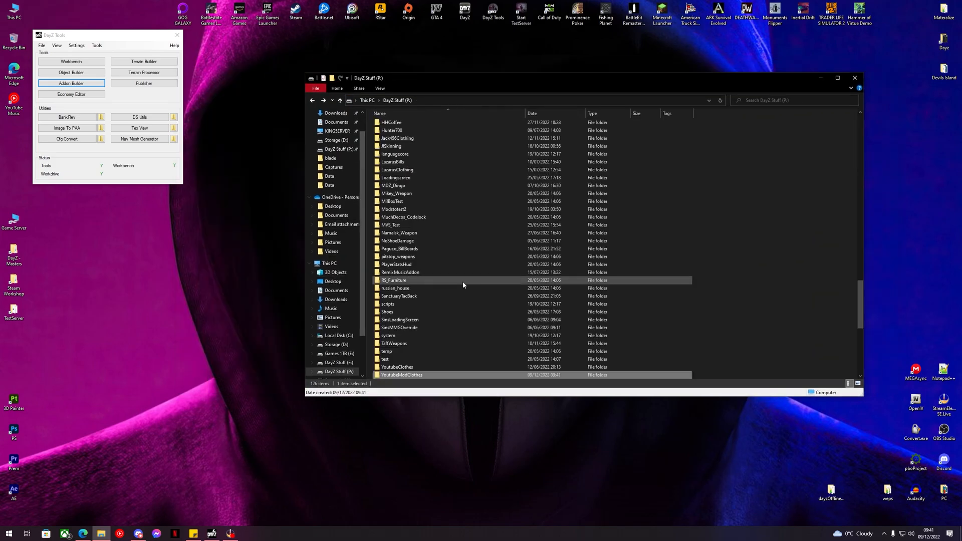
double_click(397, 366)
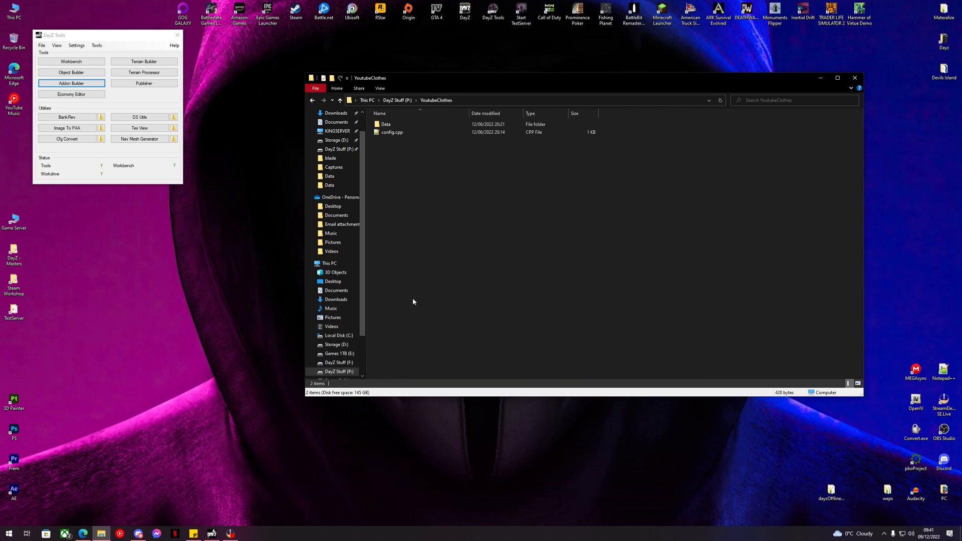
right_click(392, 132)
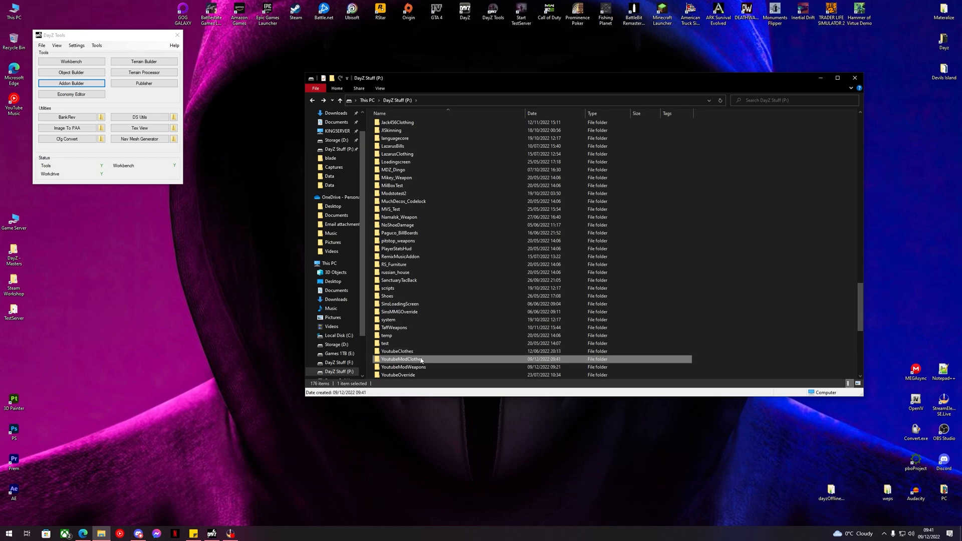
double_click(404, 359)
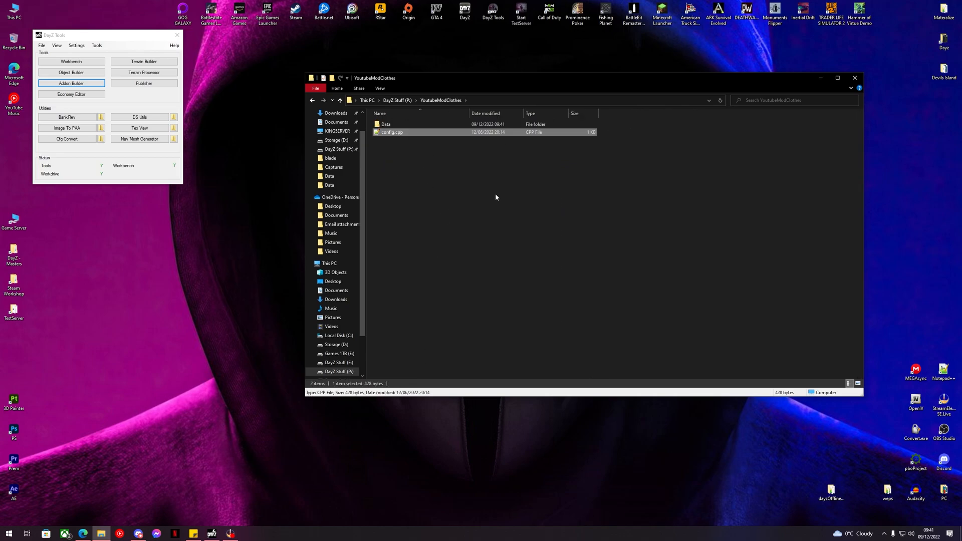
mouse_move(735, 130)
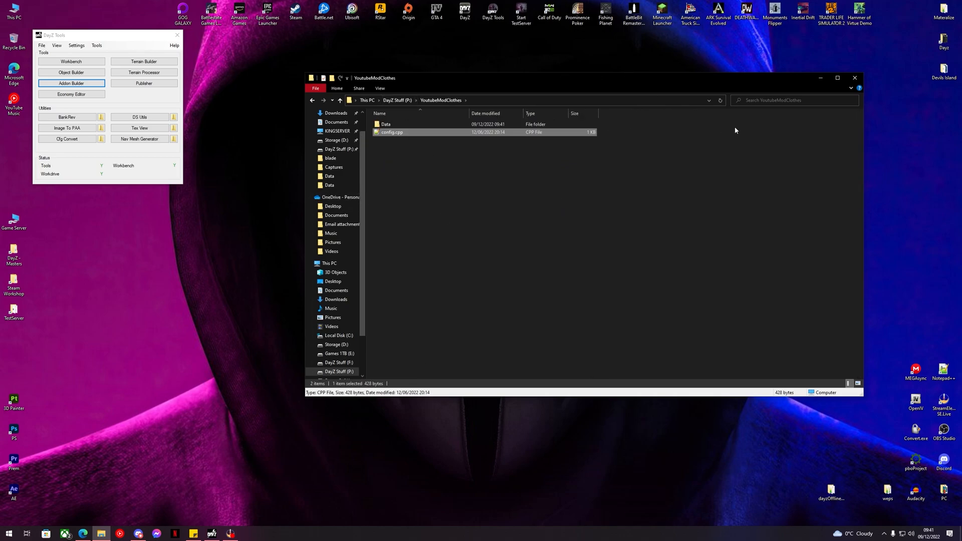
Extract DHClothingPack.pbo from the newest Workshop mod's Addons folder into a desktop folder.
left_click(854, 79)
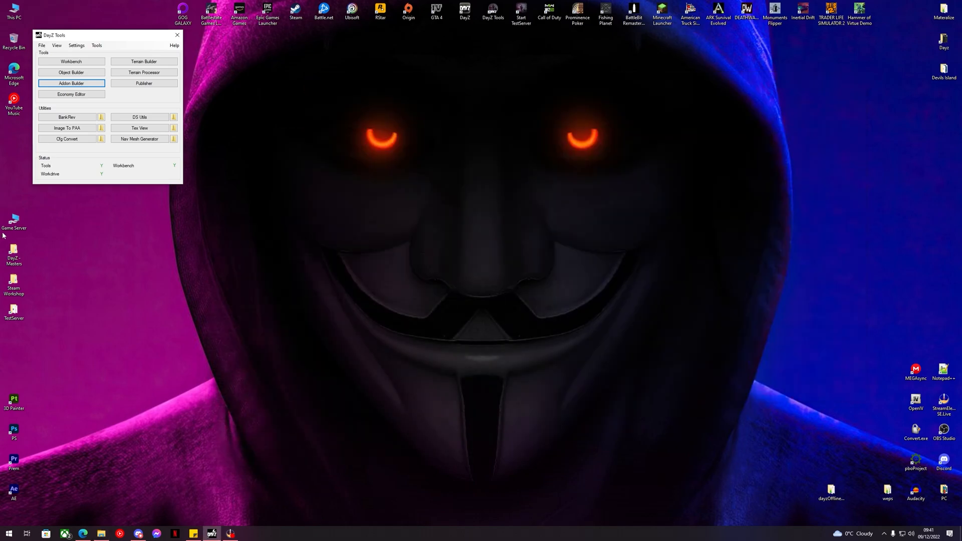
left_click(13, 282)
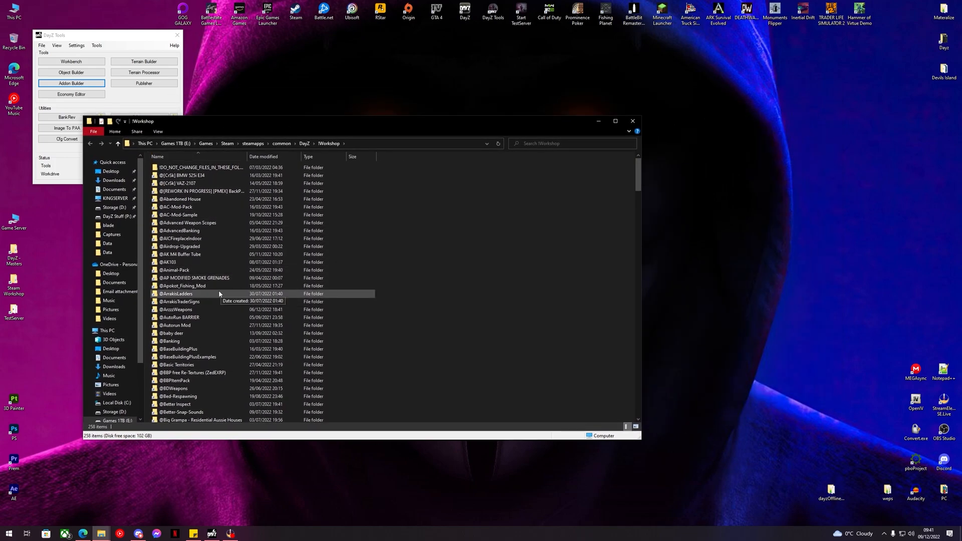
left_click(264, 156)
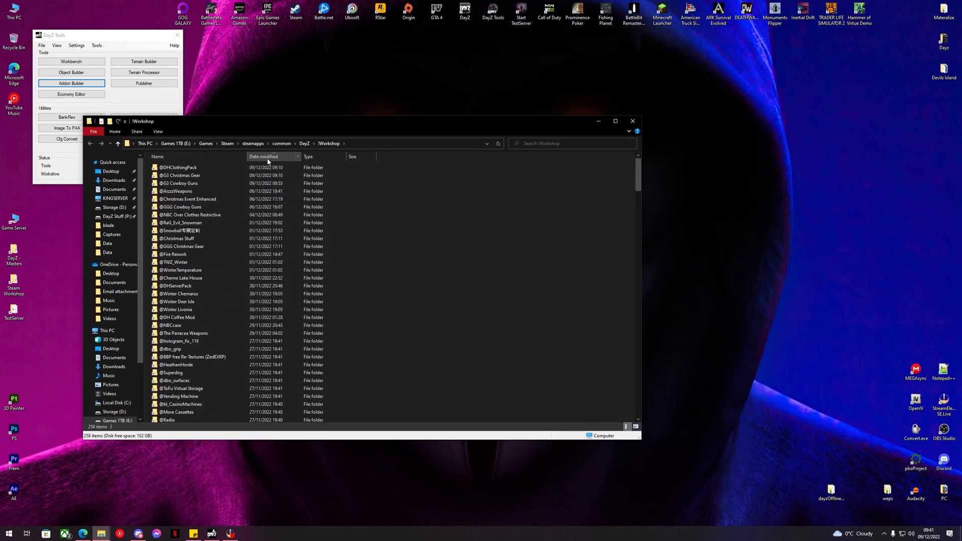
double_click(181, 167)
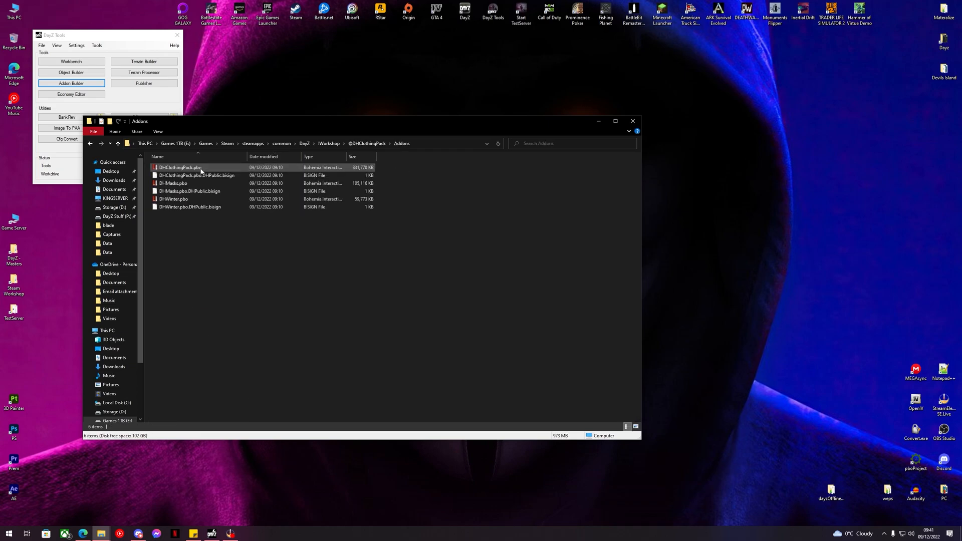
right_click(180, 168)
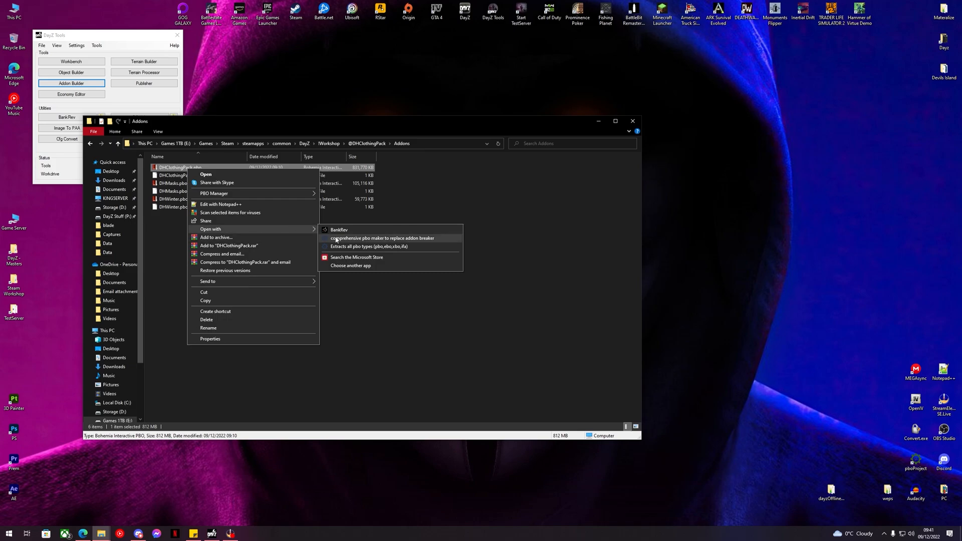
mouse_move(369, 247)
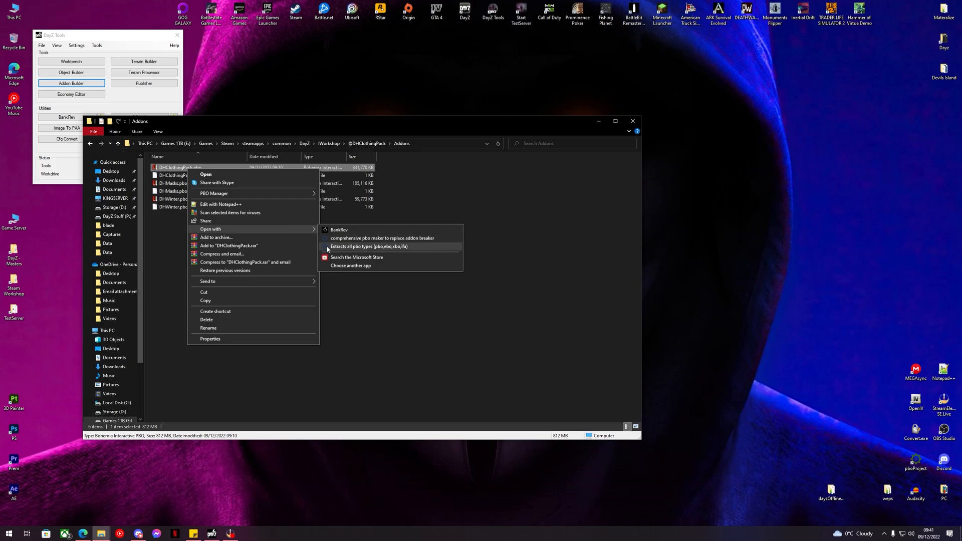
left_click(369, 246)
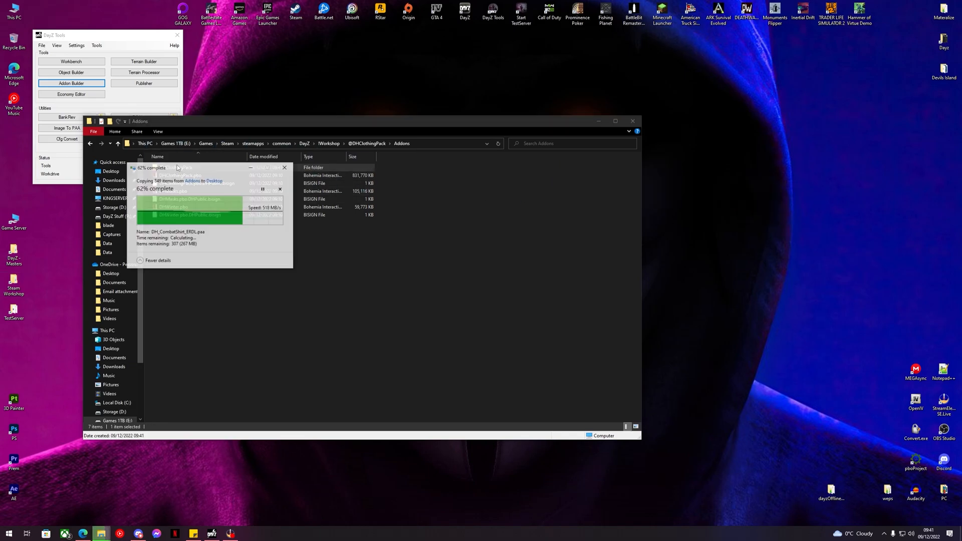
right_click(166, 172)
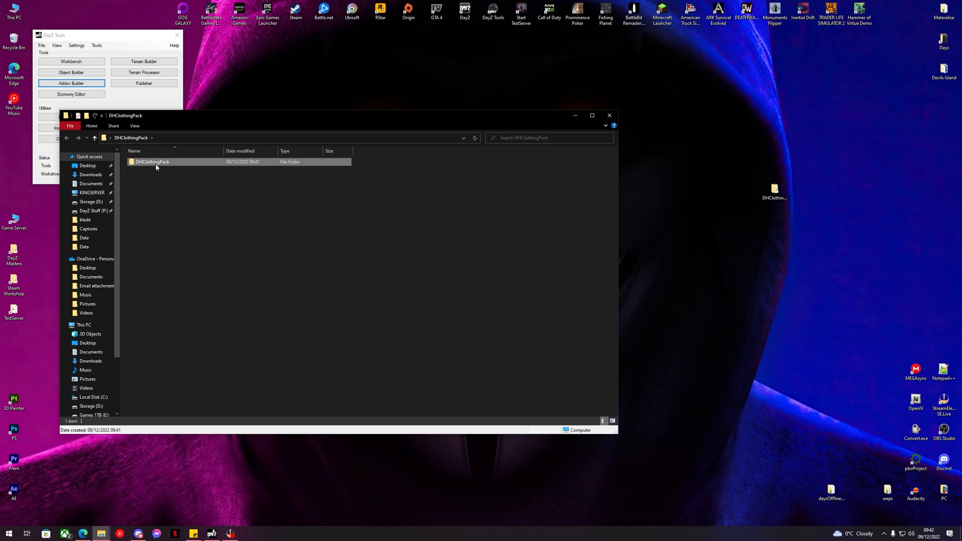
Copy config.cpp from DHClothingPack\Data\Pack and paste it into YoutubeModClothes\Data.
double_click(152, 161)
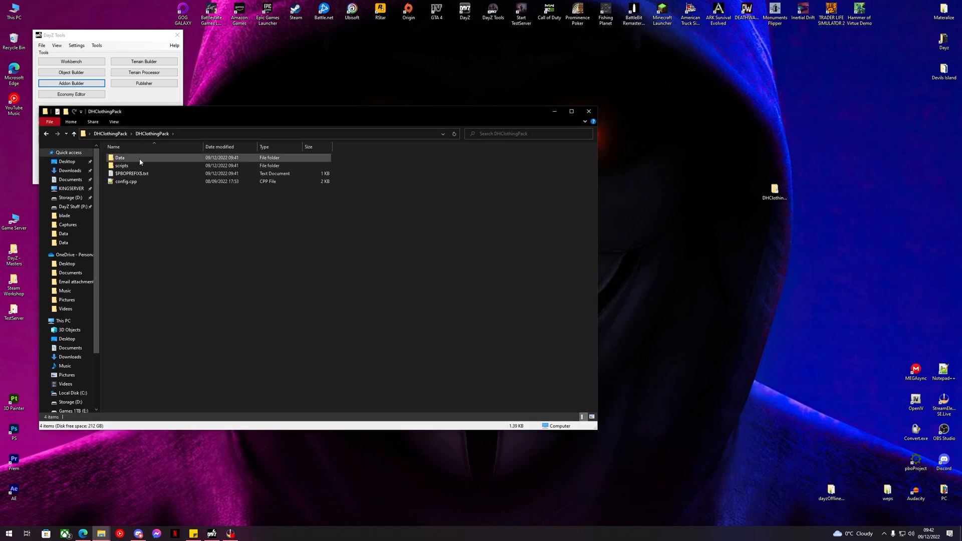
double_click(120, 158)
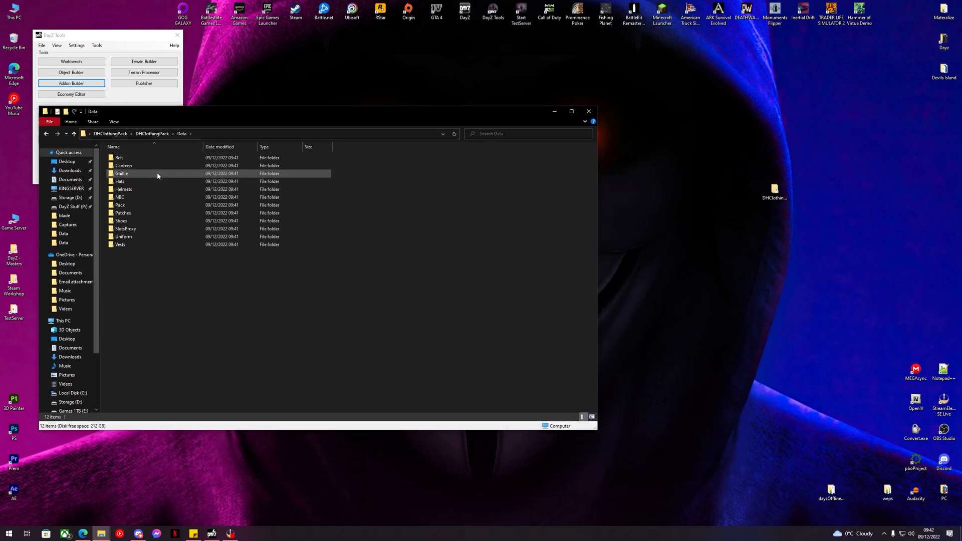
left_click(148, 245)
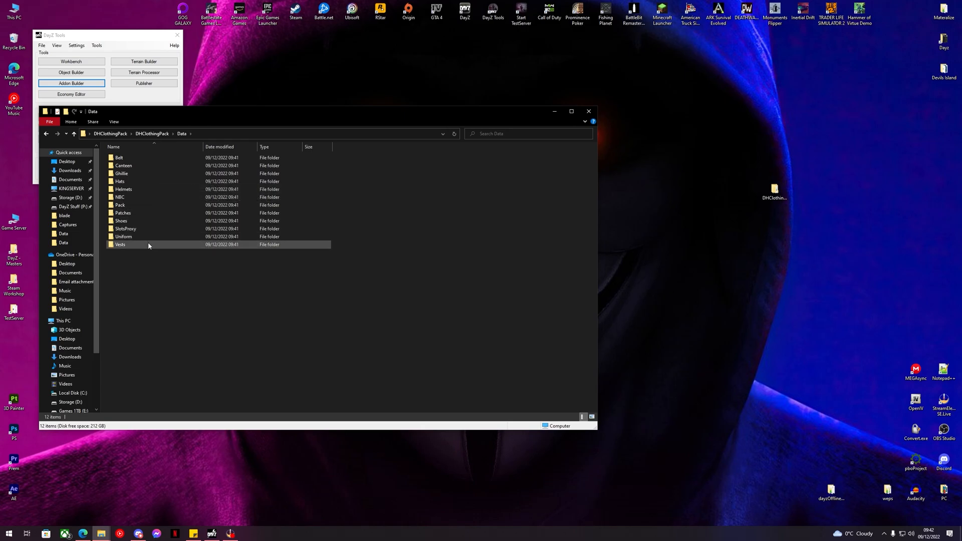
left_click(147, 165)
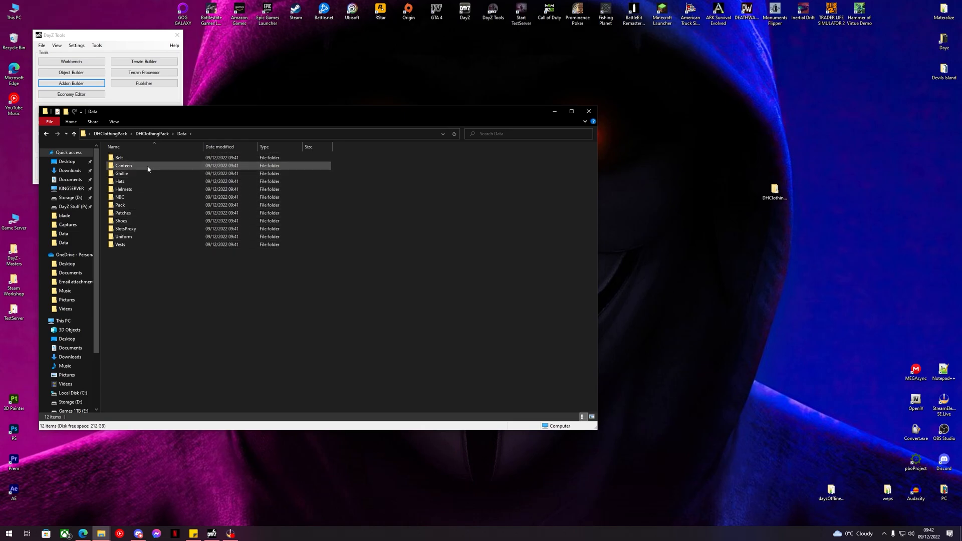
double_click(120, 206)
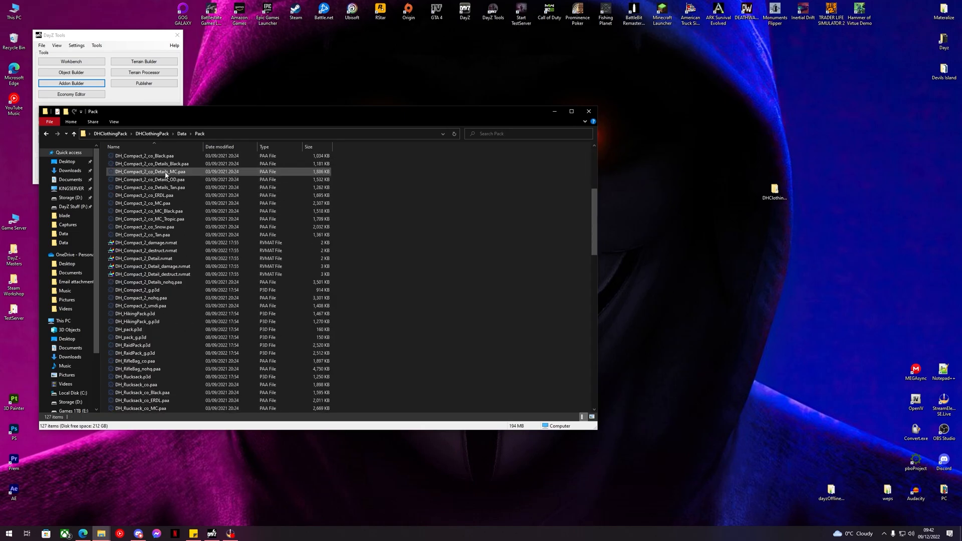
scroll("down", 3)
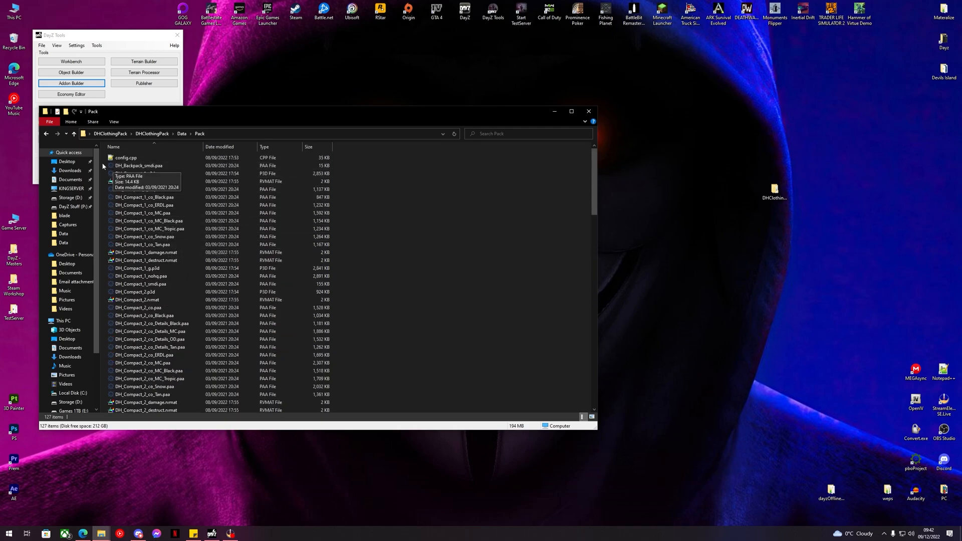
right_click(126, 157)
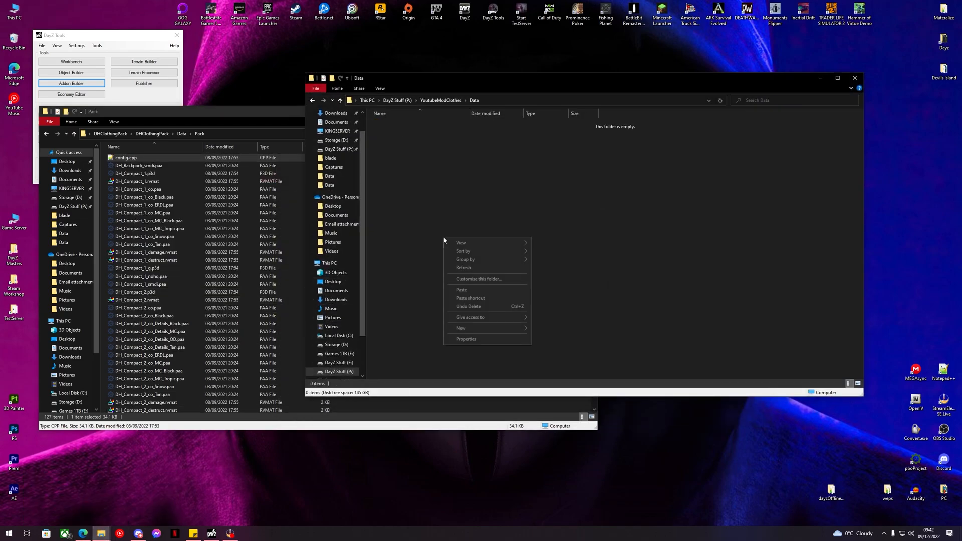
left_click(461, 289)
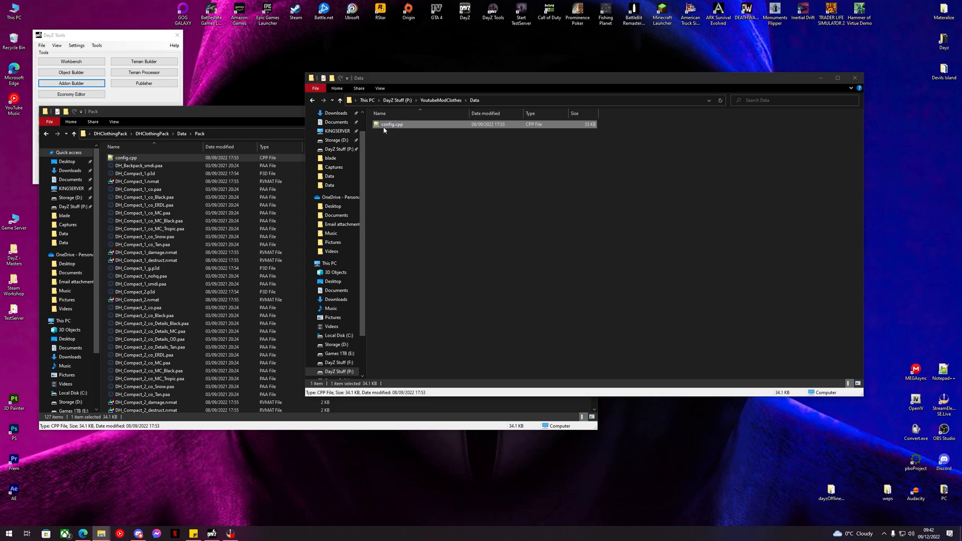
Open config.cpp, strip the decompiler header, and append "DH_BackPacks" to requiredAddons.
double_click(392, 124)
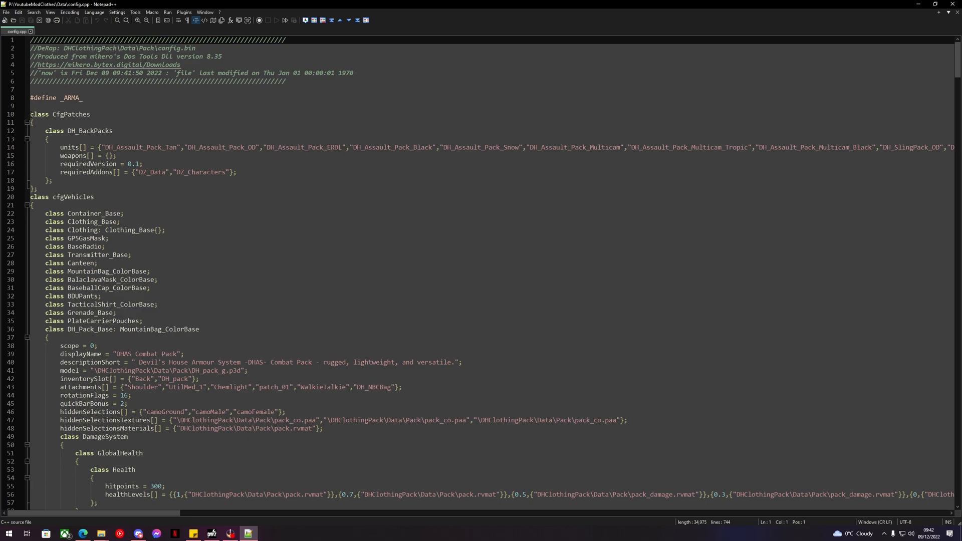
left_click_drag(31, 40, 86, 98)
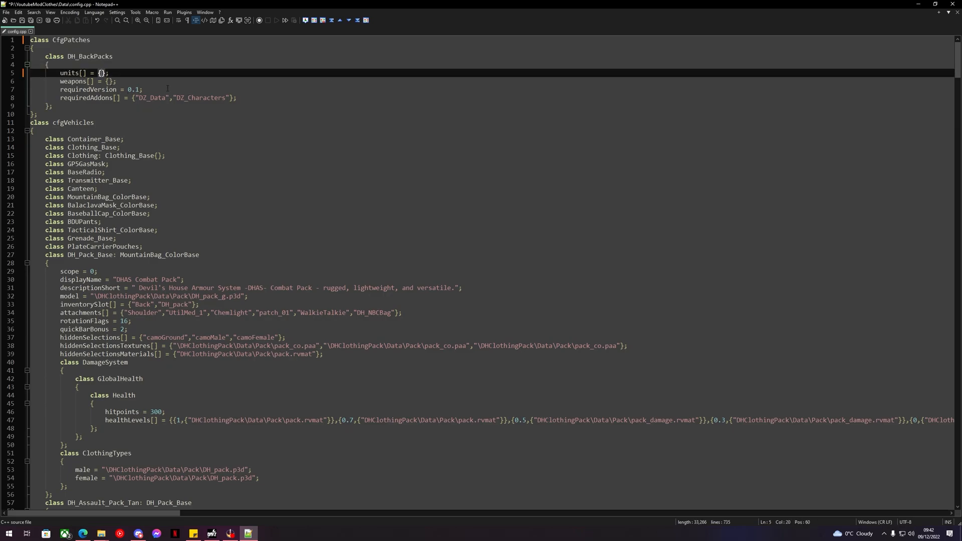
double_click(70, 40)
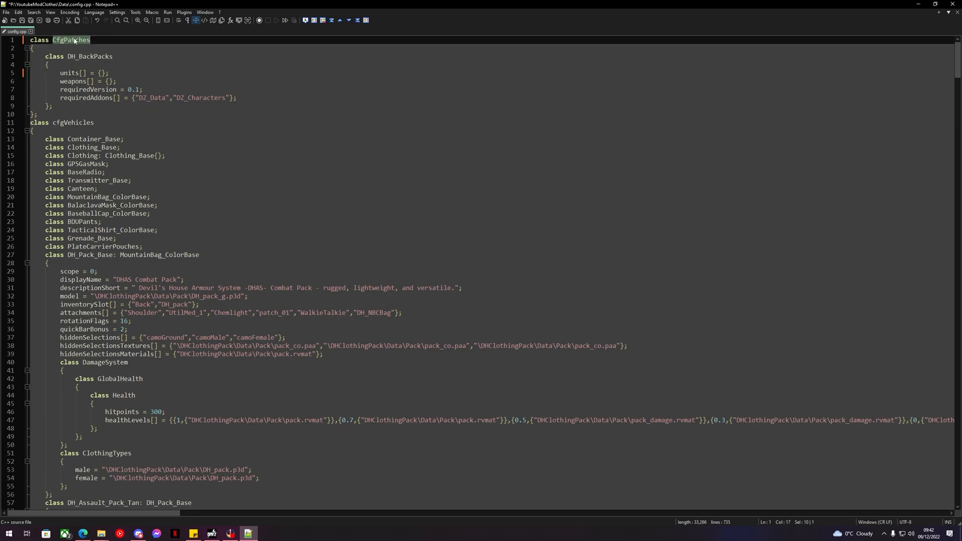
double_click(89, 56)
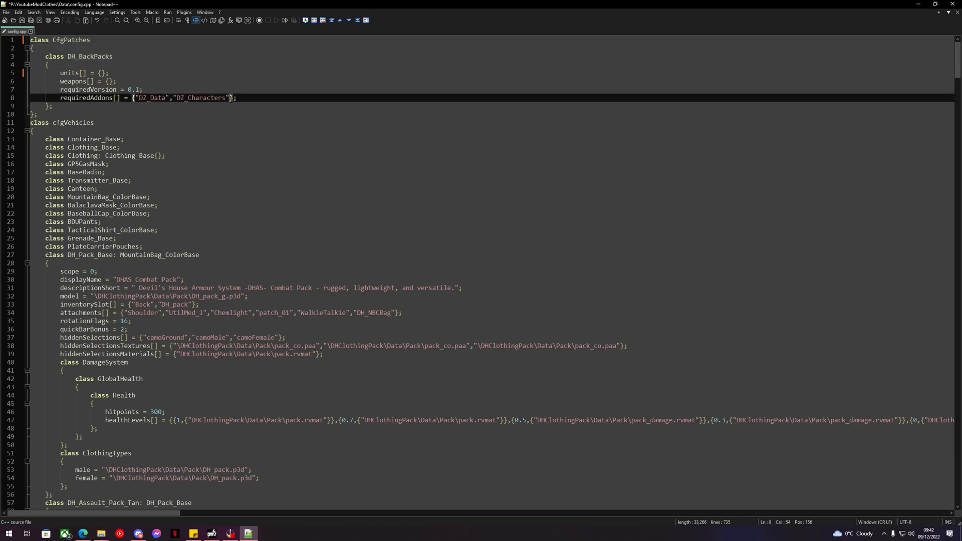
type(",\"\"")
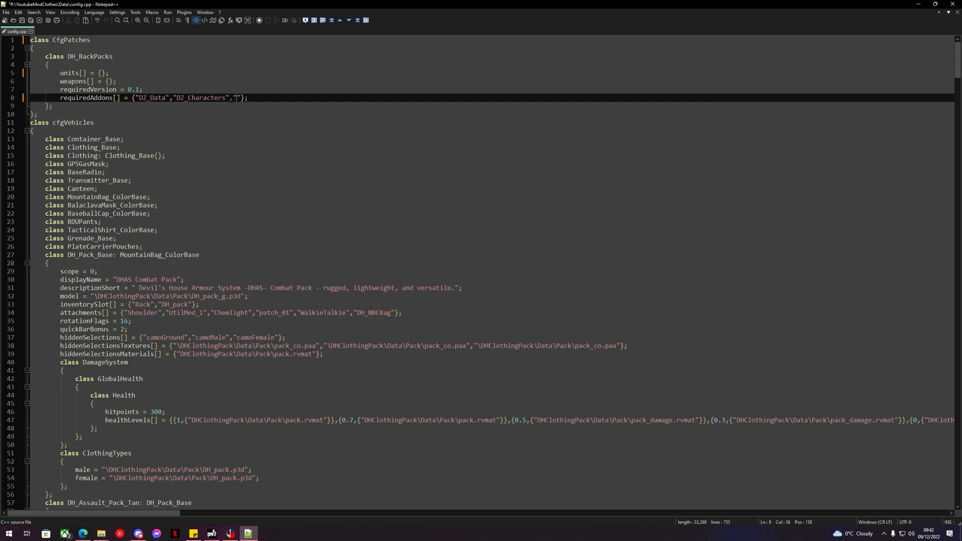
type("DH_BackPacks")
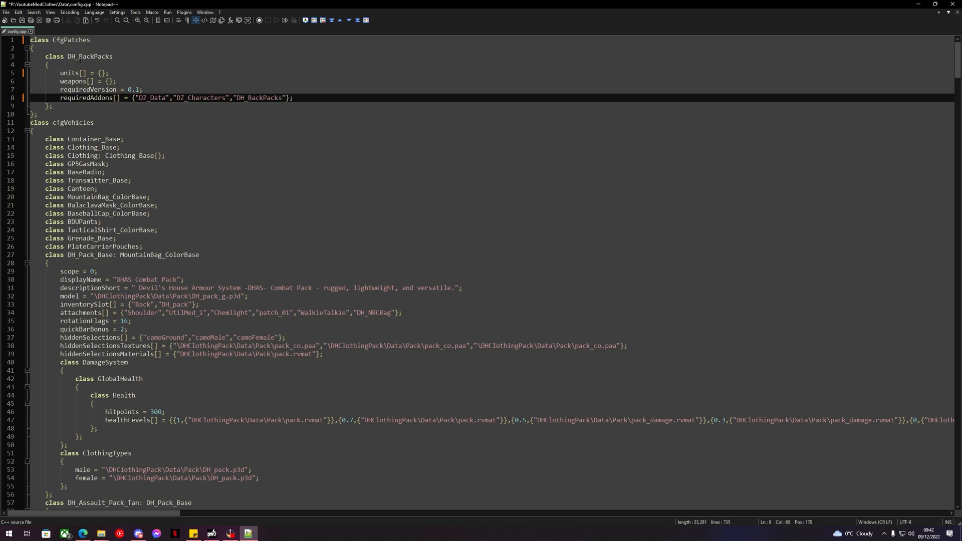
Rename the patch class to youtubeModClothes_data.
type("youtub")
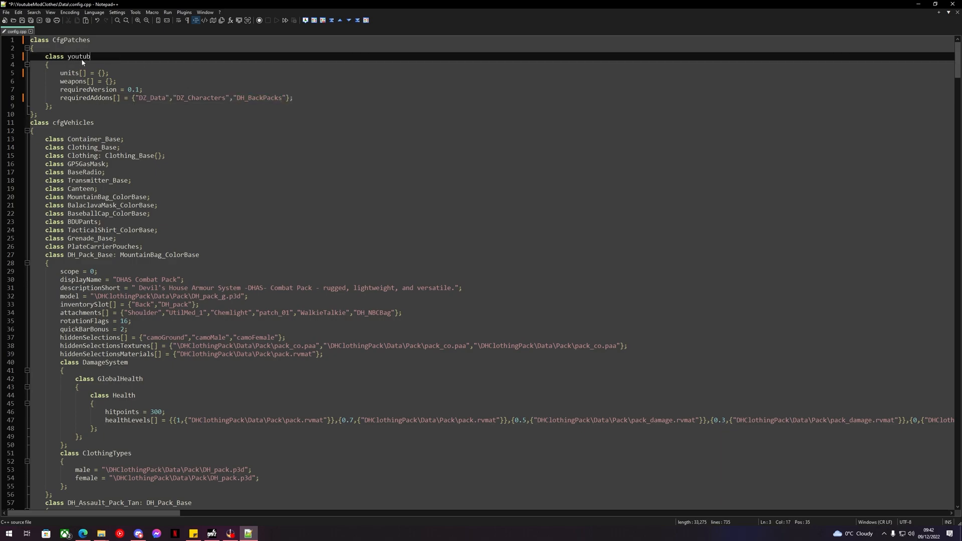
type("eModCl")
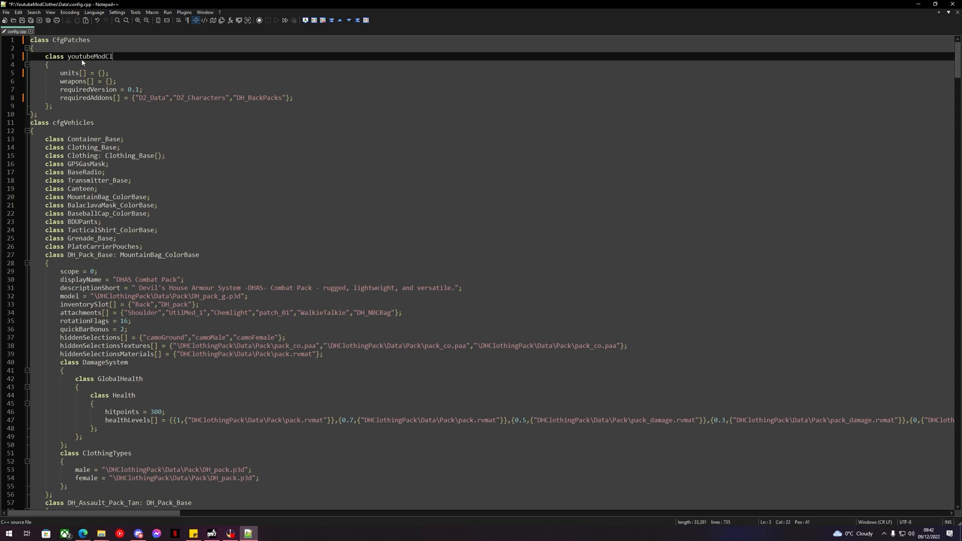
type("othes_da")
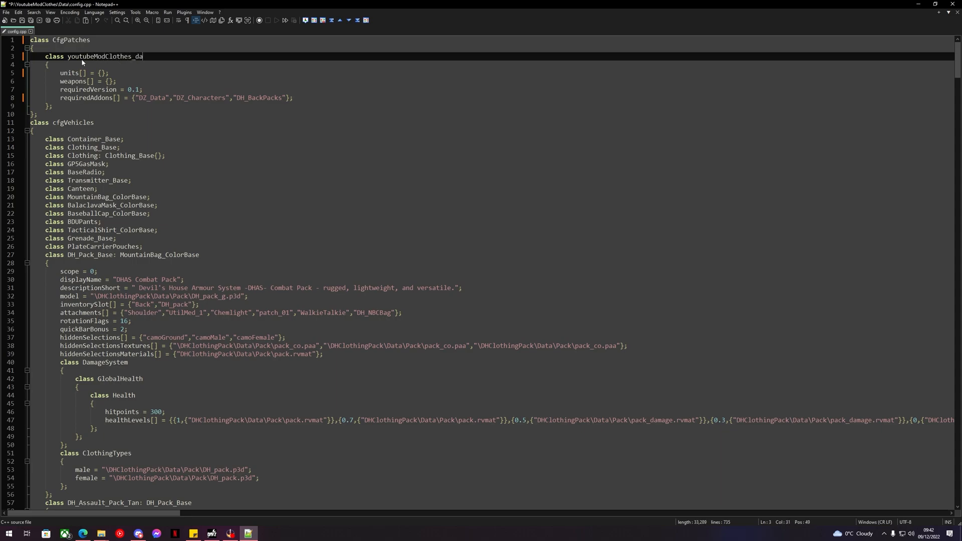
type("ta")
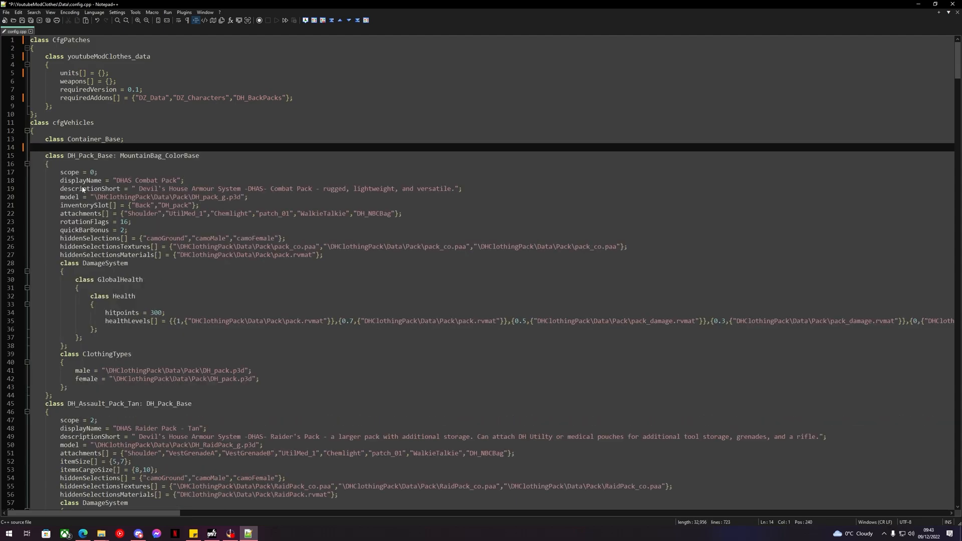
Search for "ruck" and delete every class except DH_Rucksack_Base and DH_Rucksack_OD.
scroll("down", 3)
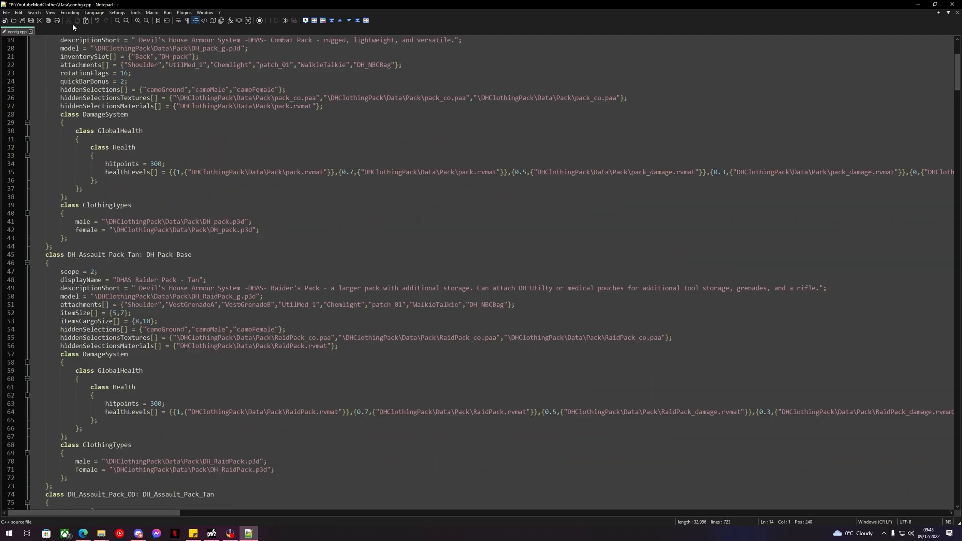
key("ctrl+f")
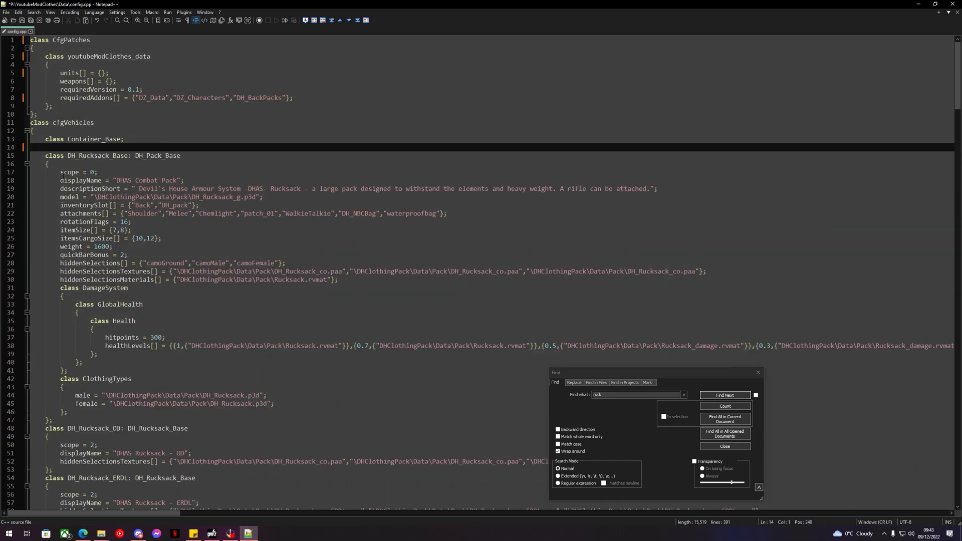
scroll("down", 3)
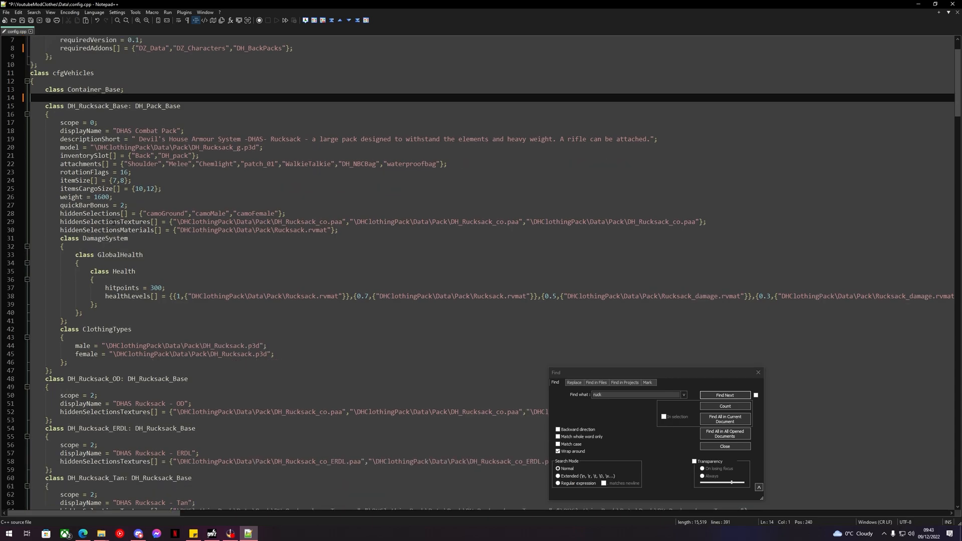
scroll("down", 3)
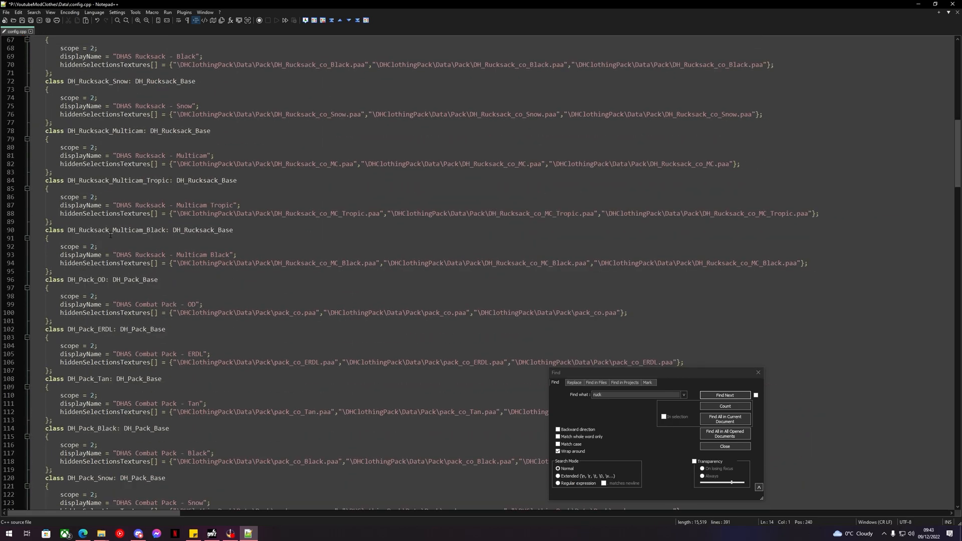
scroll("down", 3)
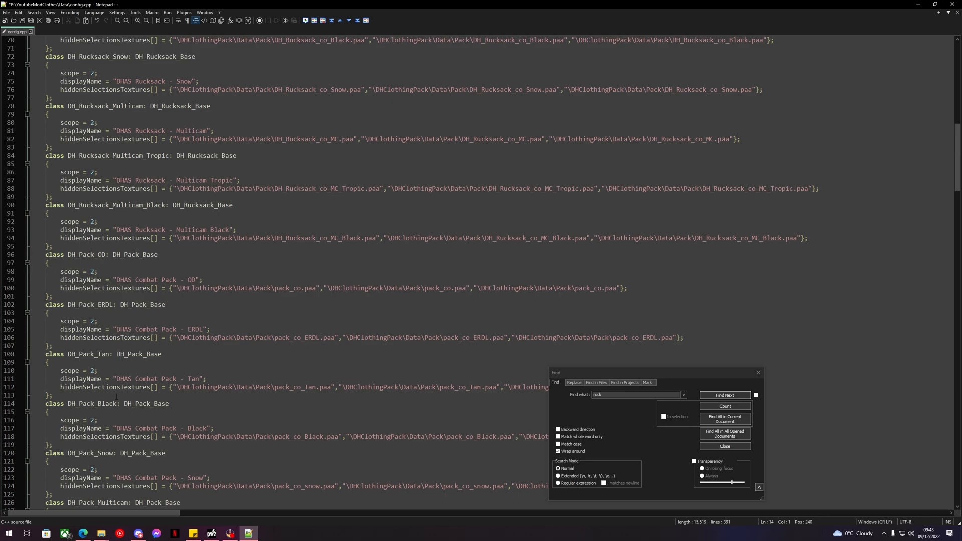
left_click(724, 394)
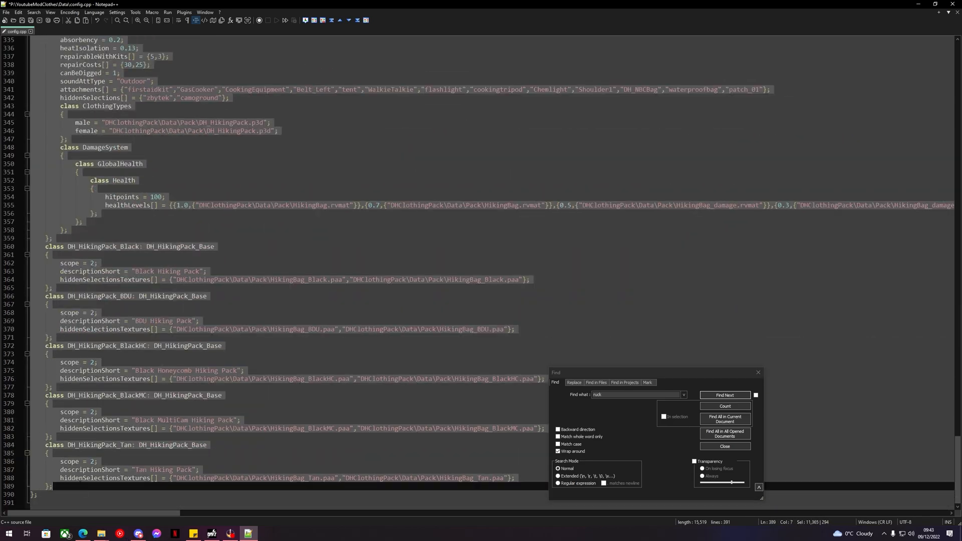
left_click(724, 395)
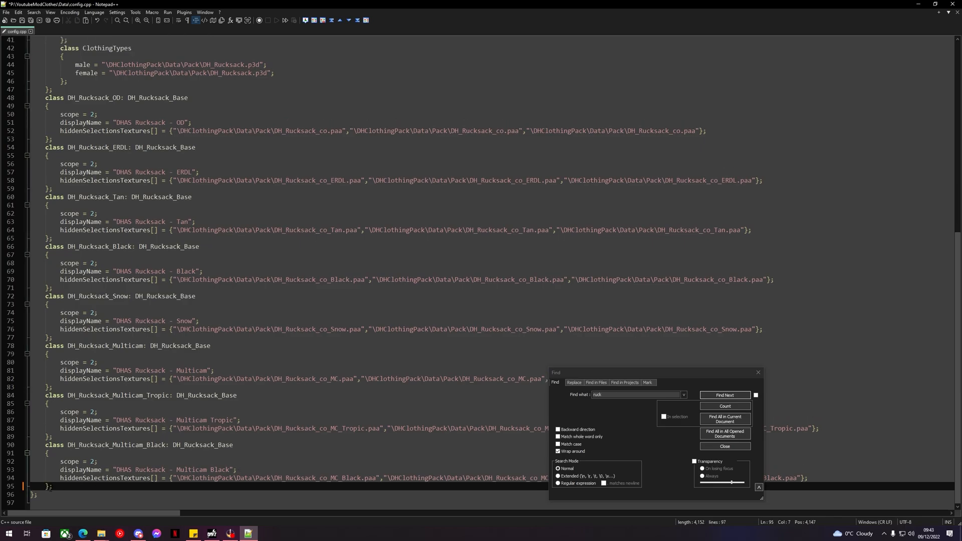
left_click(724, 395)
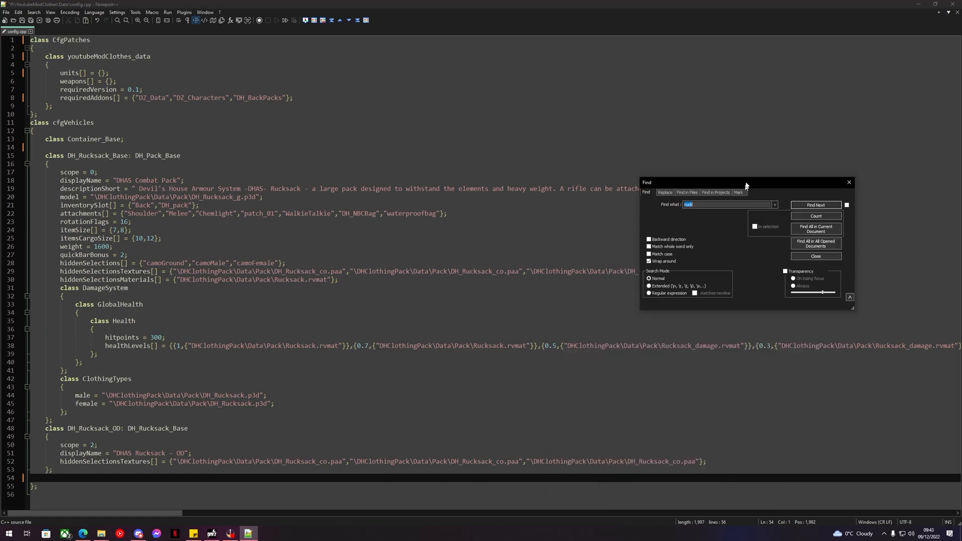
Add hiddenSelections[] = {"camoGround","camoMale","camoFemale"}; to the DH_Rucksack_OD class.
left_click_drag(746, 183, 779, 62)
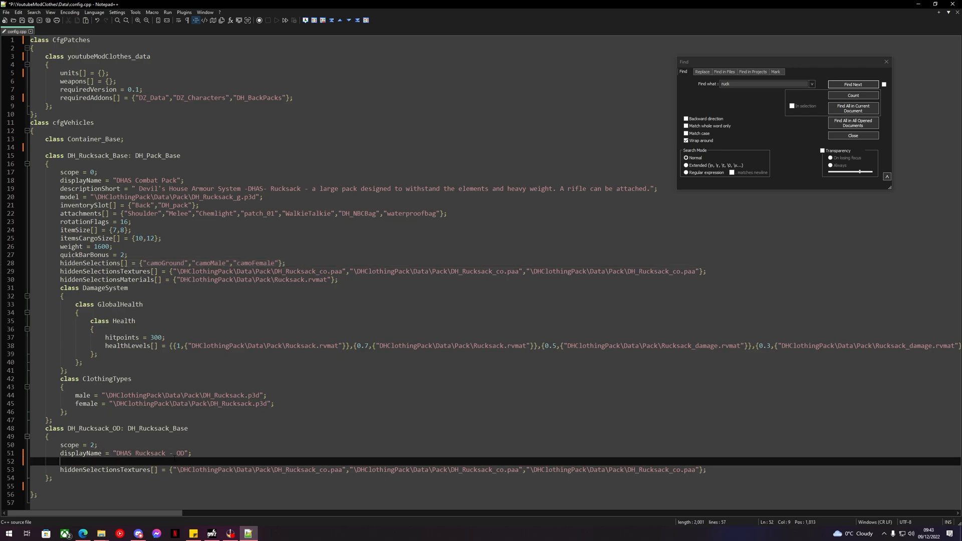
type("hiddenSelections[] = {\"camoGround\",\"camoMale\",\"camoFemale\"};")
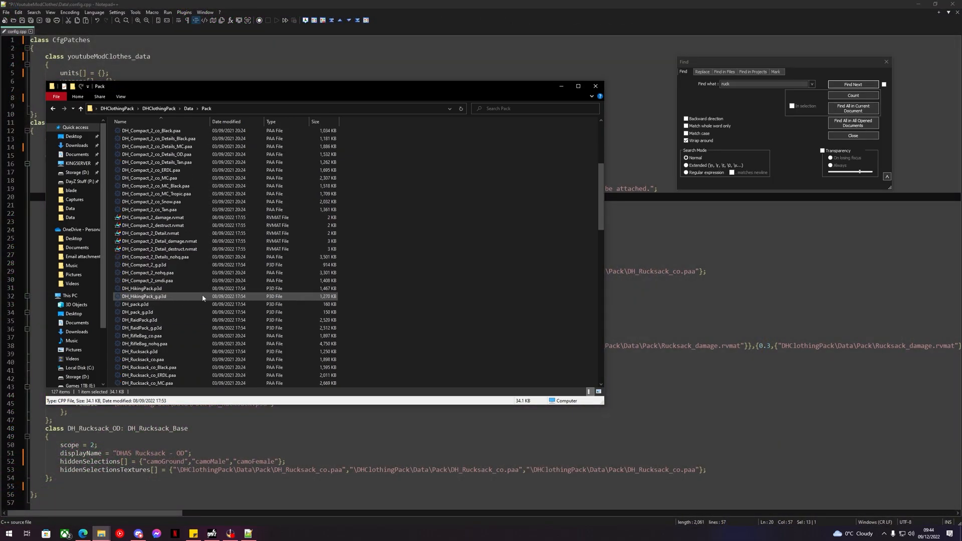
mouse_move(148, 352)
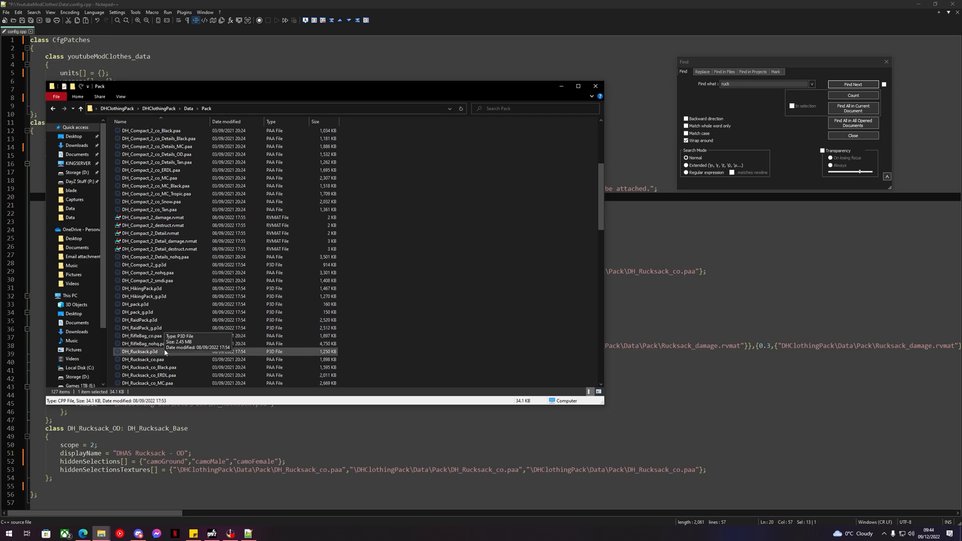
Scroll through the DHClothingPack Pack folder to locate the DH_Rucksack.p3d model.
scroll("down", 3)
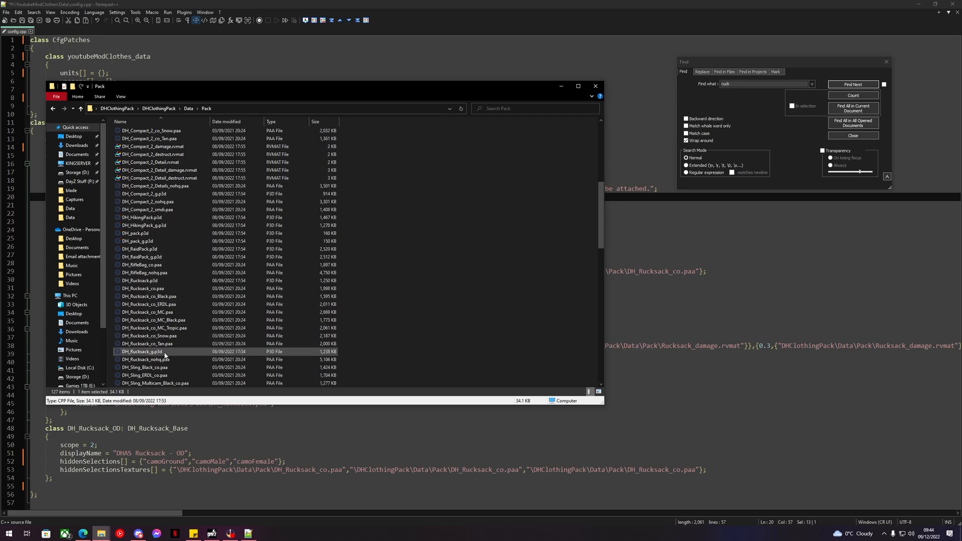
scroll("down", 3)
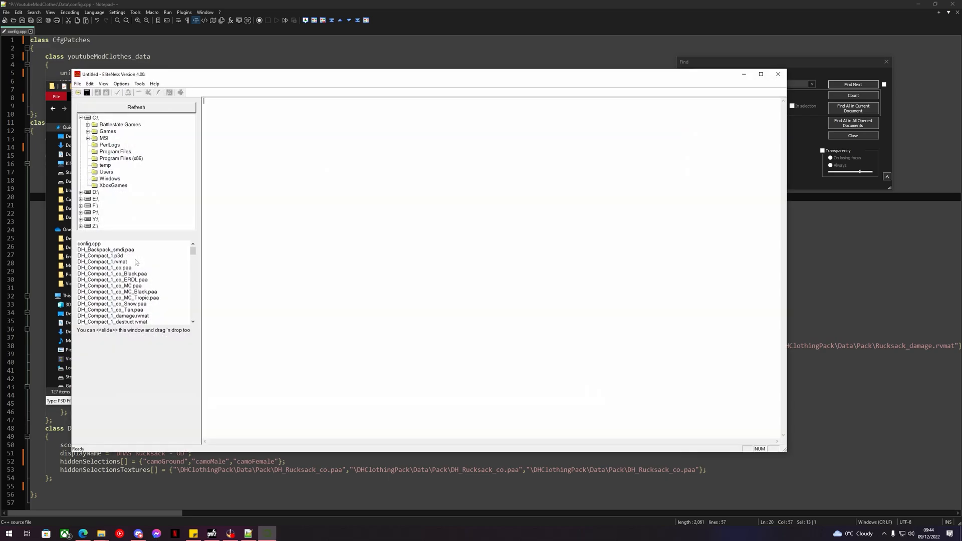
scroll("down", 3)
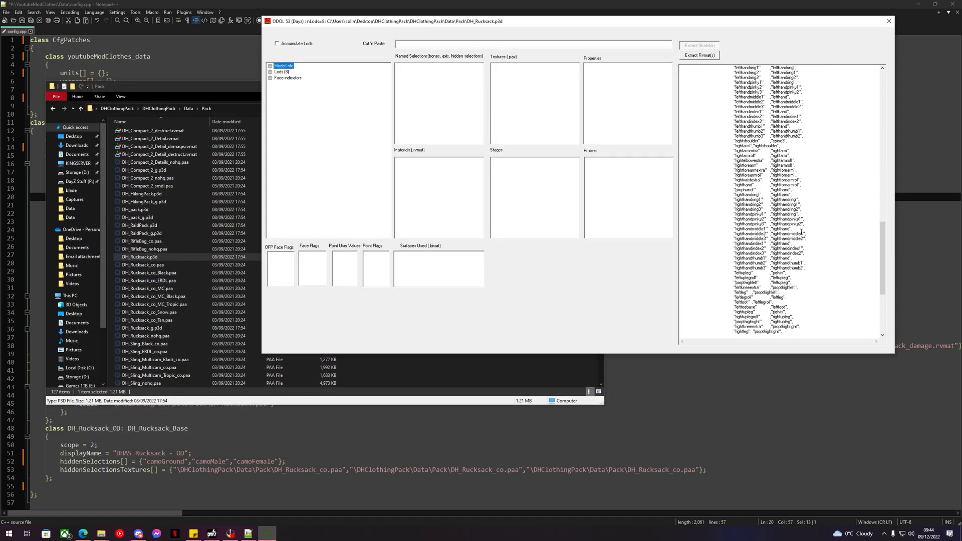
scroll("down", 3)
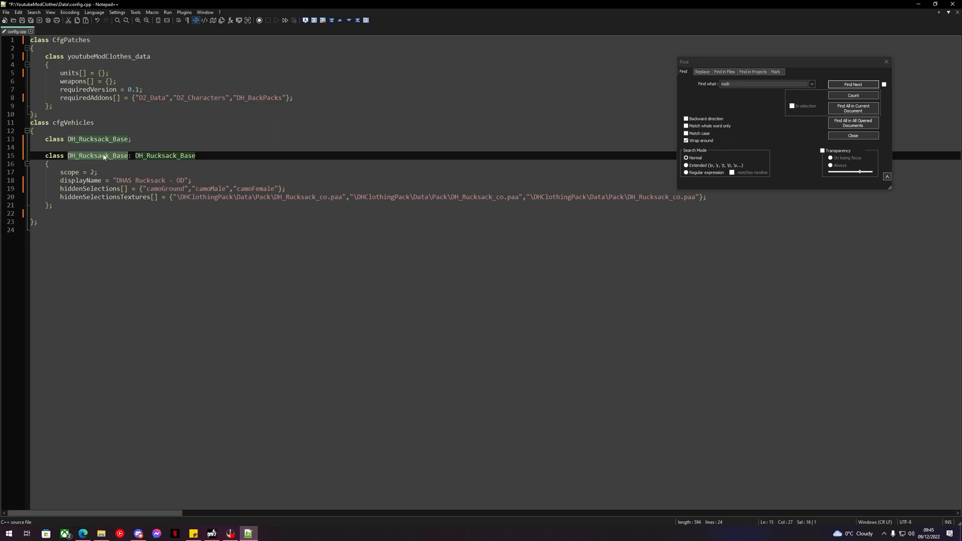
Complete the class name Youtube_Rucksack and correct the DH_BackPacks required addon.
type("Youtub")
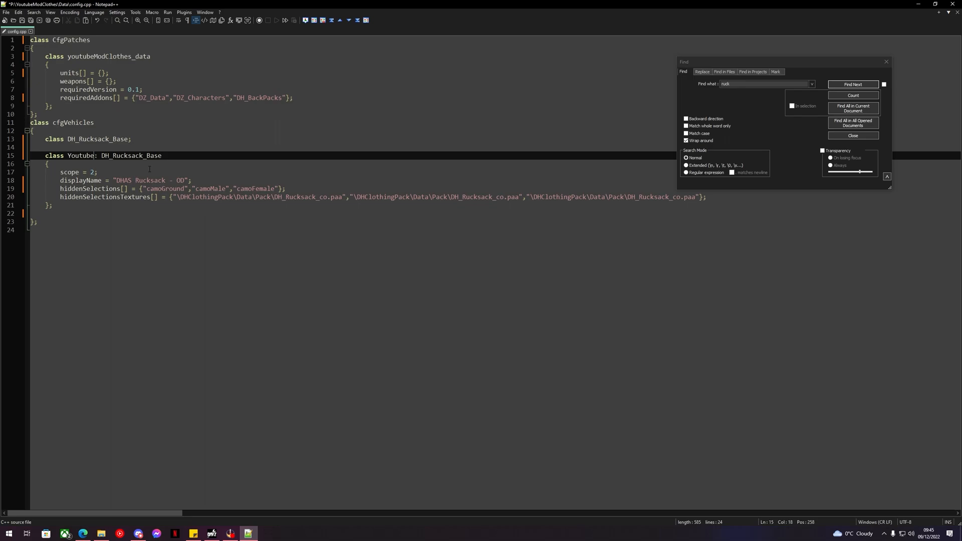
type("_Ruc")
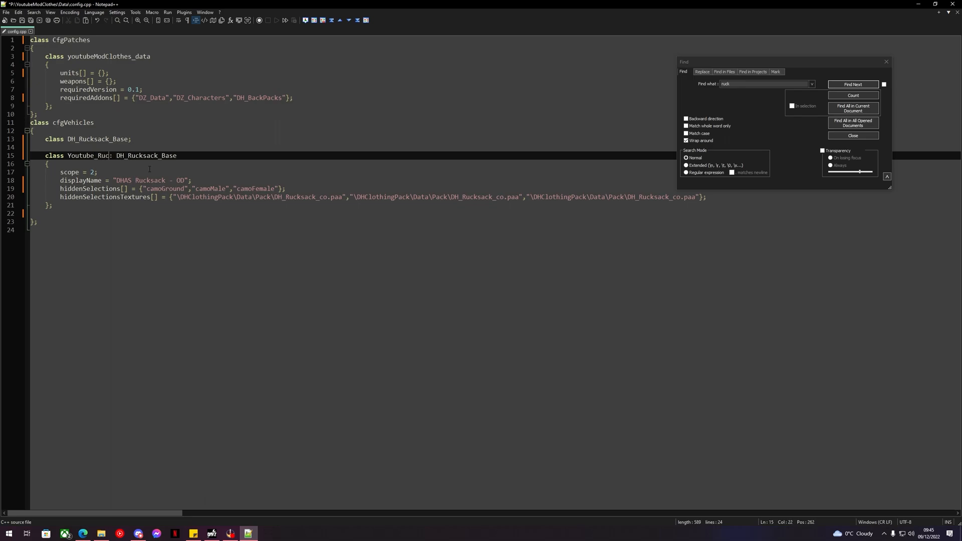
type("ksack")
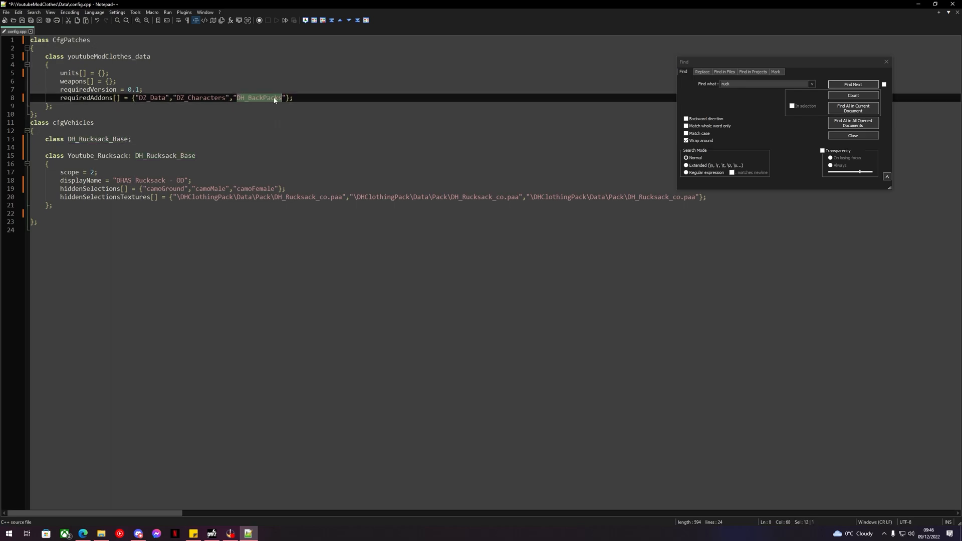
type("s")
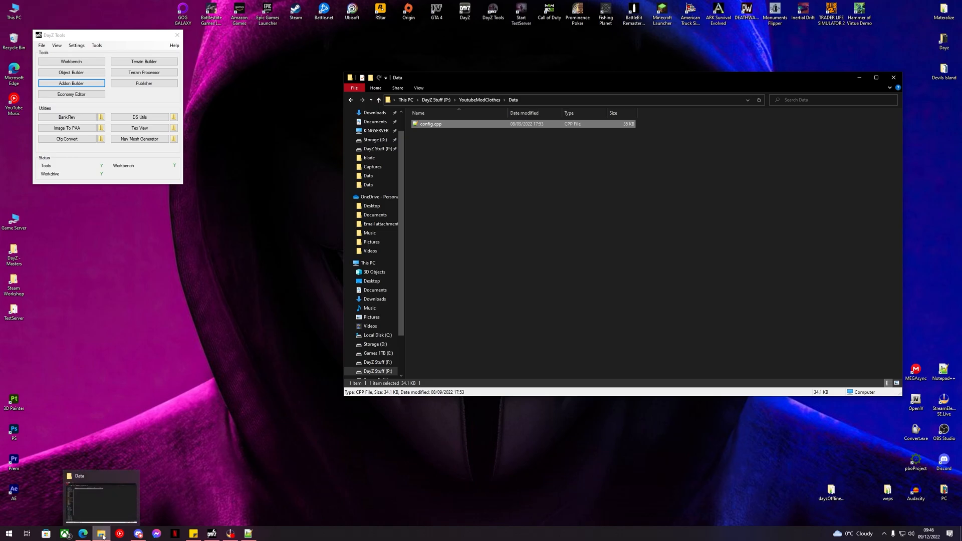
mouse_move(646, 81)
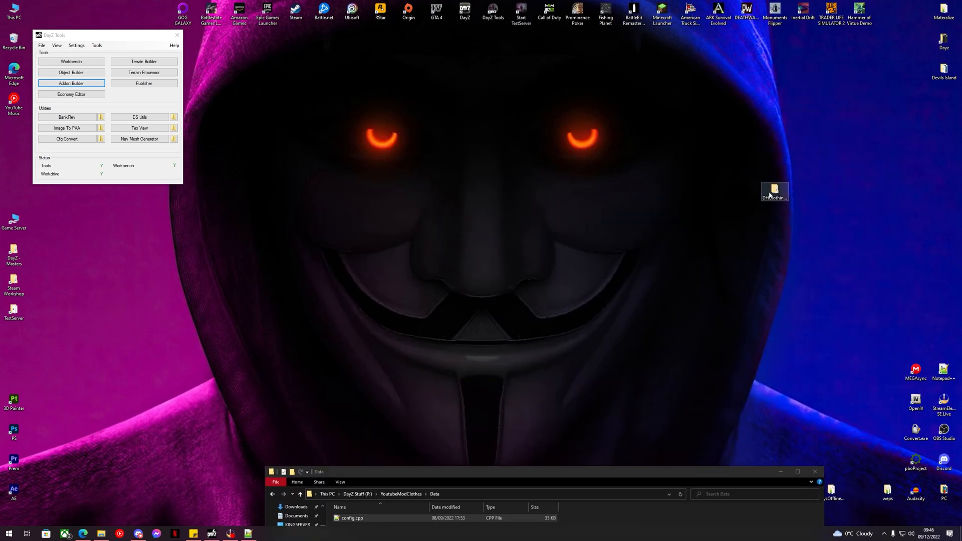
Open DHClothingPack\Data\Pack and select the DH_Rucksack_co.paa texture file.
double_click(774, 192)
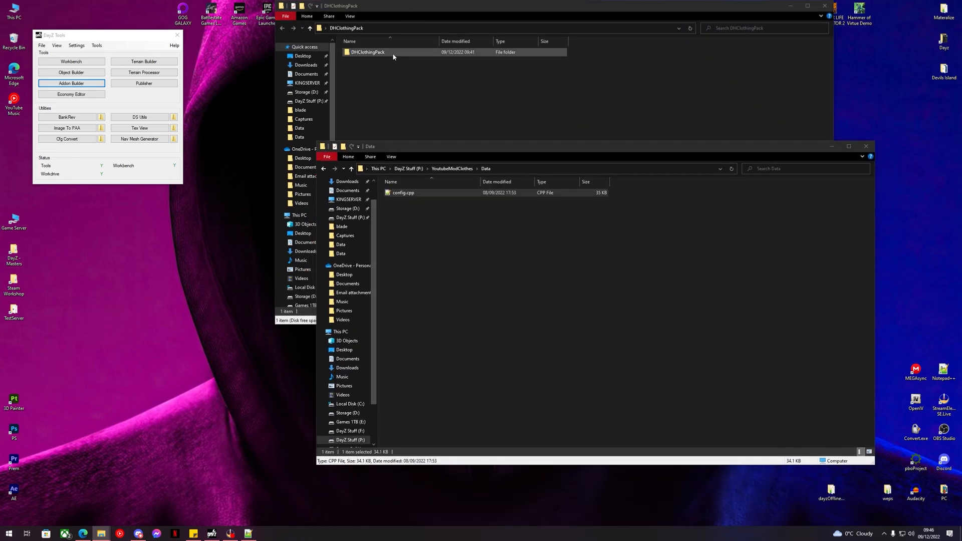
double_click(368, 52)
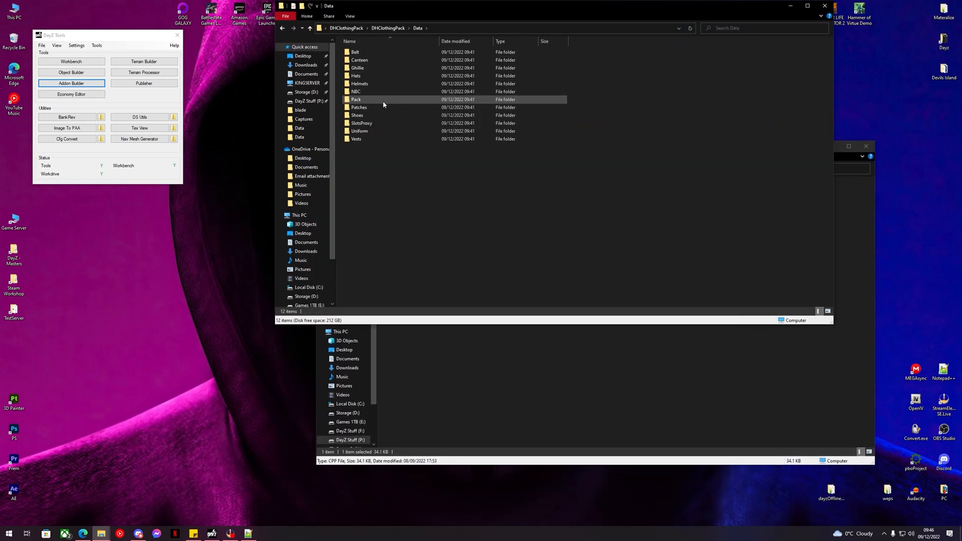
double_click(356, 99)
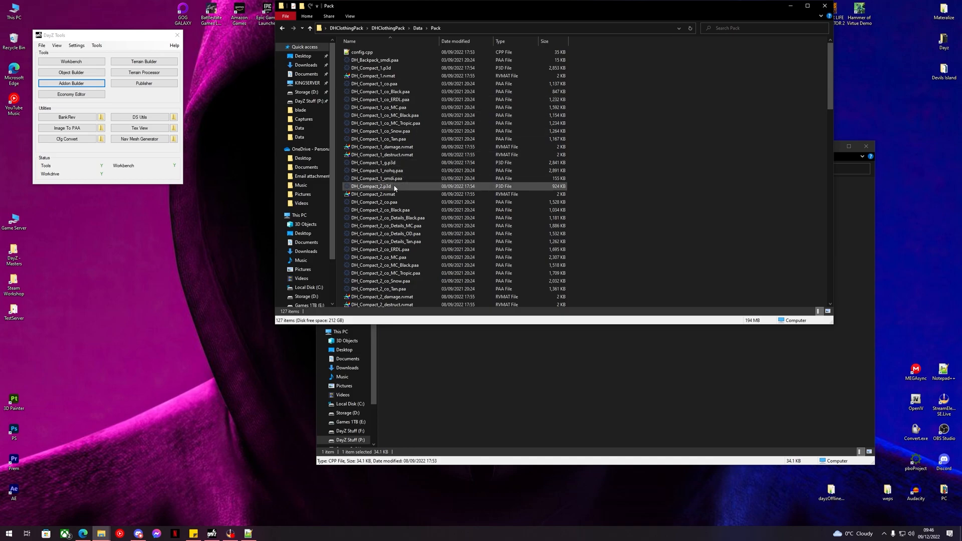
scroll("down", 3)
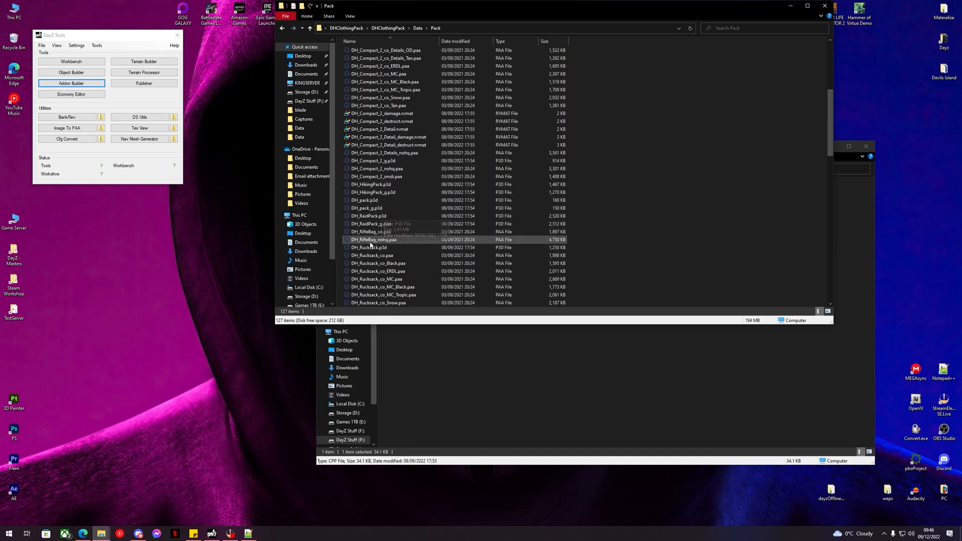
left_click(372, 256)
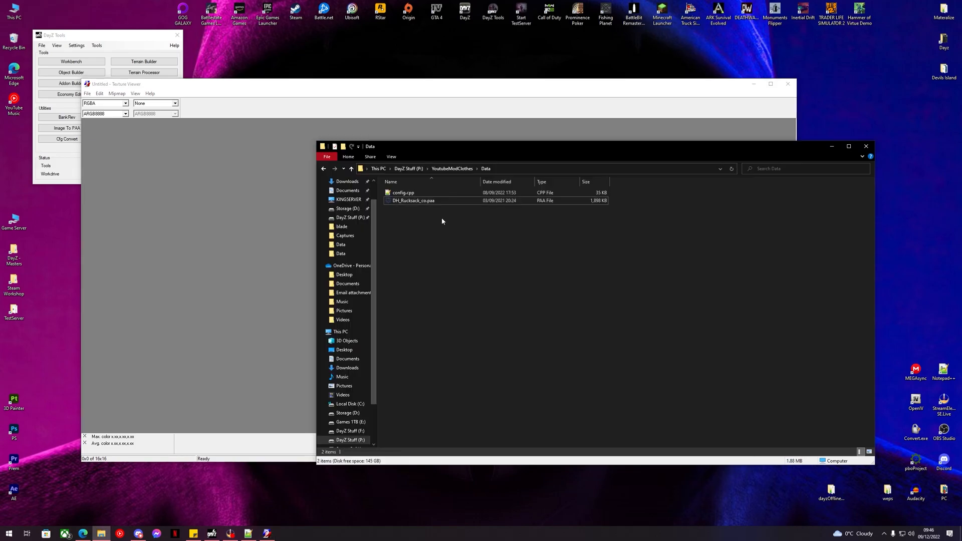
Resave DH_Rucksack_co.paa from Texture Viewer as DH_Rucksack_co.png and close the viewer.
double_click(412, 201)
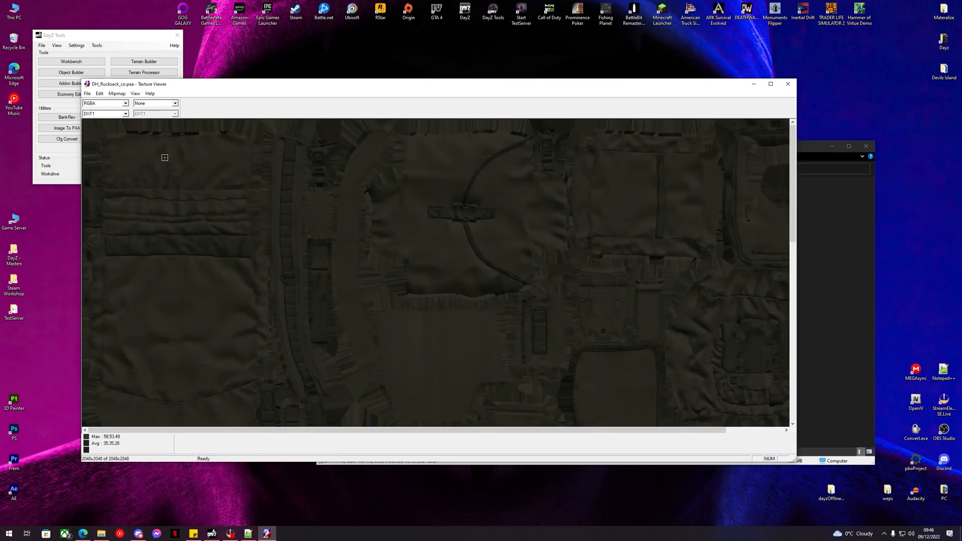
left_click(87, 94)
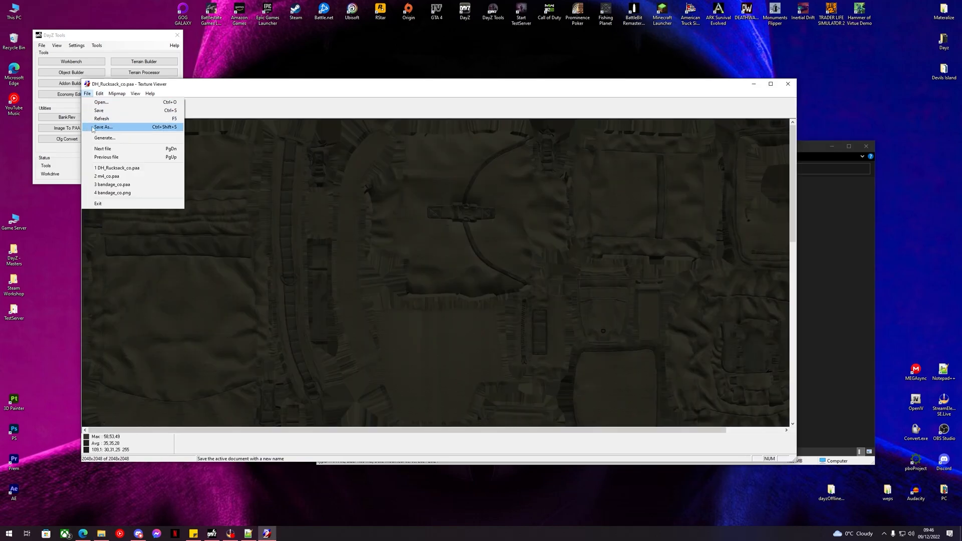
left_click(103, 127)
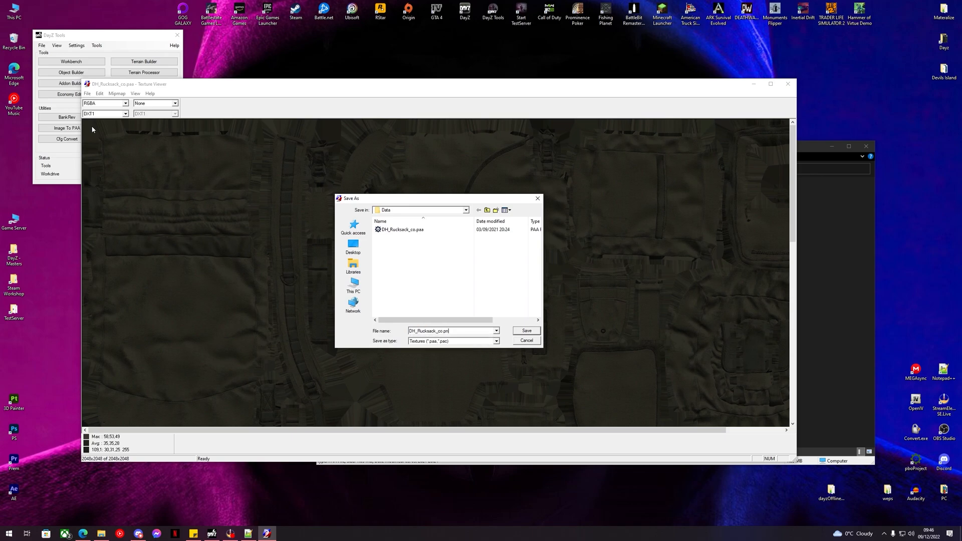
left_click(525, 331)
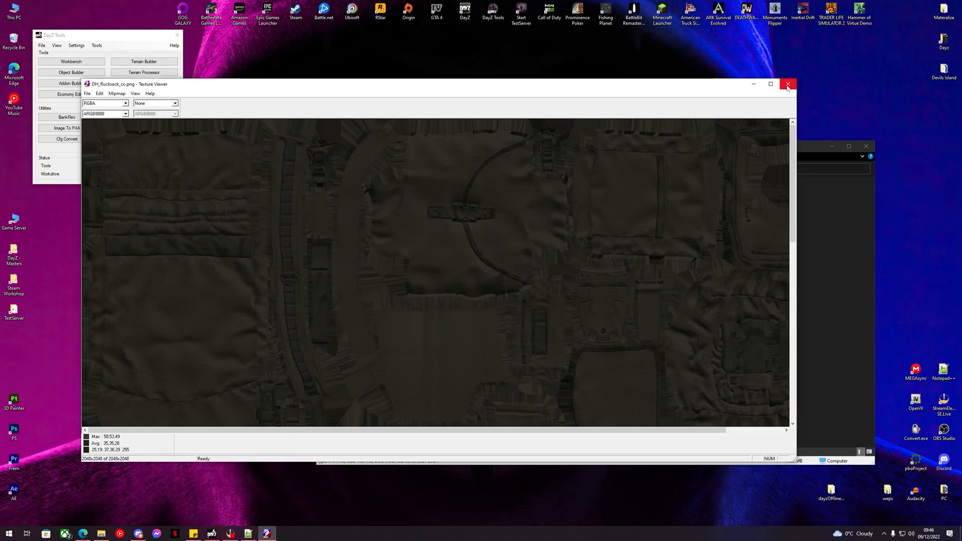
left_click(787, 85)
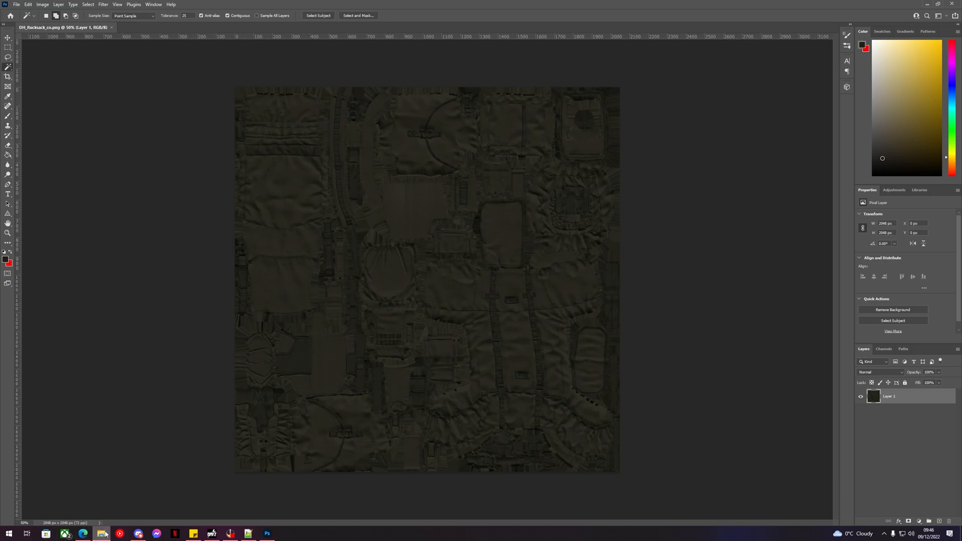
Switch to Photoshop from the taskbar to edit DH_Rucksack_co.png.
left_click(101, 533)
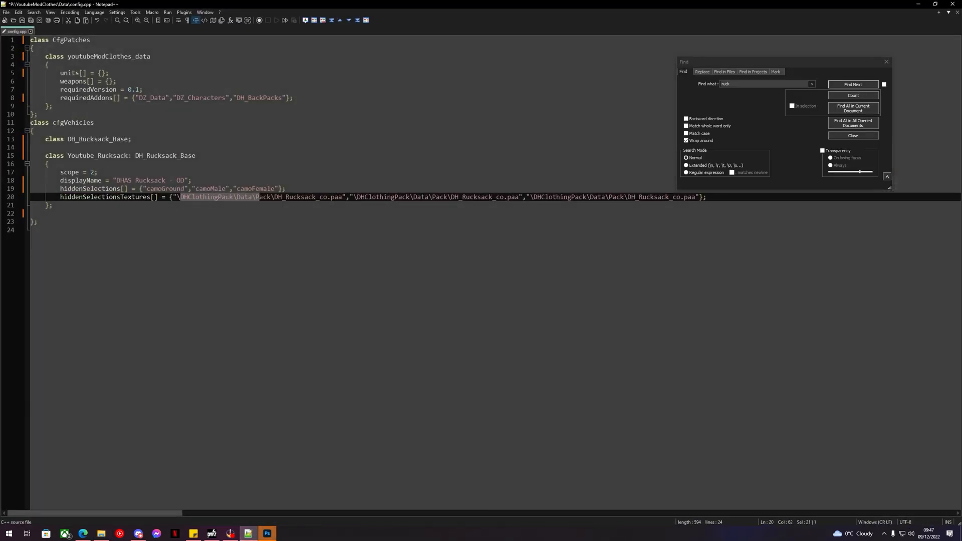
Replace DHClothingPack\Data\Pack with YoutubeModClothes\Data in all three texture paths, then save config.cpp.
left_click(852, 84)
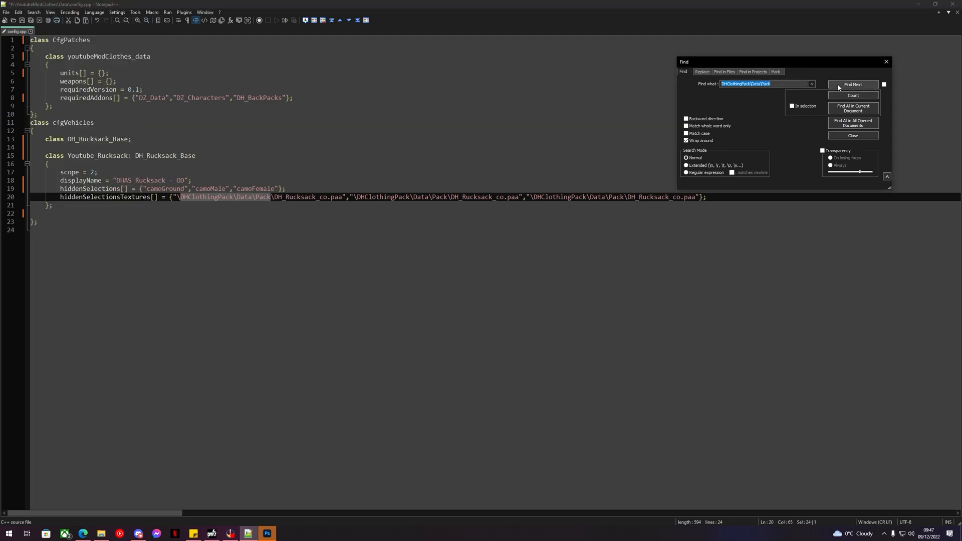
left_click(853, 84)
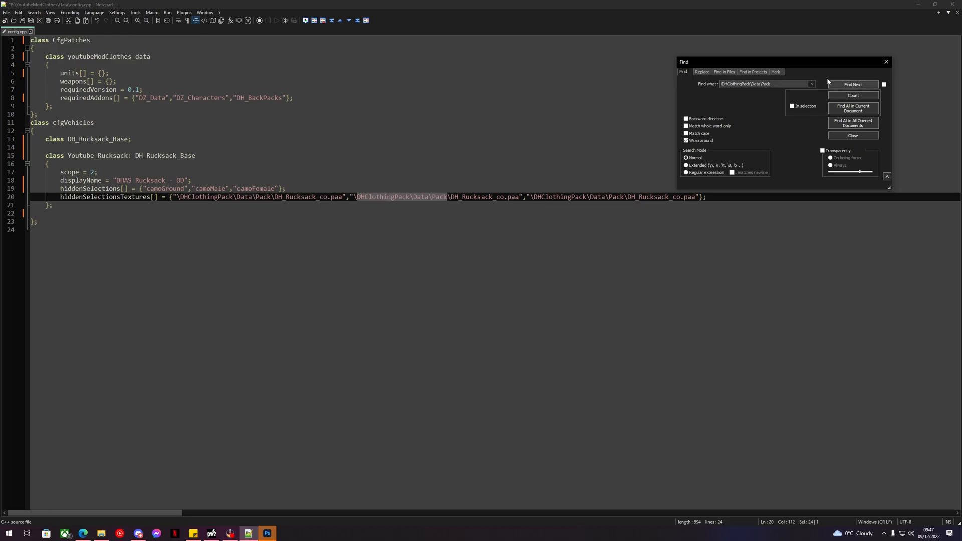
left_click(702, 72)
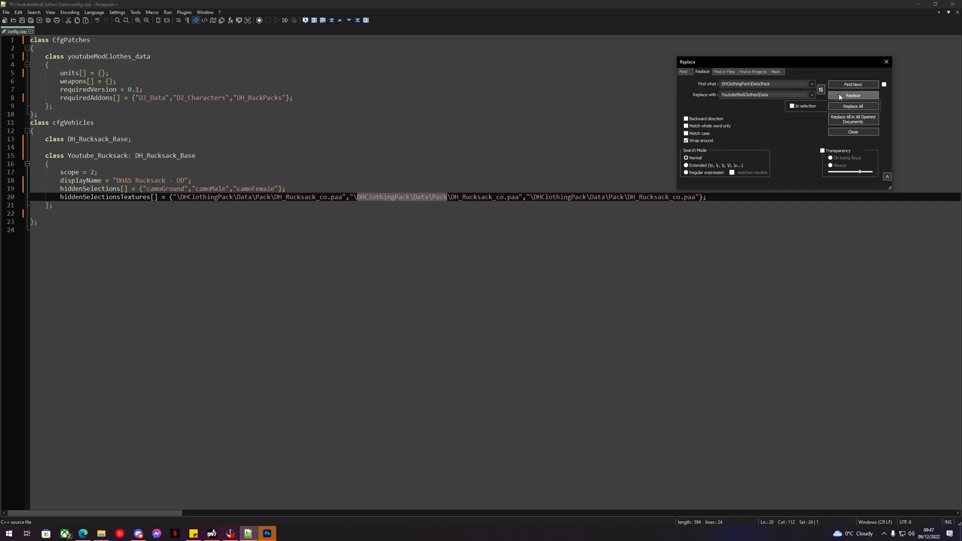
left_click(853, 96)
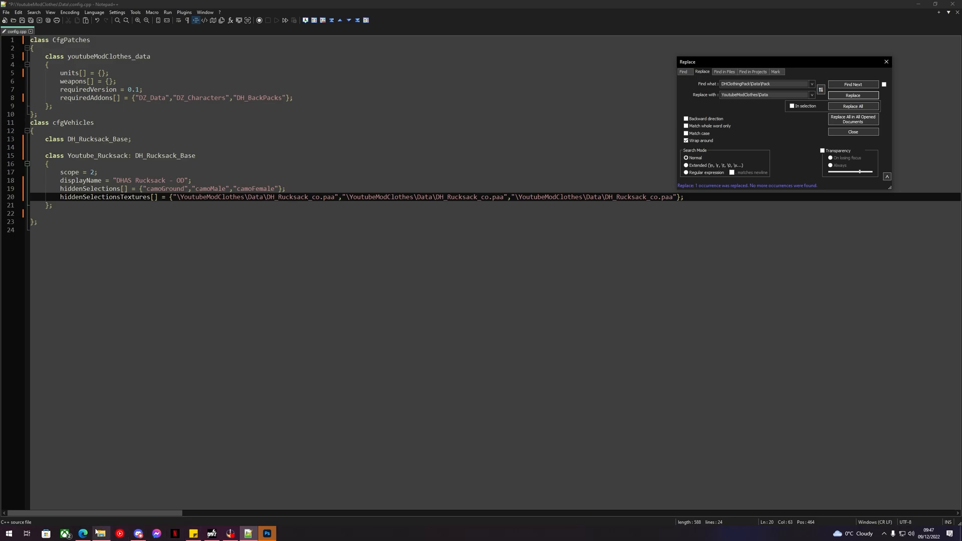
left_click(99, 533)
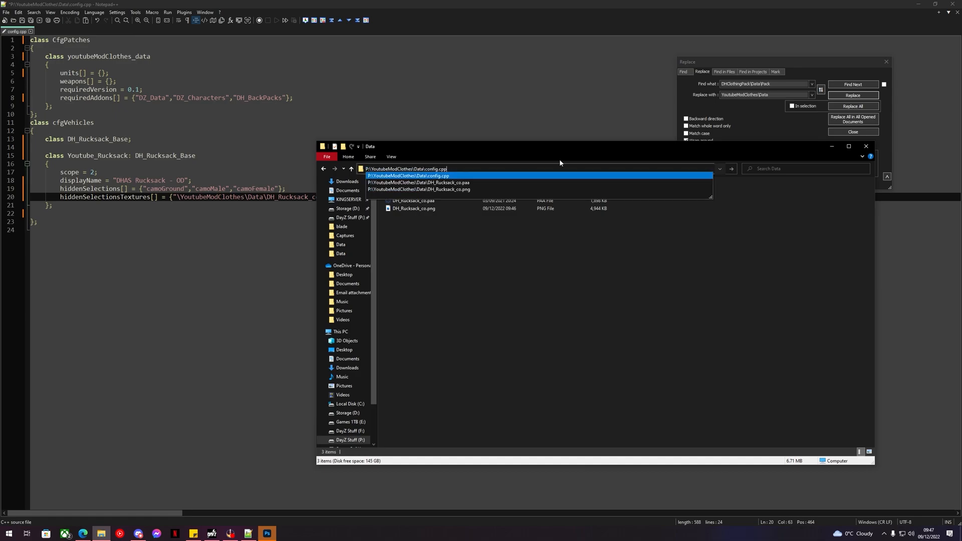
Check YoutubeModClothes\Data holds config.cpp, DH_Rucksack_co.paa and .png, then return to Photoshop.
left_click(419, 182)
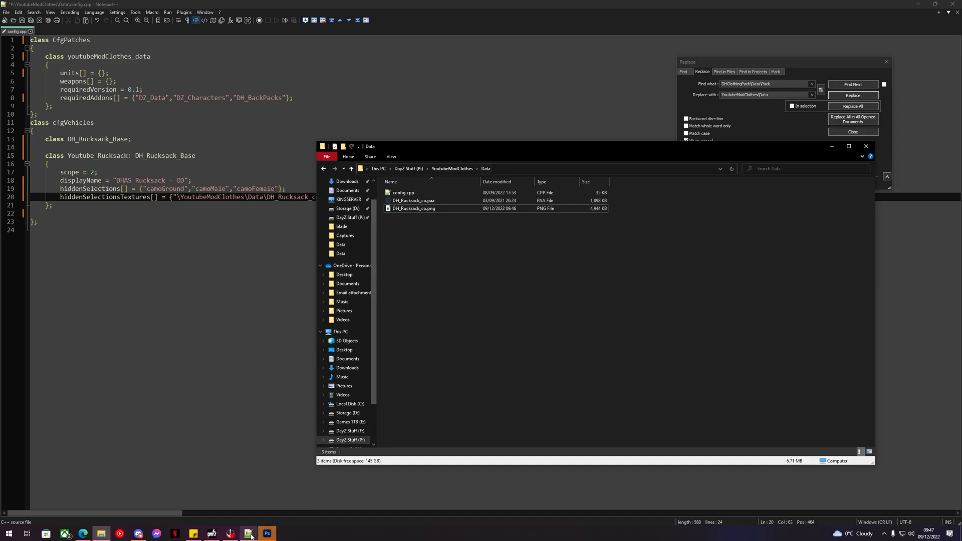
left_click(265, 534)
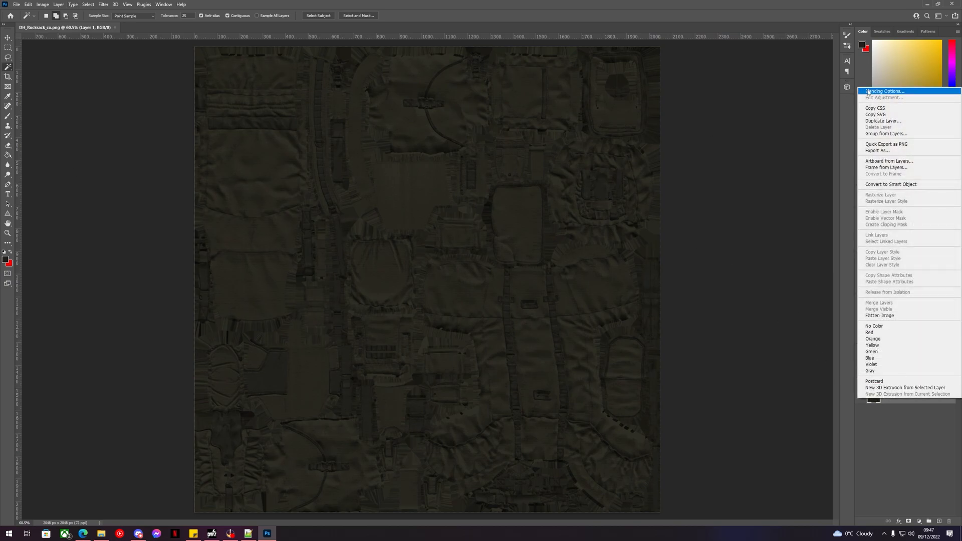
Add a Pattern Overlay layer style to the rucksack texture layer and confirm it.
left_click(884, 91)
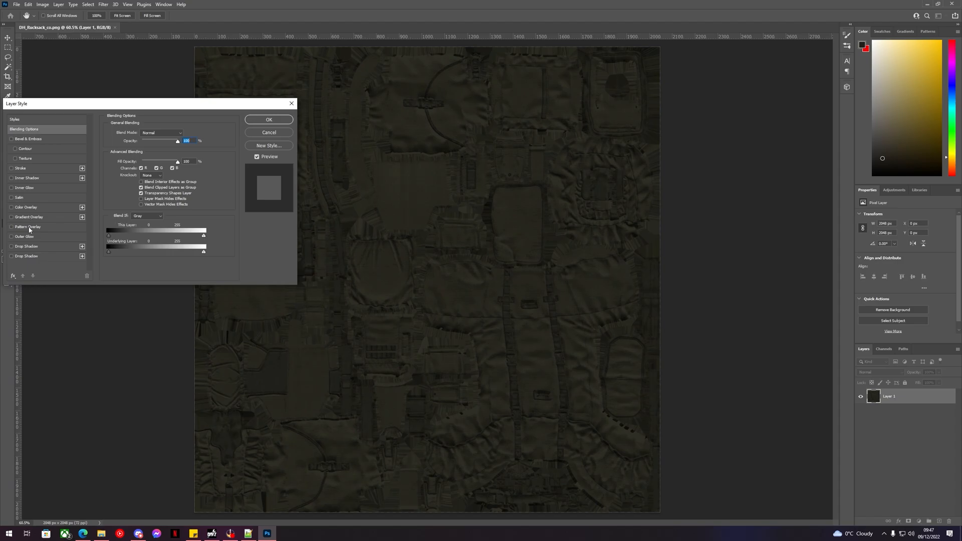
left_click(11, 227)
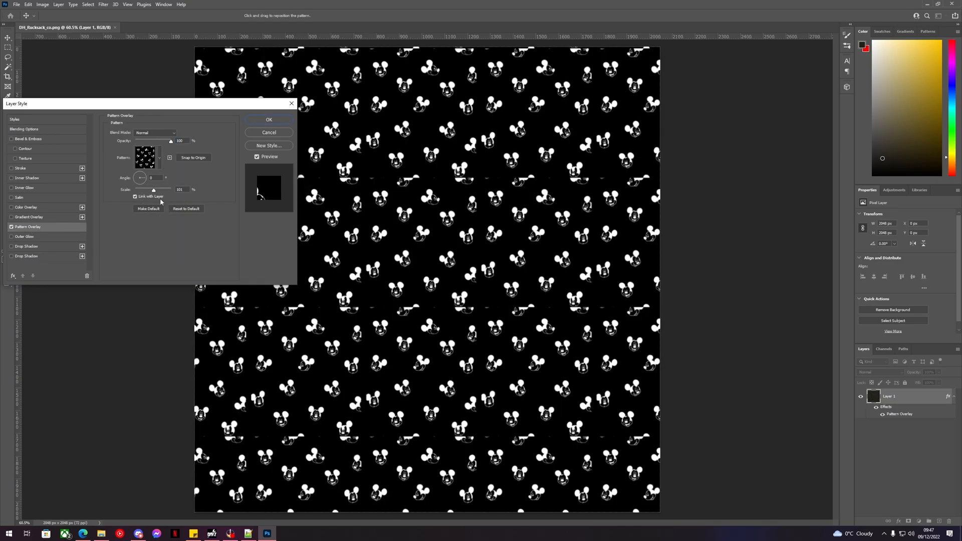
left_click_drag(154, 189, 158, 189)
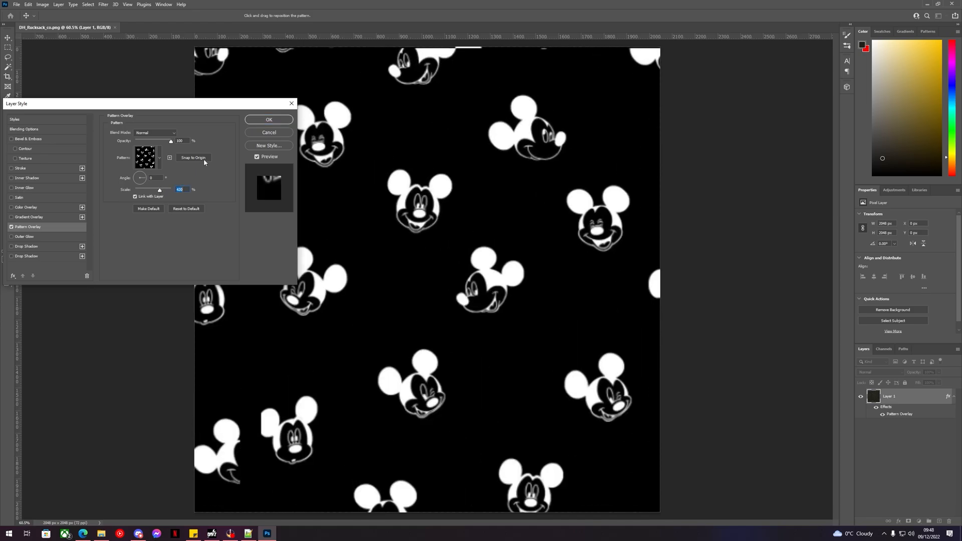
left_click(16, 5)
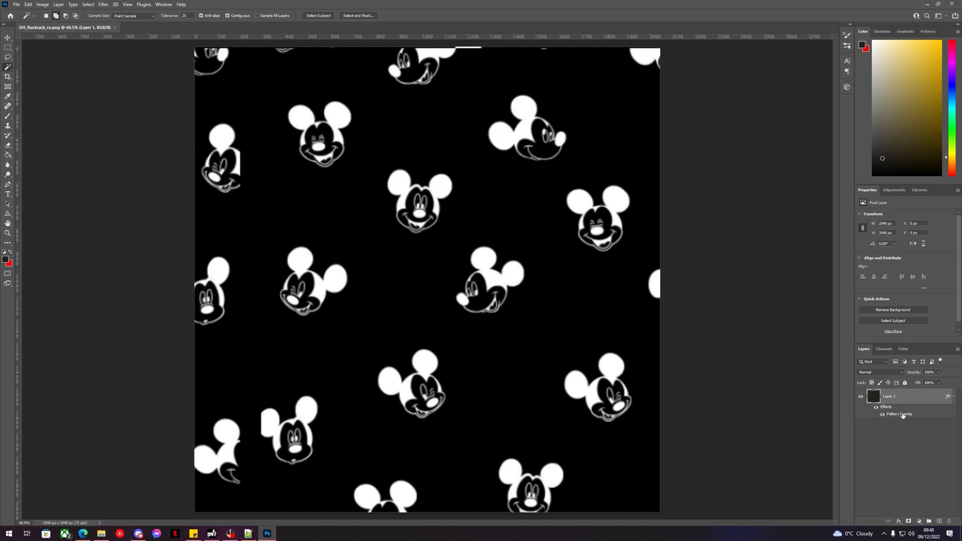
Reopen the overlay, choose the red hexagon pattern after trying GreenBlueCamo and FlimeSkull, and rescale it.
double_click(900, 413)
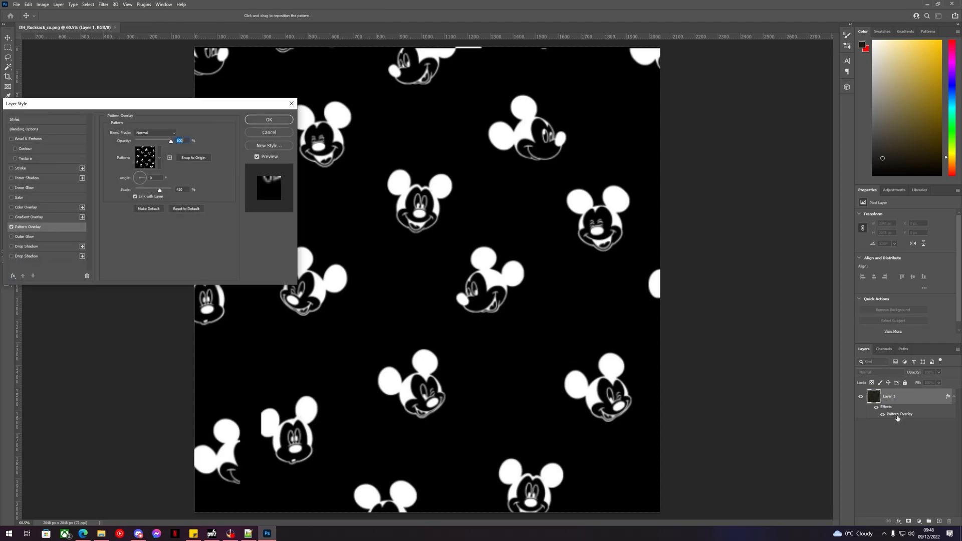
left_click(159, 158)
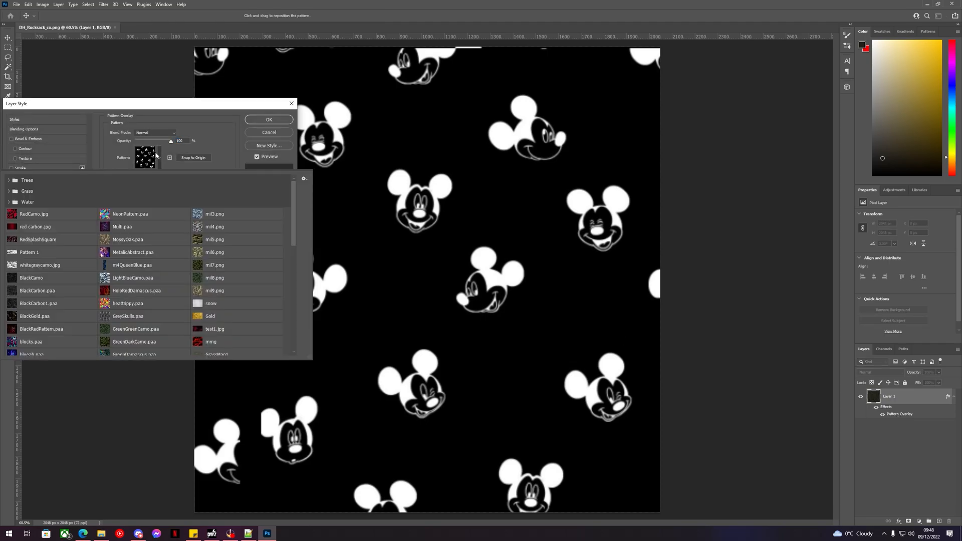
left_click(134, 296)
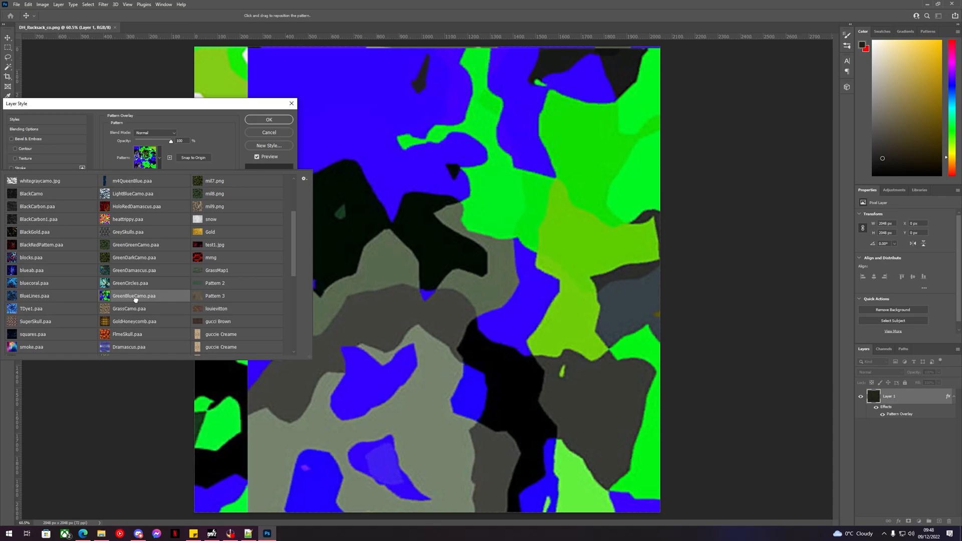
left_click(127, 334)
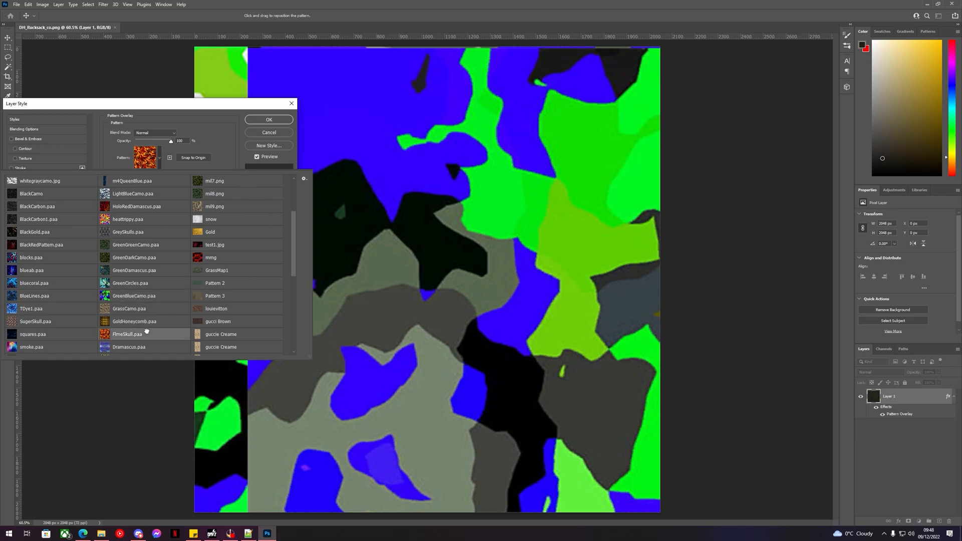
left_click(129, 346)
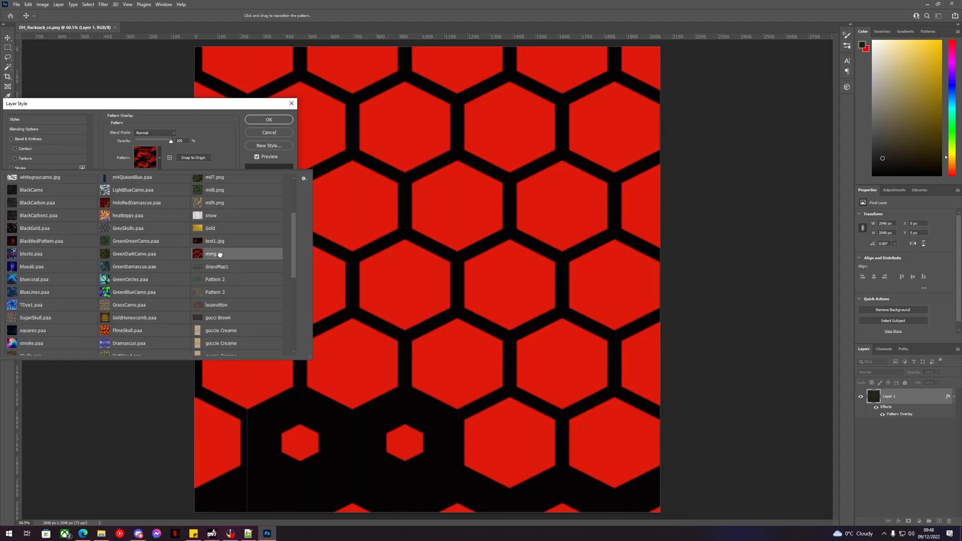
left_click(219, 254)
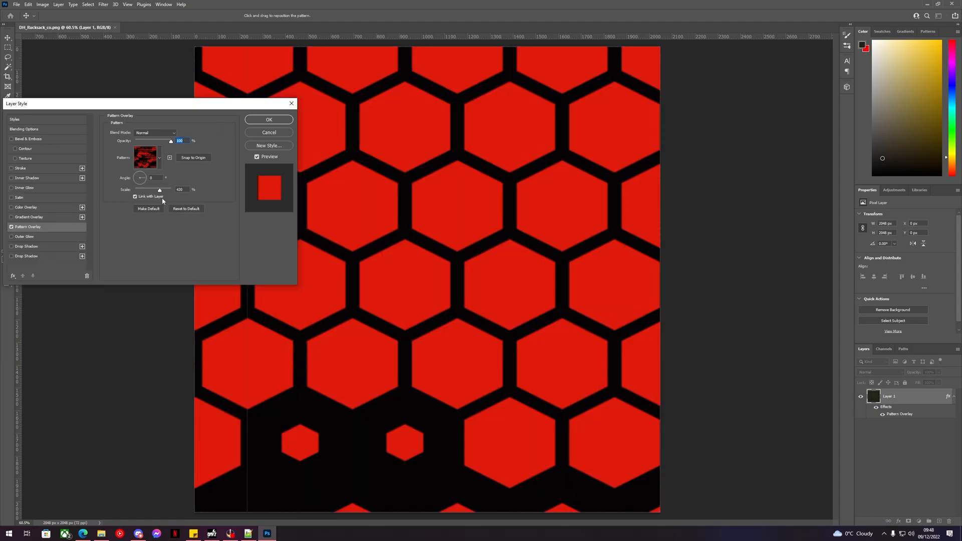
left_click_drag(158, 189, 155, 189)
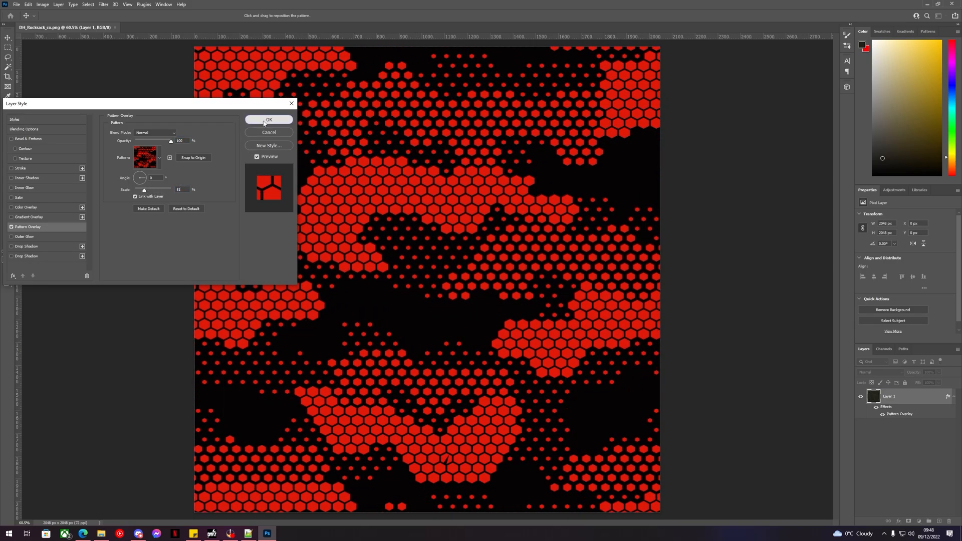
Save the hexagon texture as PNG in Data and permanently delete the old DH_Rucksack_co.paa.
left_click(268, 119)
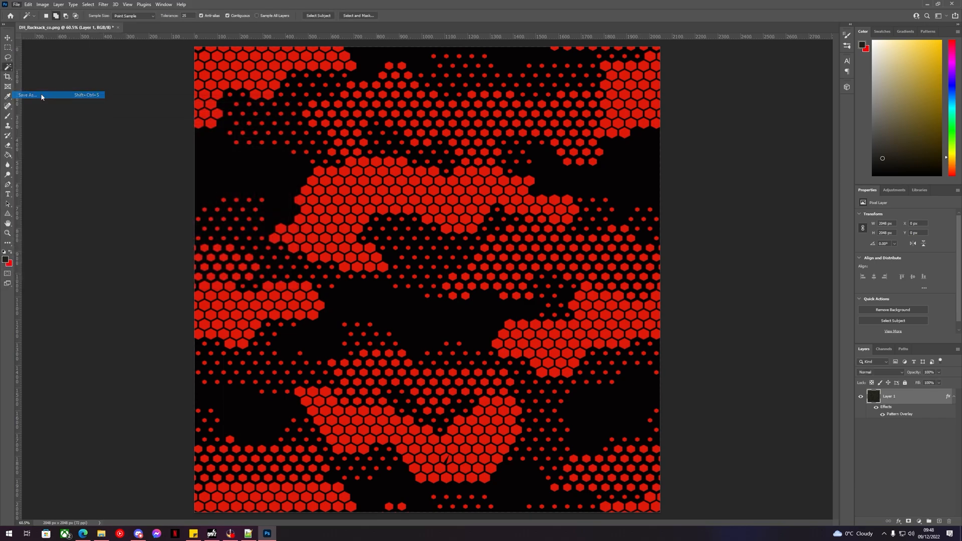
left_click(28, 94)
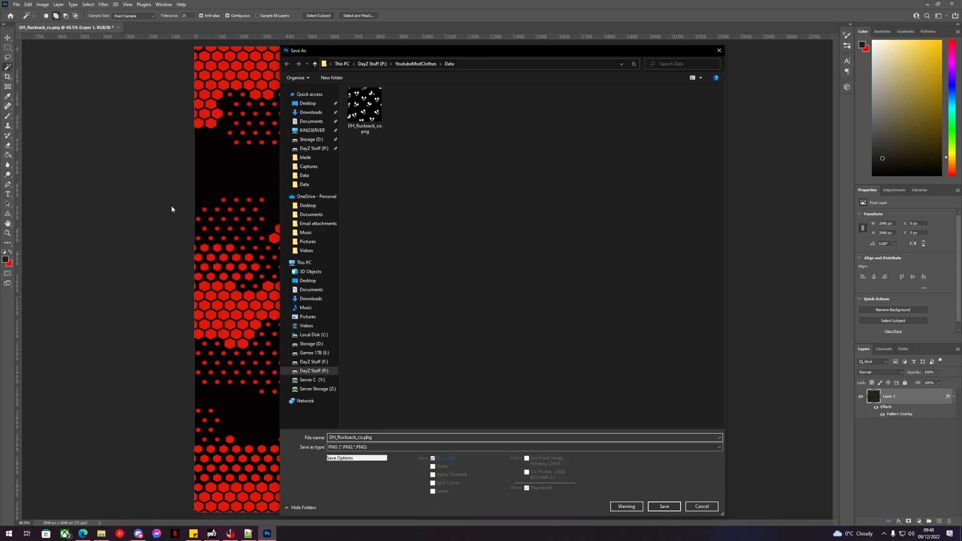
left_click(663, 506)
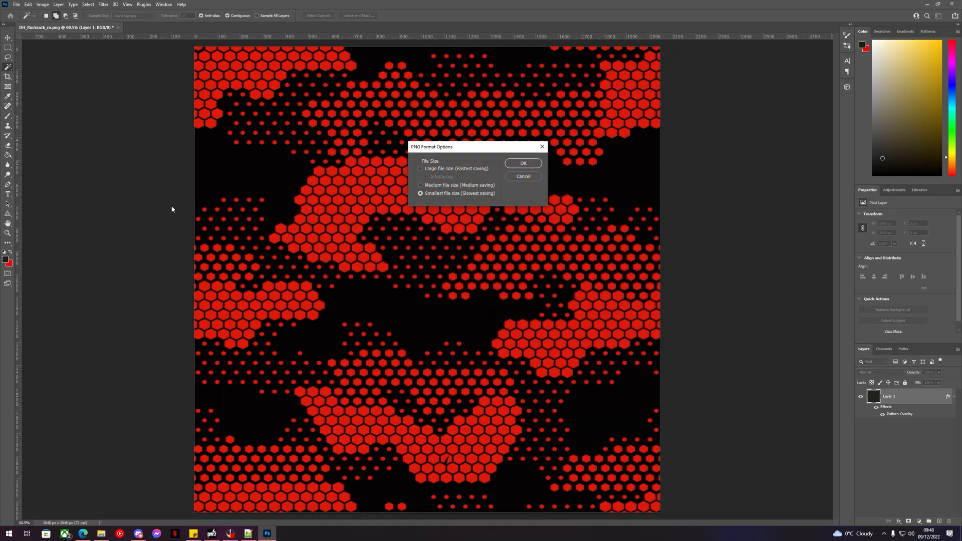
left_click(523, 164)
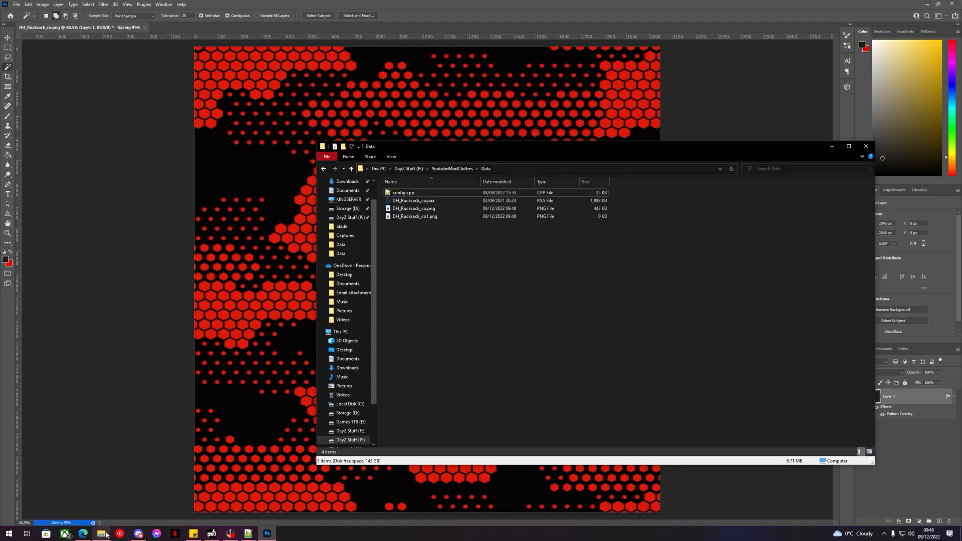
left_click(414, 201)
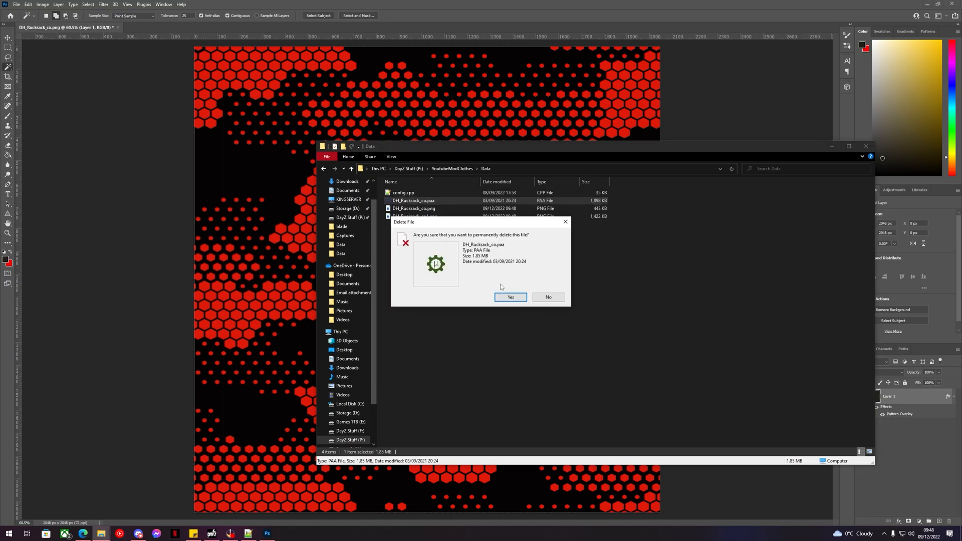
left_click(511, 297)
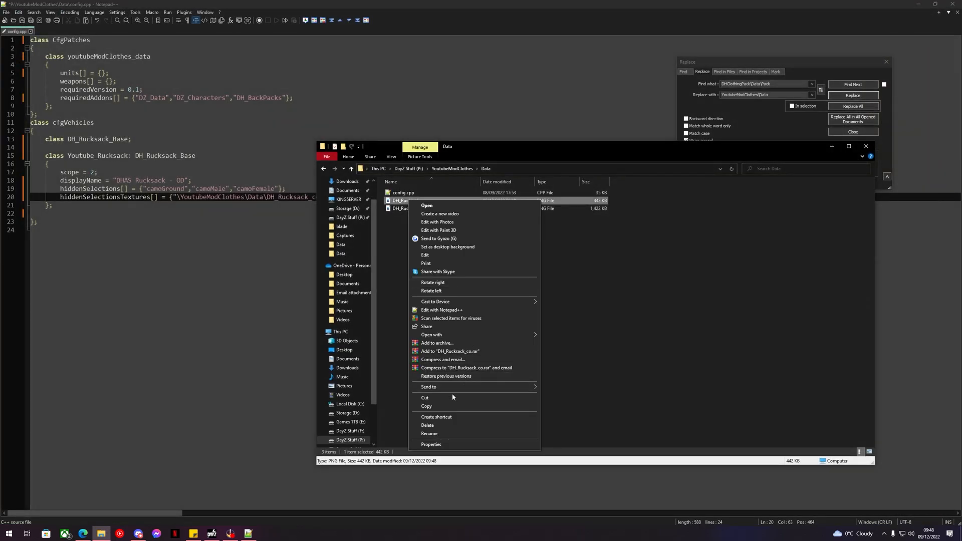
Rename the two rucksack PNGs to youtubeRucksack_1 and youtubeRucksack_2.
left_click(429, 433)
type("youtubeRucksack_1.png")
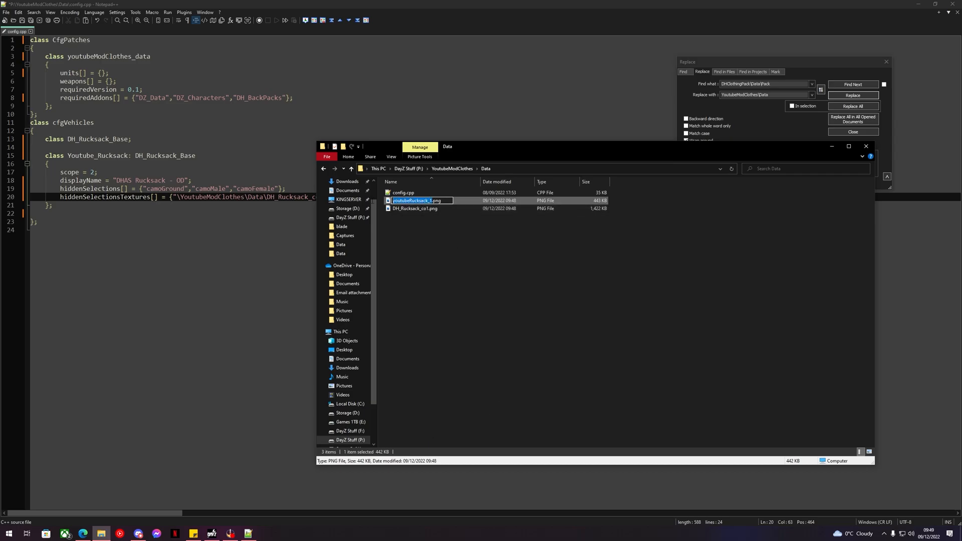
right_click(416, 200)
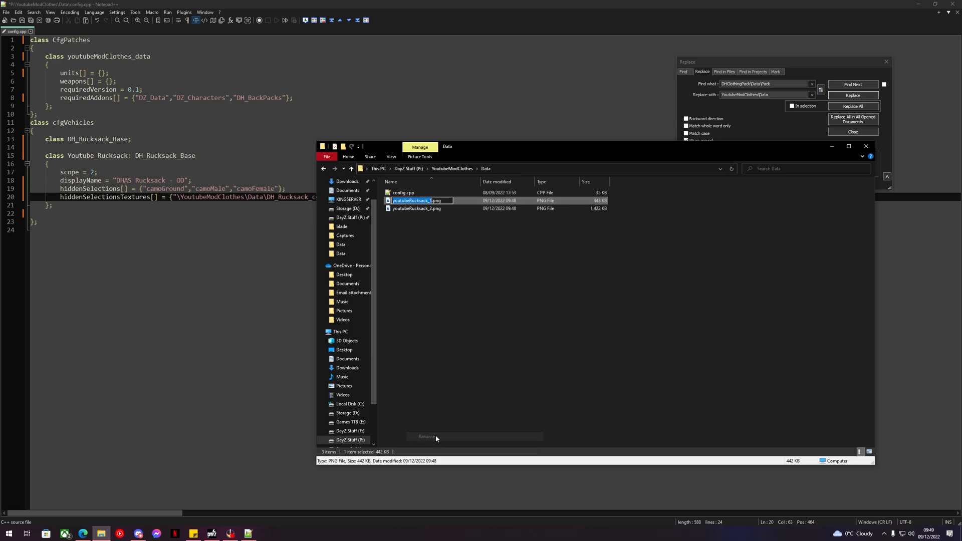
Point textures to youtubeRucksack_1.paa and add a Youtube_Rucksack_2 class using youtubeRucksack_2.paa.
left_click(852, 106)
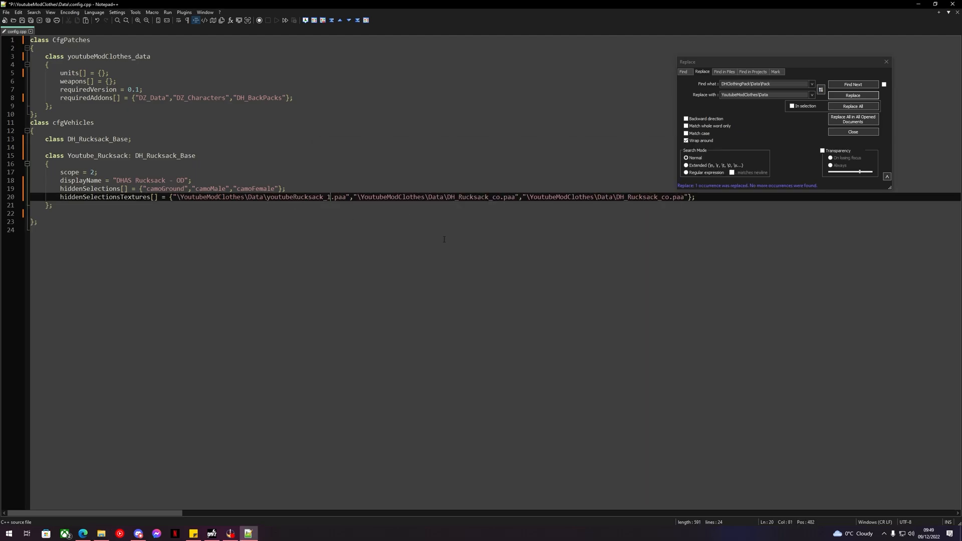
left_click(853, 95)
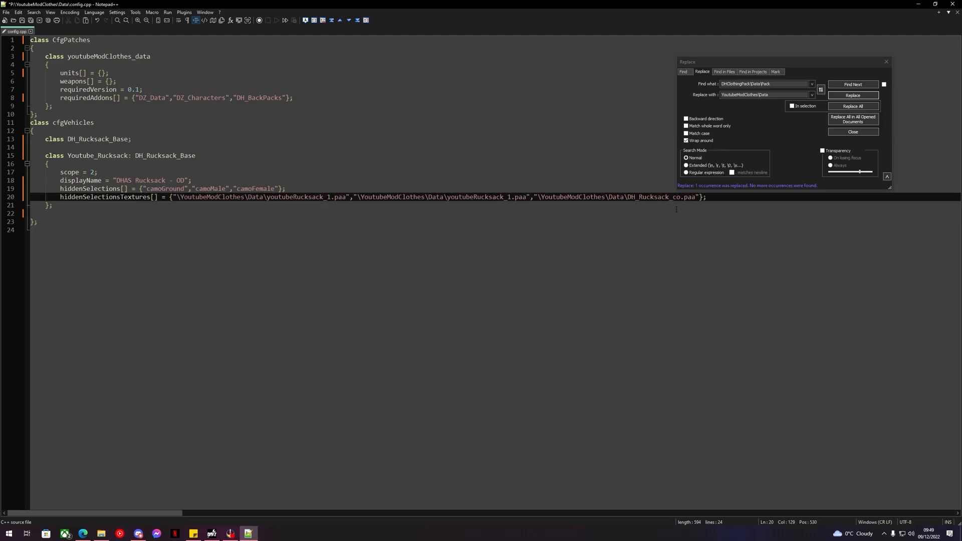
left_click(852, 95)
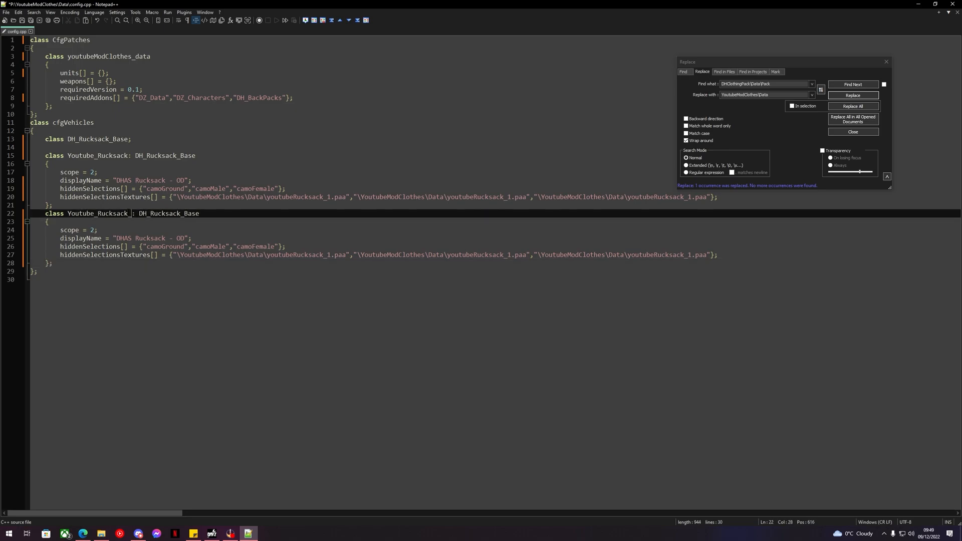
type("2")
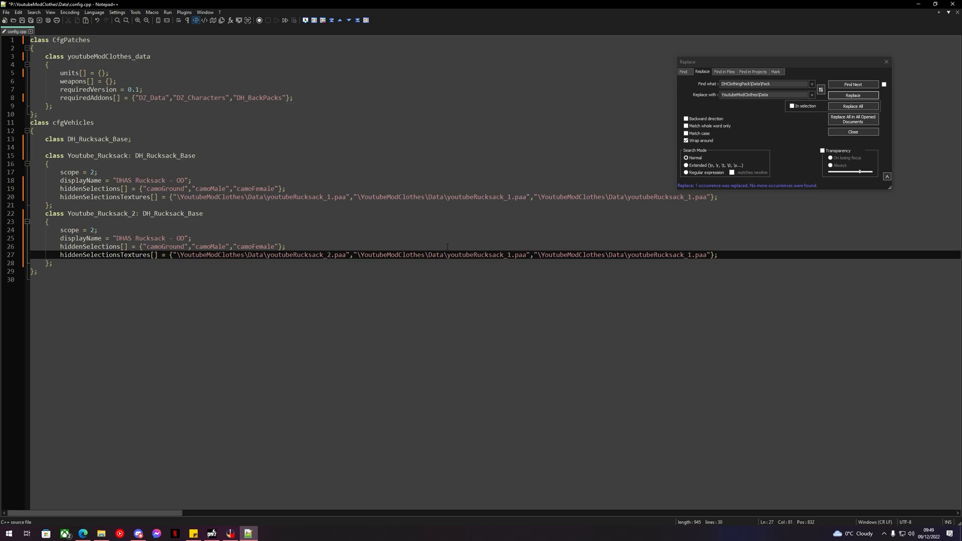
left_click(509, 255)
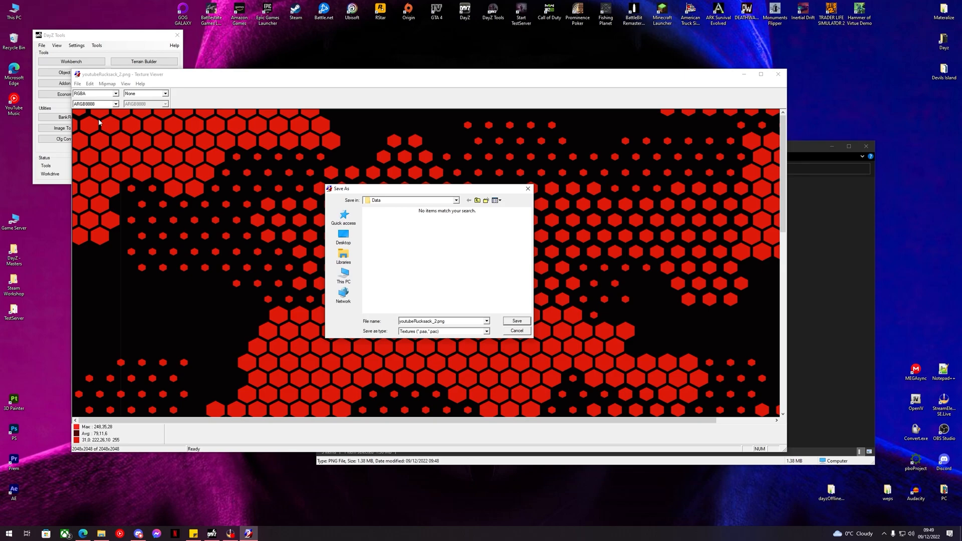
Save youtubeRucksack_2 and youtubeRucksack_1 as PAA textures in the Data folder.
left_click(516, 331)
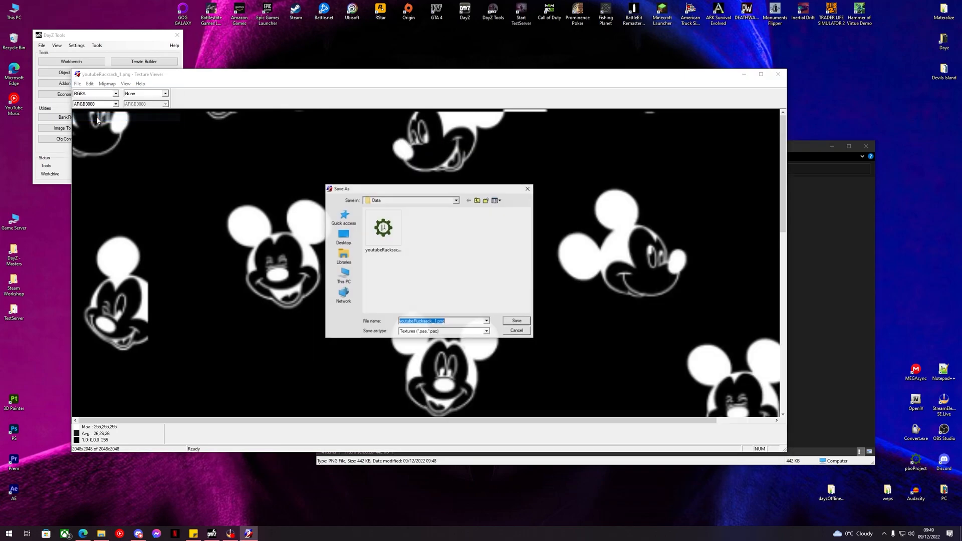
left_click(516, 320)
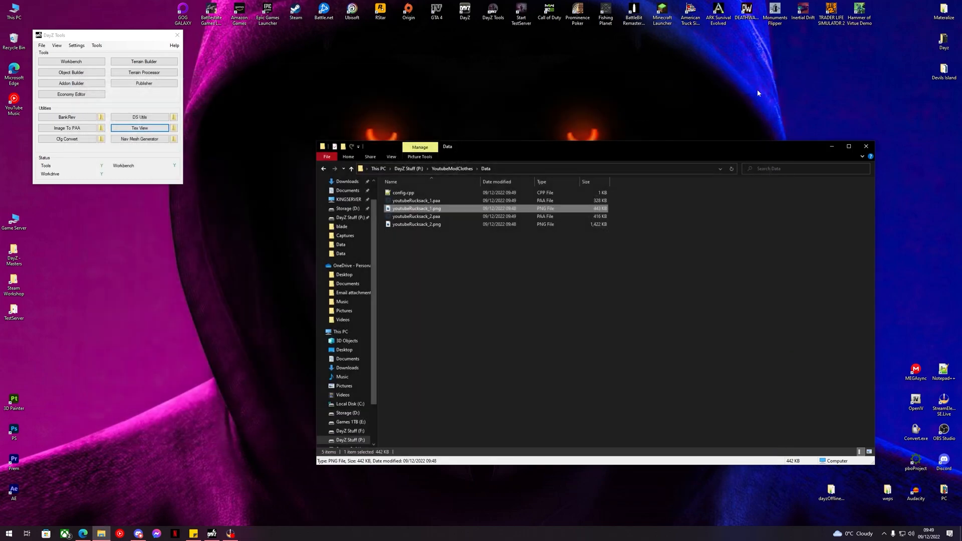
Go up to YoutubeModClothes and open its top-level config.cpp in Notepad++.
left_click(416, 224)
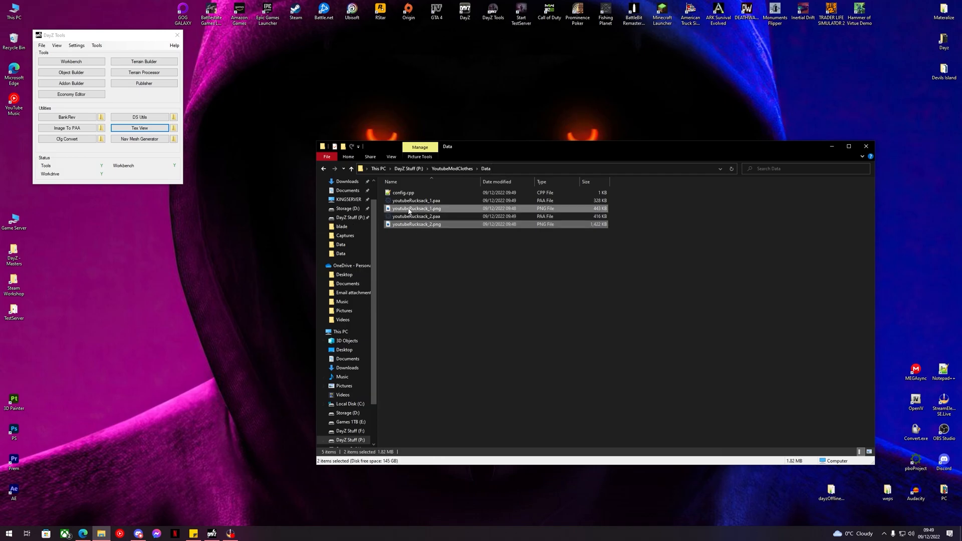
left_click(352, 169)
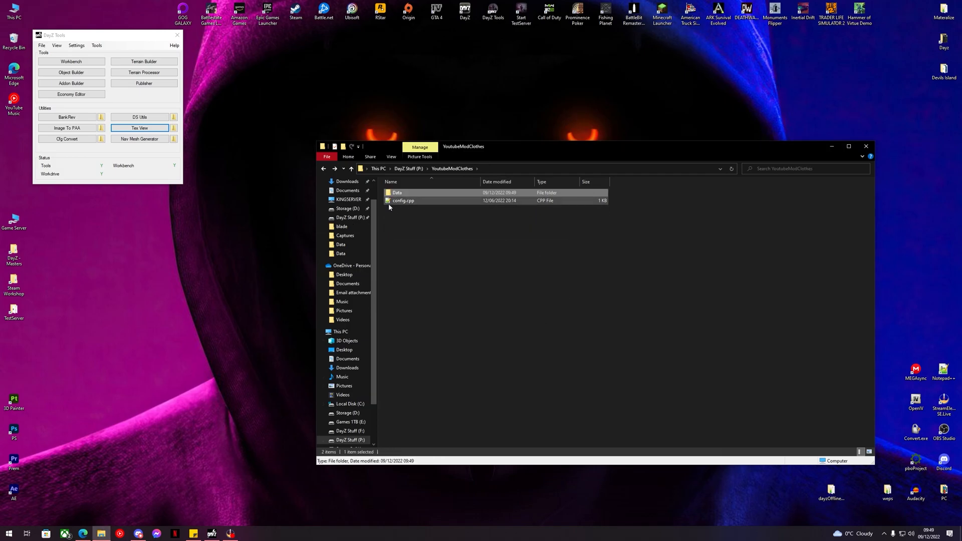
left_click(403, 201)
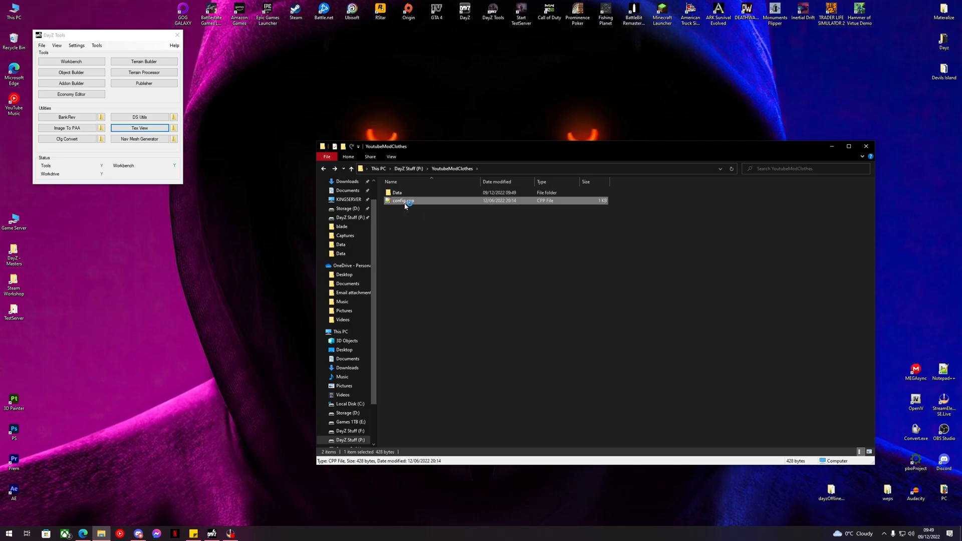
double_click(403, 201)
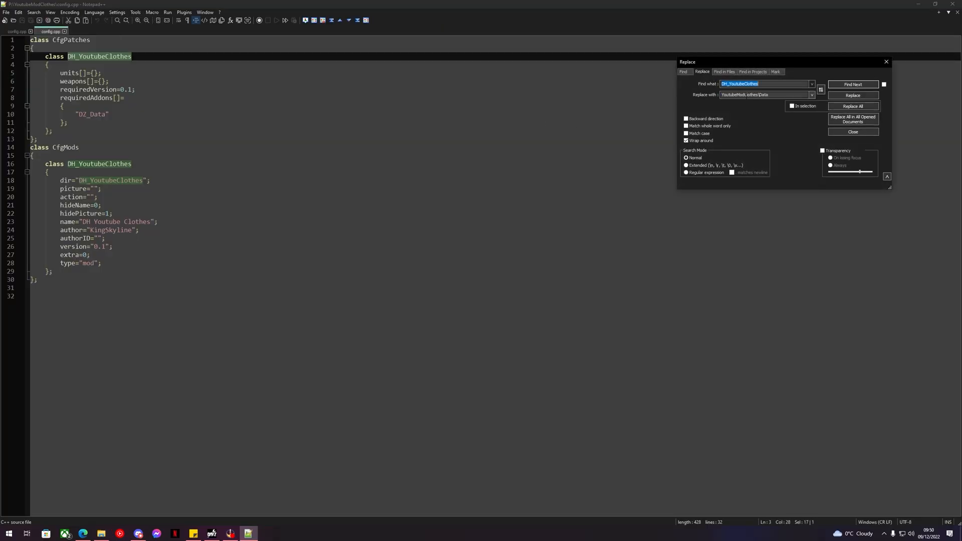
Replace both DH_YoutubeClothes occurrences with DH_YoutubeModClothes in the top-level config.cpp.
type("DH_YoutubeClothes")
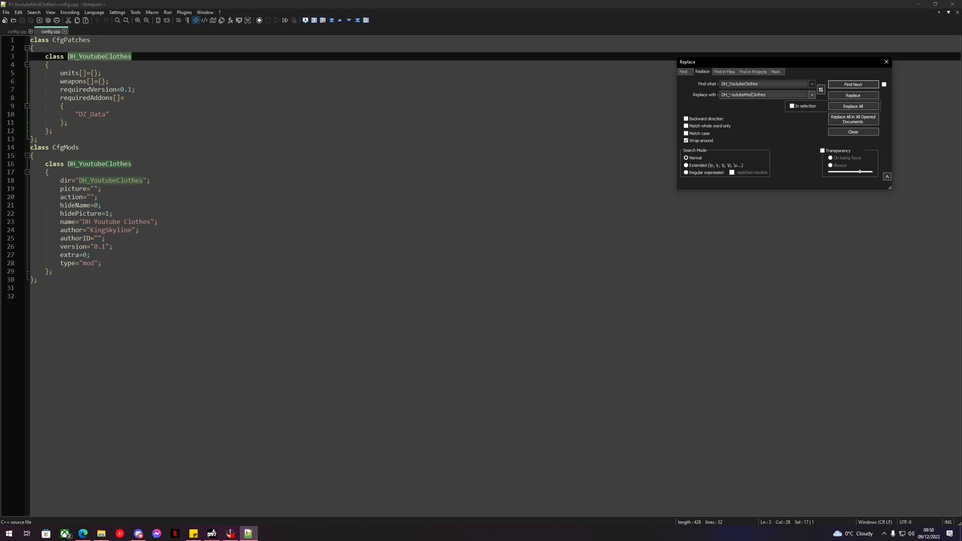
left_click(853, 96)
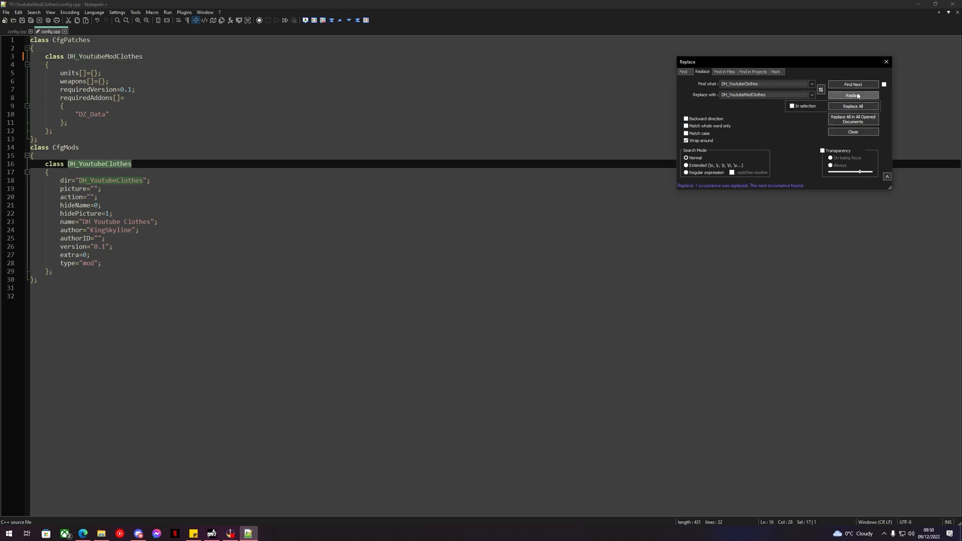
left_click(852, 96)
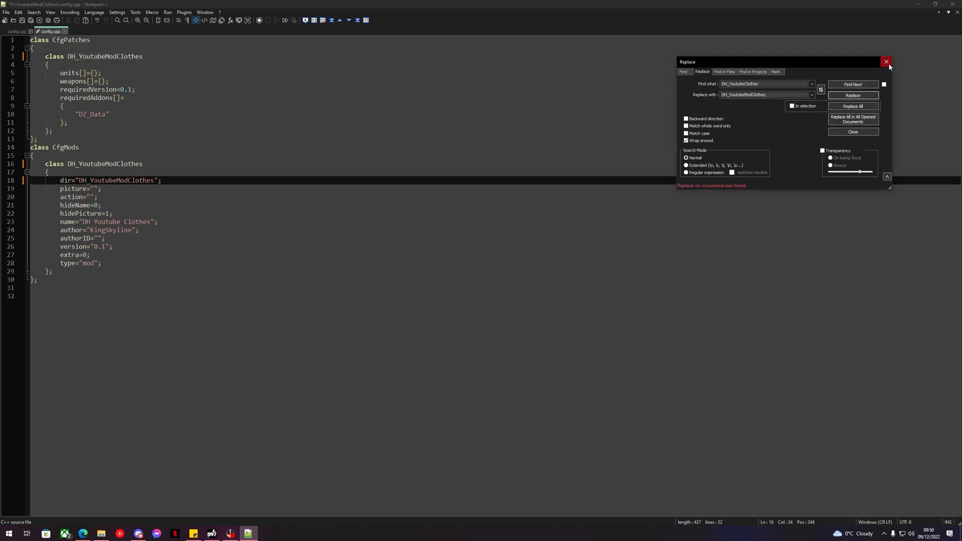
left_click(886, 62)
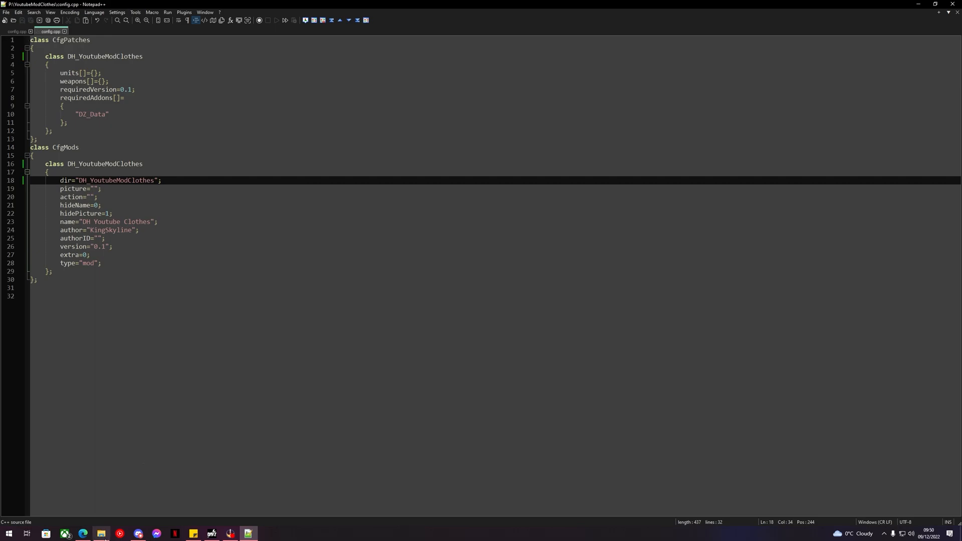
Select the youtubeModClothes_data class name in the rucksack config, then return to the other config.
left_click(154, 180)
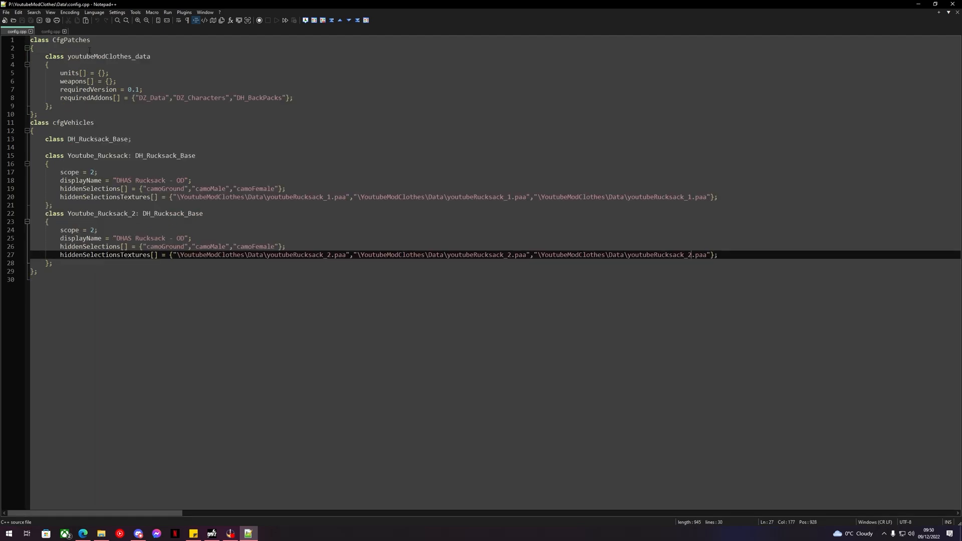
double_click(109, 56)
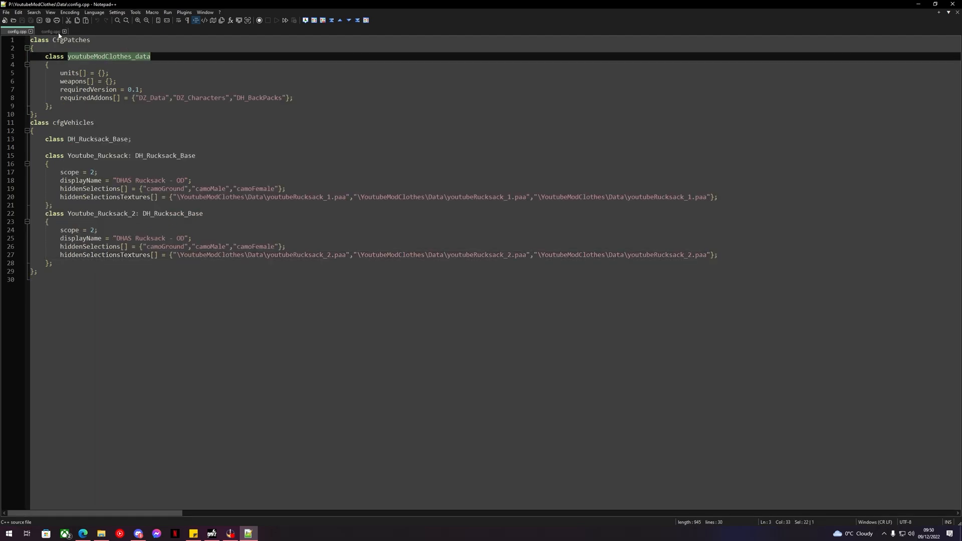
left_click(50, 31)
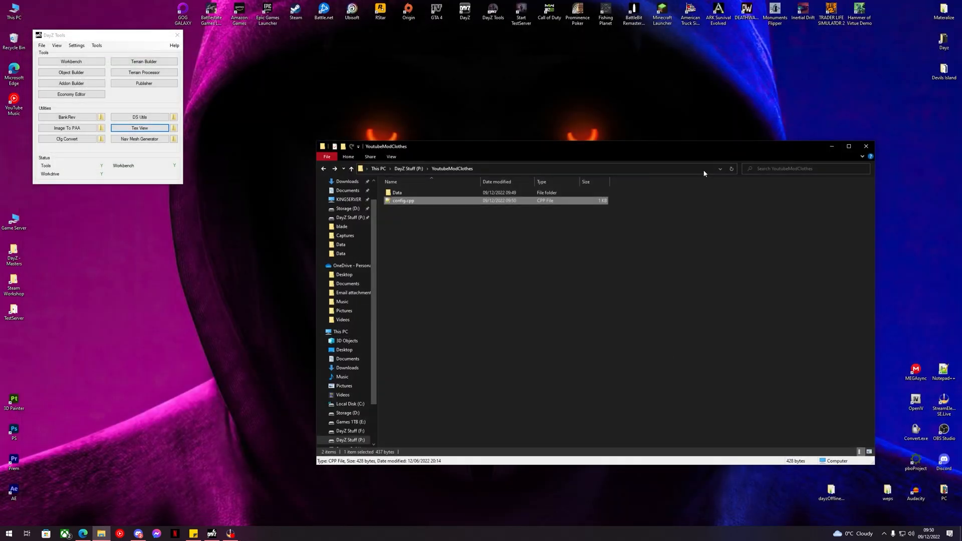
left_click(352, 168)
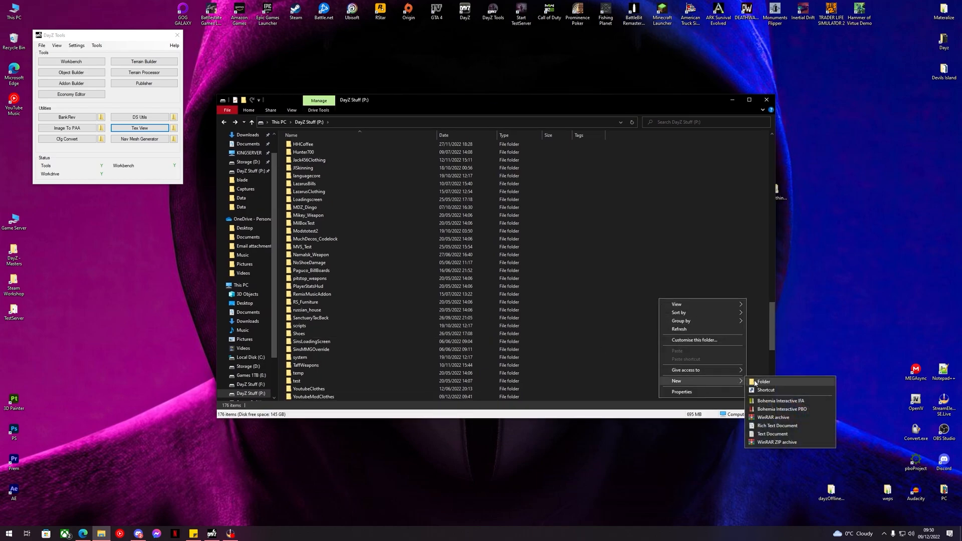
left_click(763, 382)
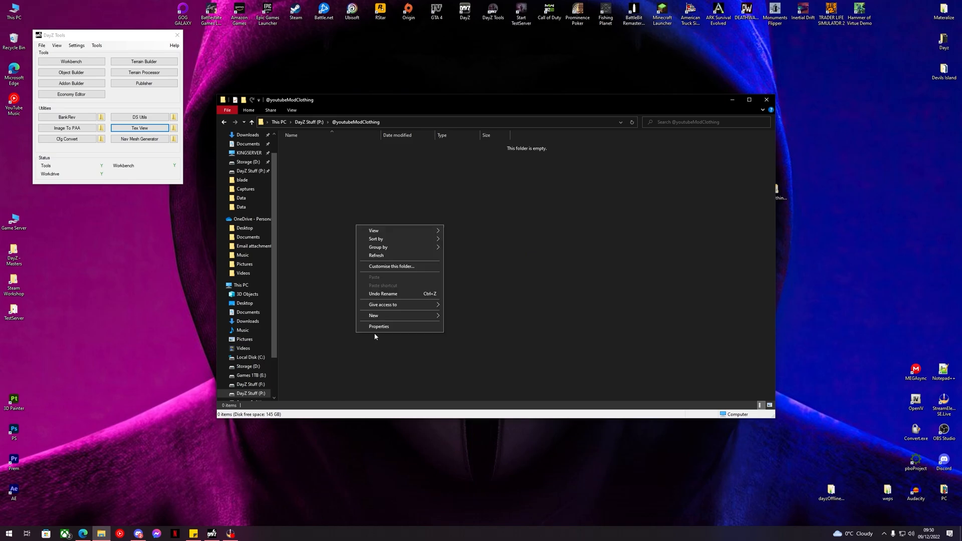
left_click(373, 315)
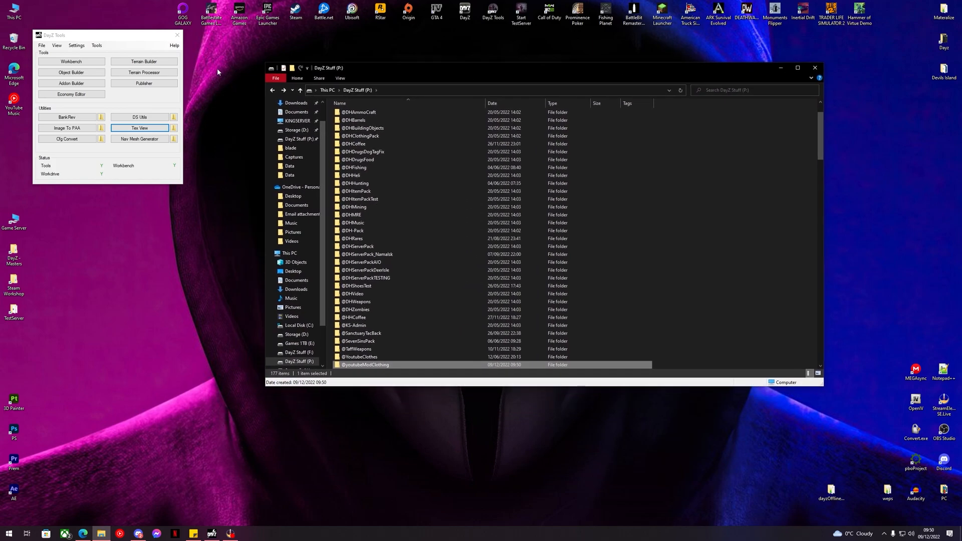
mouse_move(84, 90)
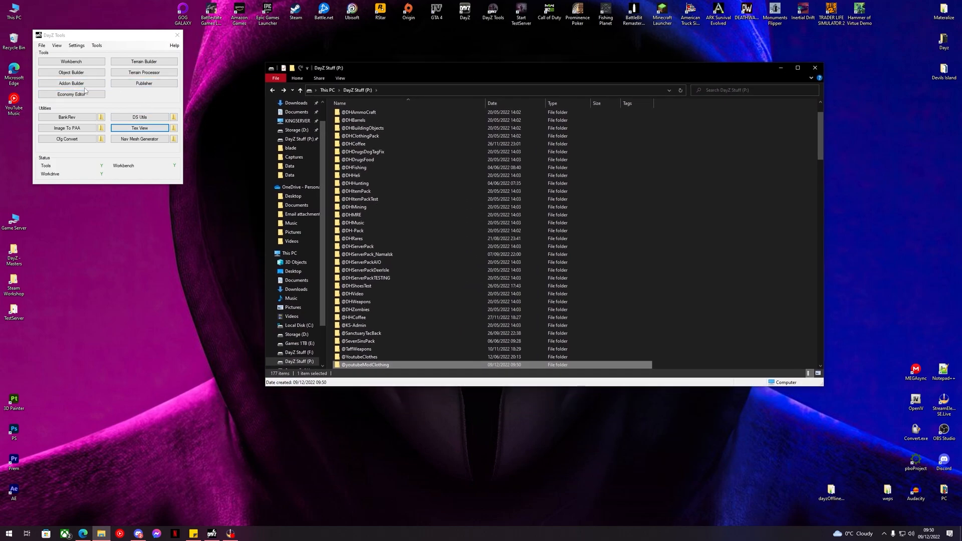
left_click(72, 82)
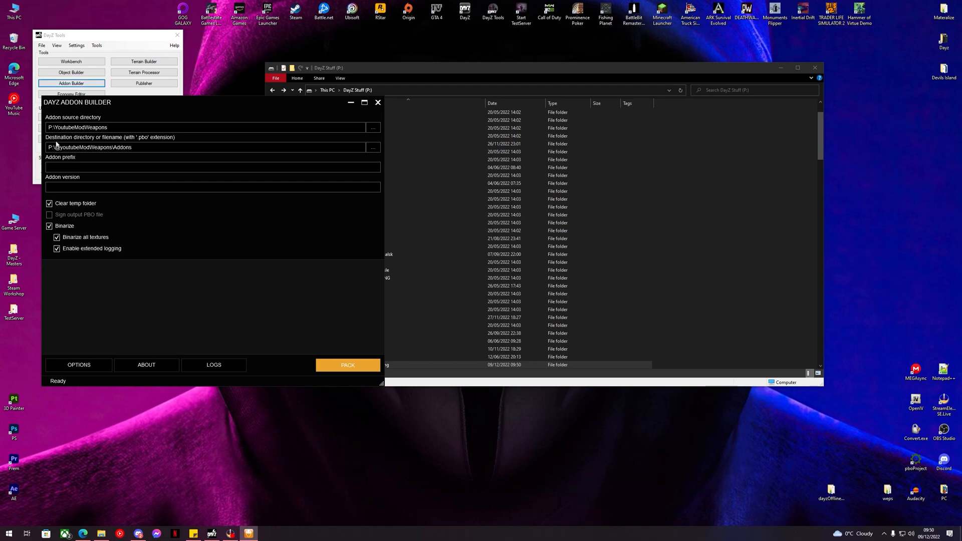
left_click(373, 127)
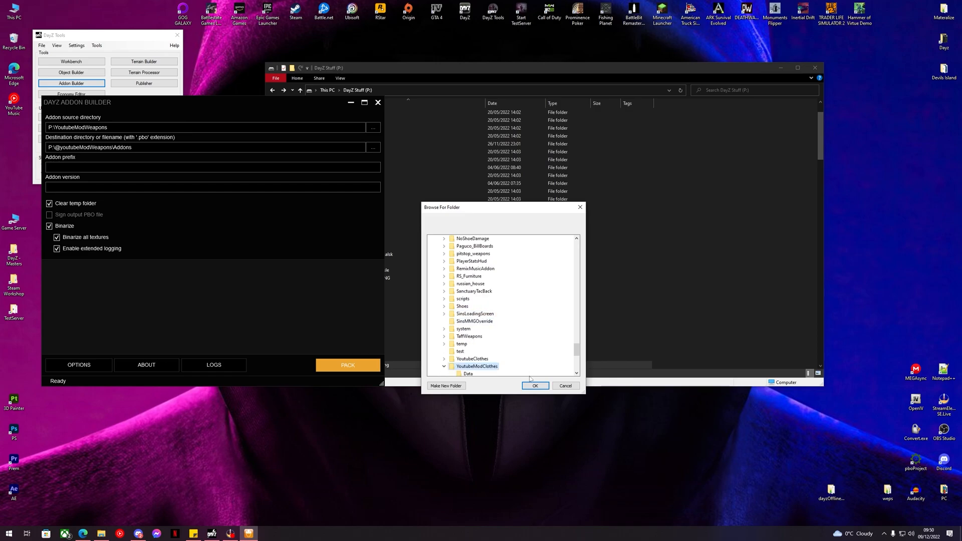
left_click(534, 385)
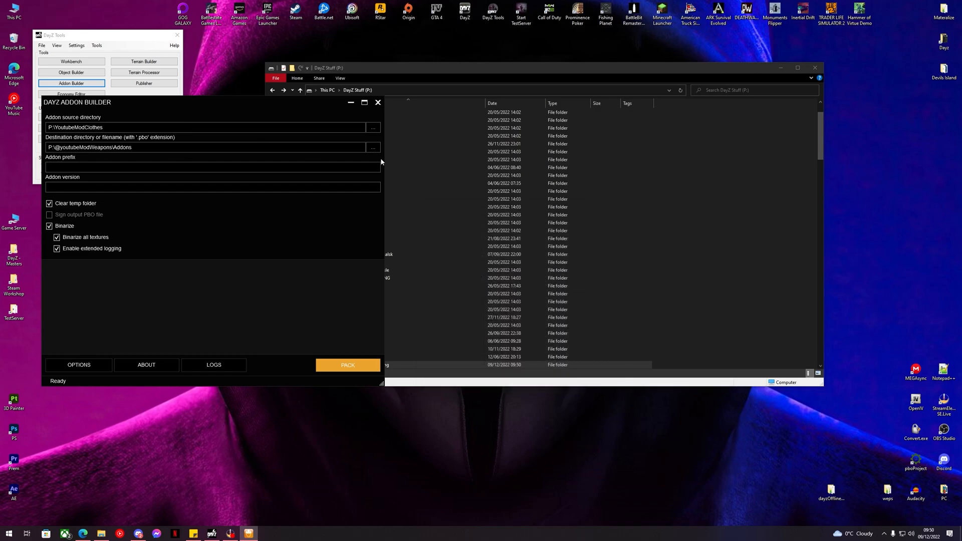
left_click(373, 147)
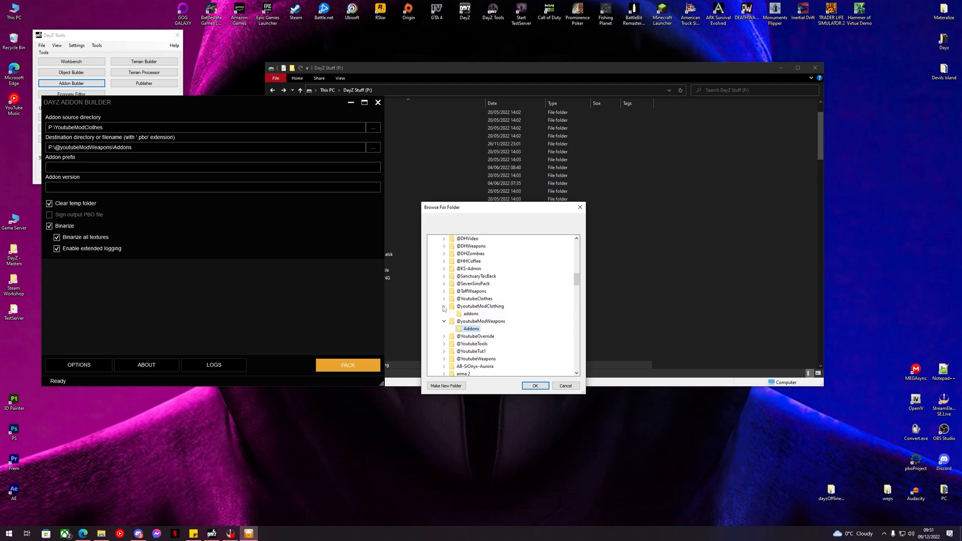
left_click(533, 385)
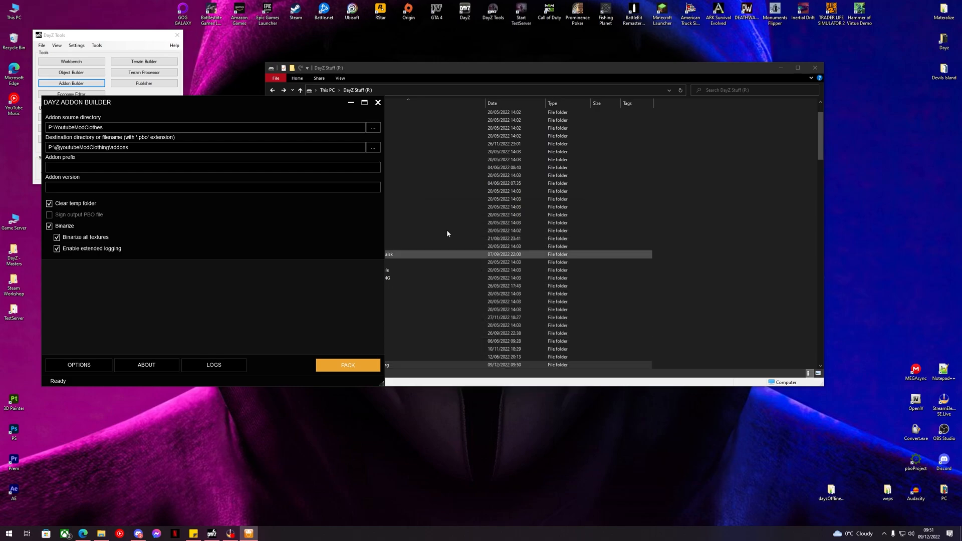
mouse_move(49, 226)
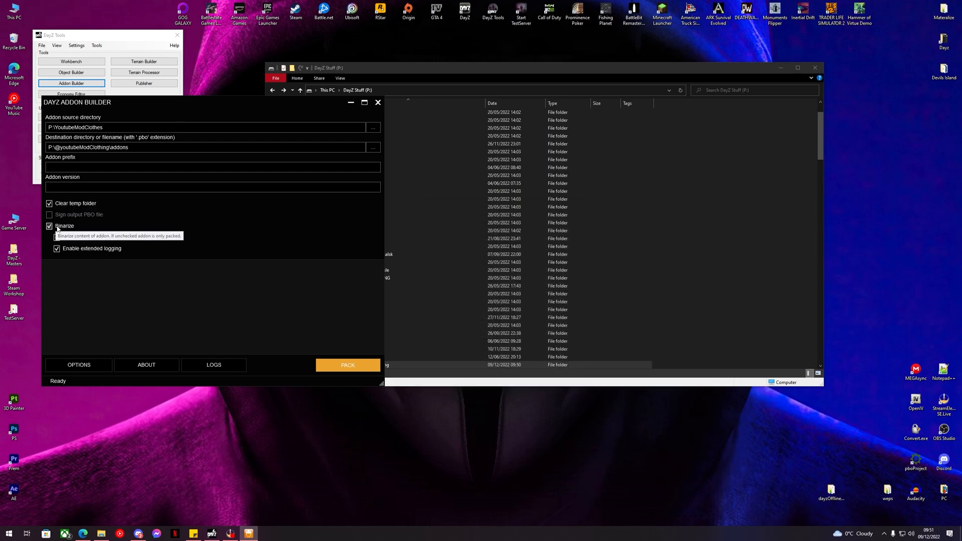
left_click(49, 226)
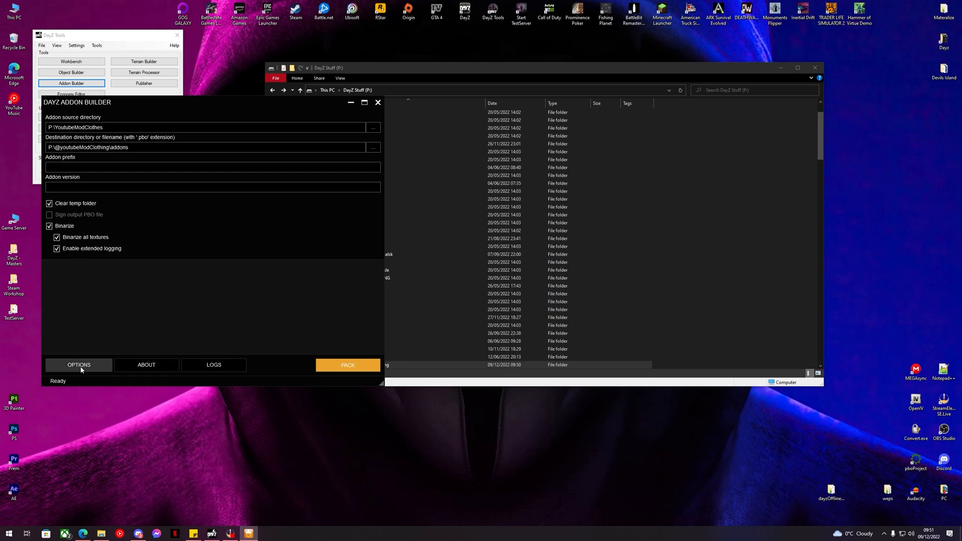
left_click(78, 364)
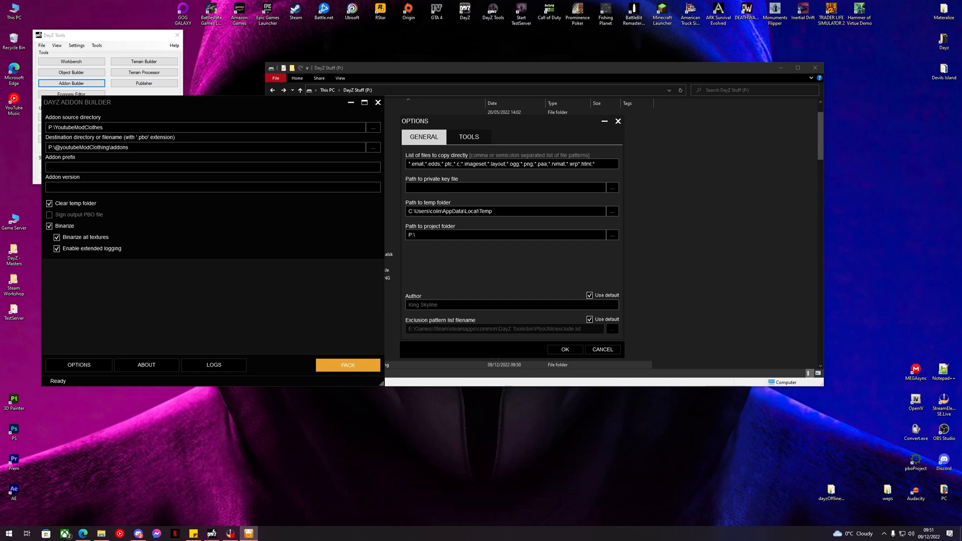
triple_click(511, 164)
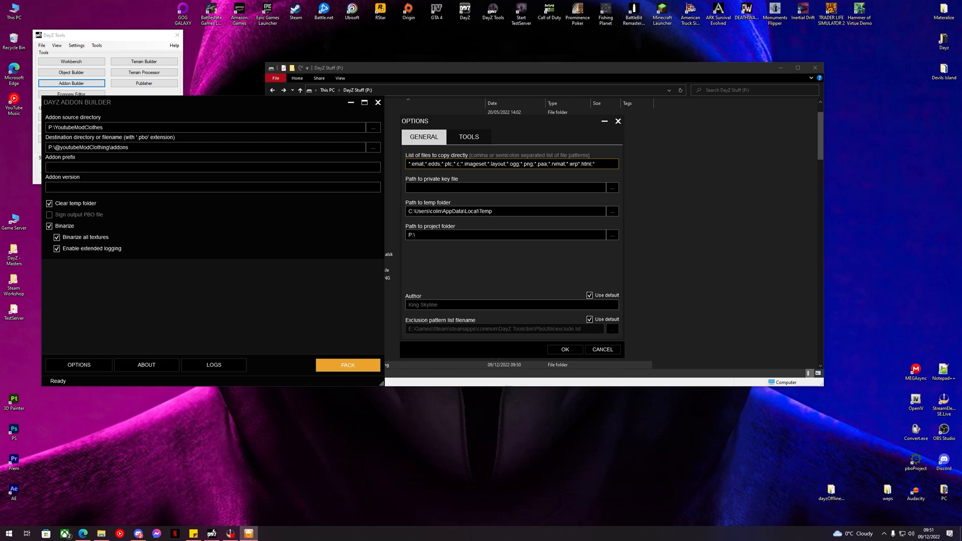
mouse_move(593, 139)
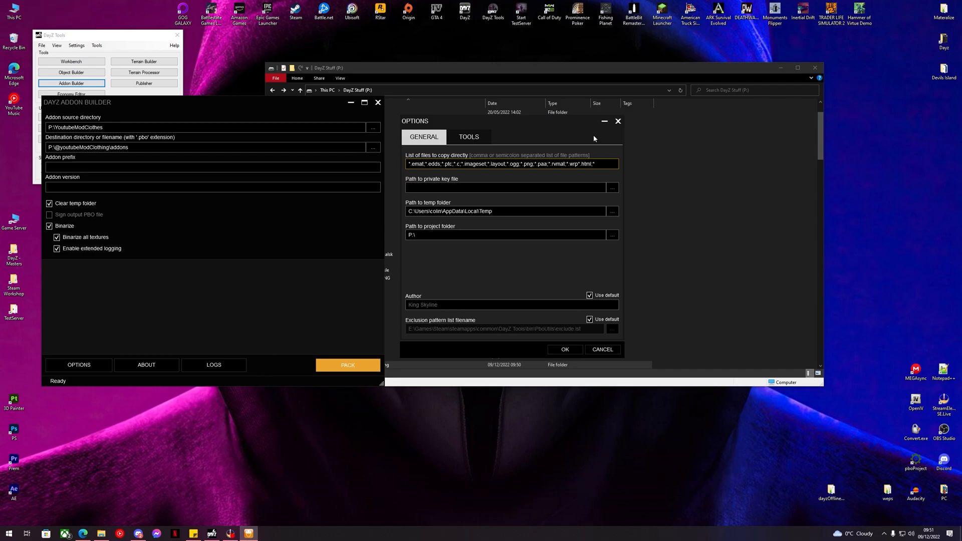
left_click(601, 349)
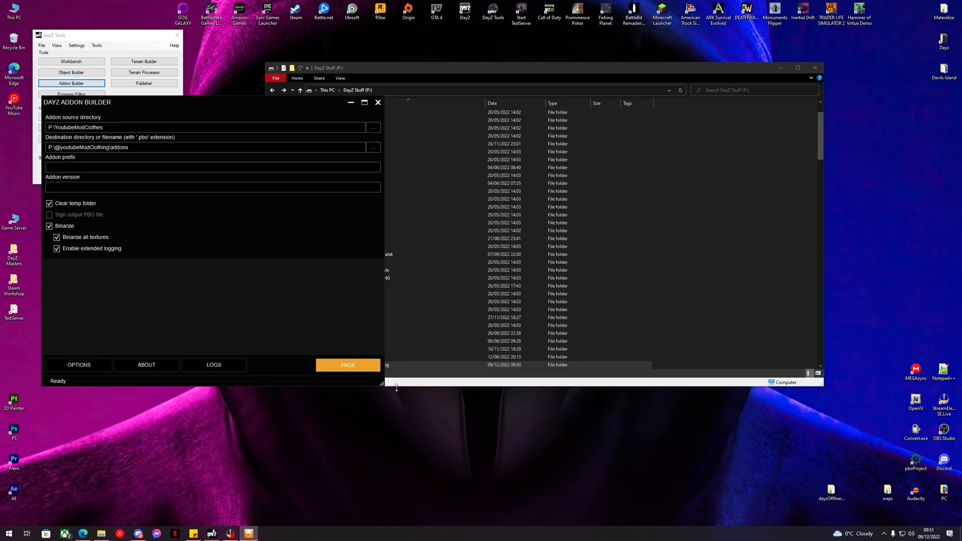
Pack the clothing addon into a PBO and bring up the DayZ Launcher.
left_click(347, 364)
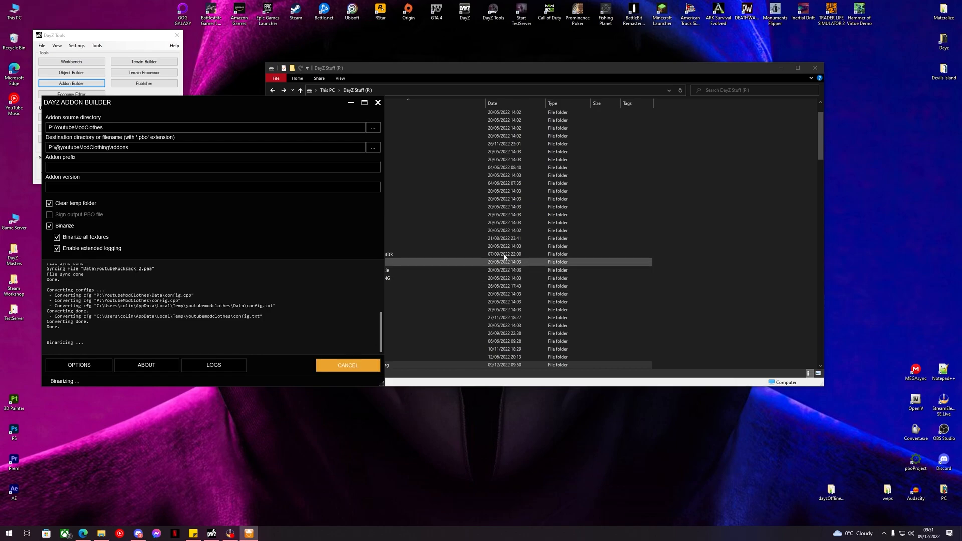
left_click(815, 68)
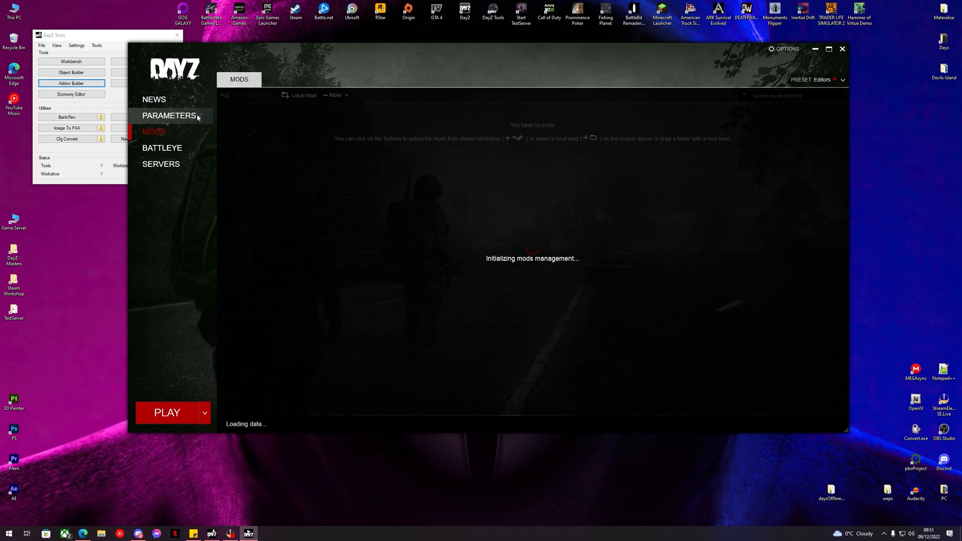
Search the mod list for 'clot' and load DHClothingPack.
left_click(169, 115)
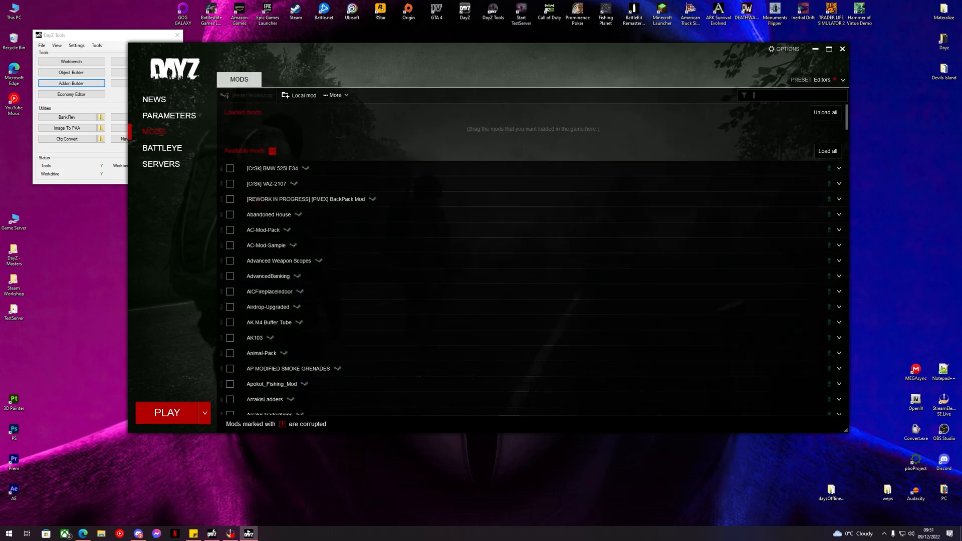
type("cloth")
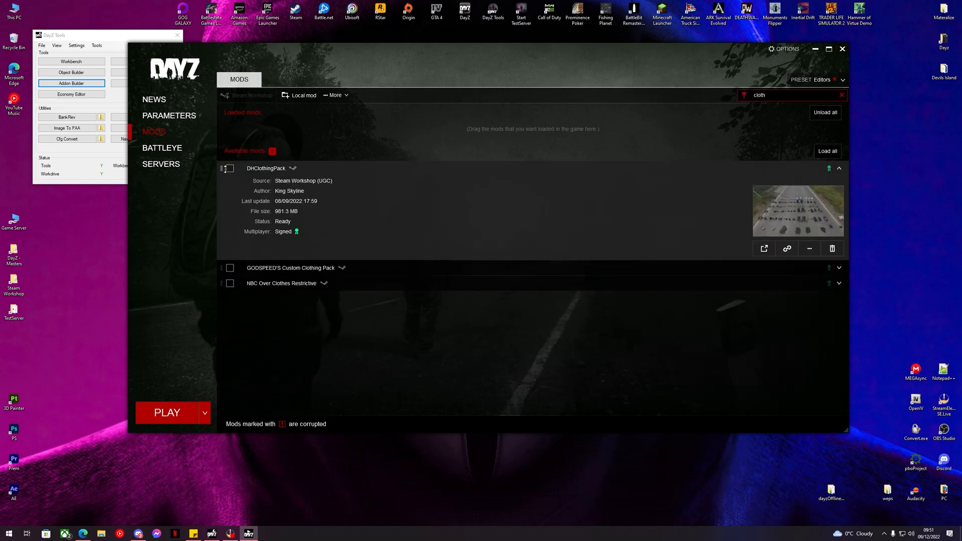
left_click(229, 169)
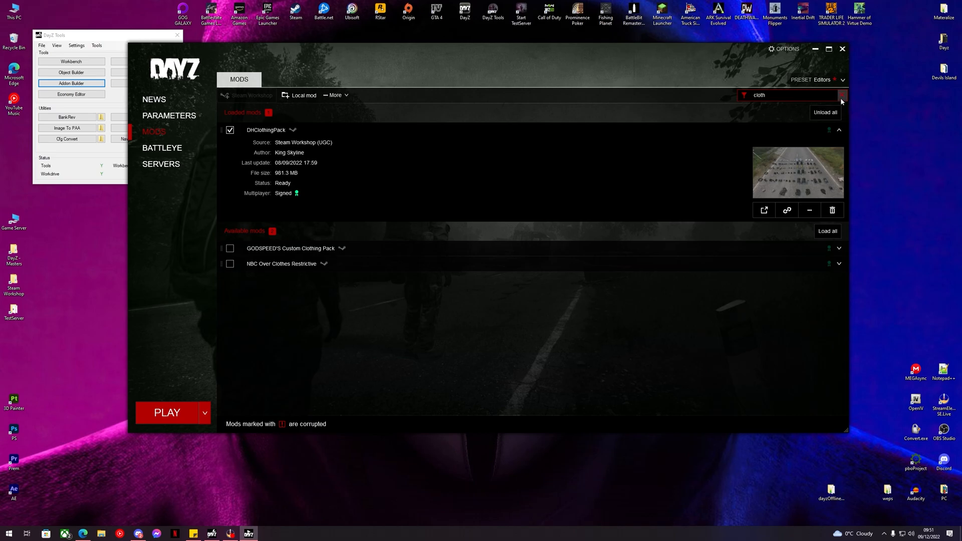
left_click(841, 95)
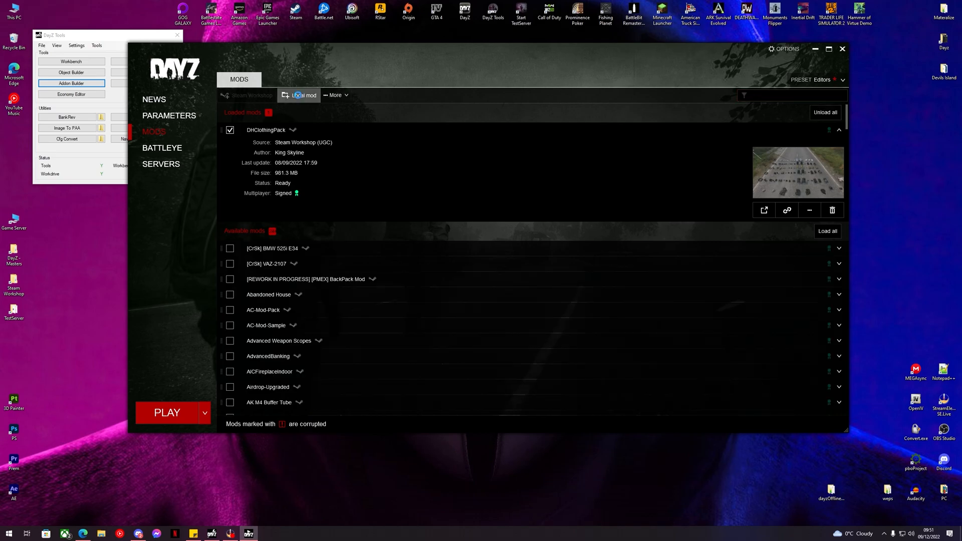
left_click(304, 95)
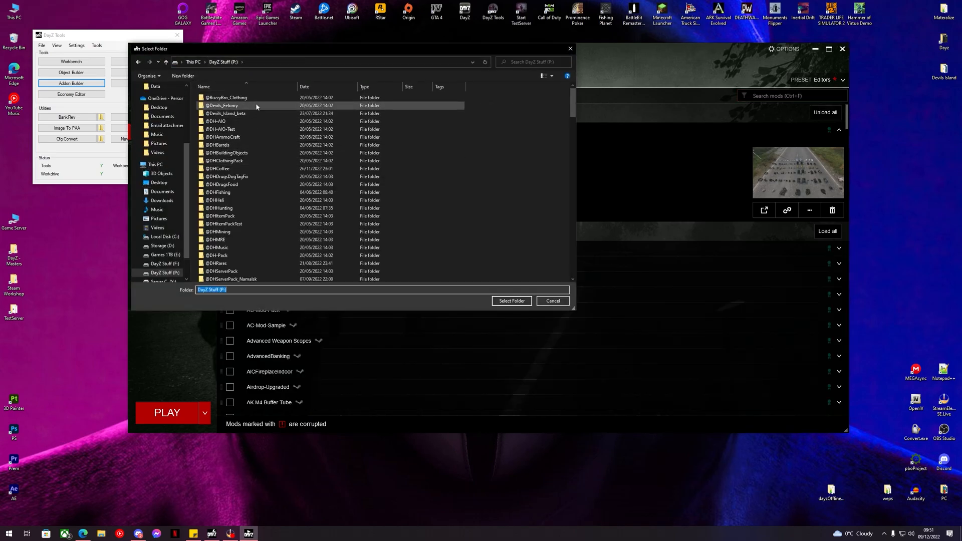
scroll("down", 3)
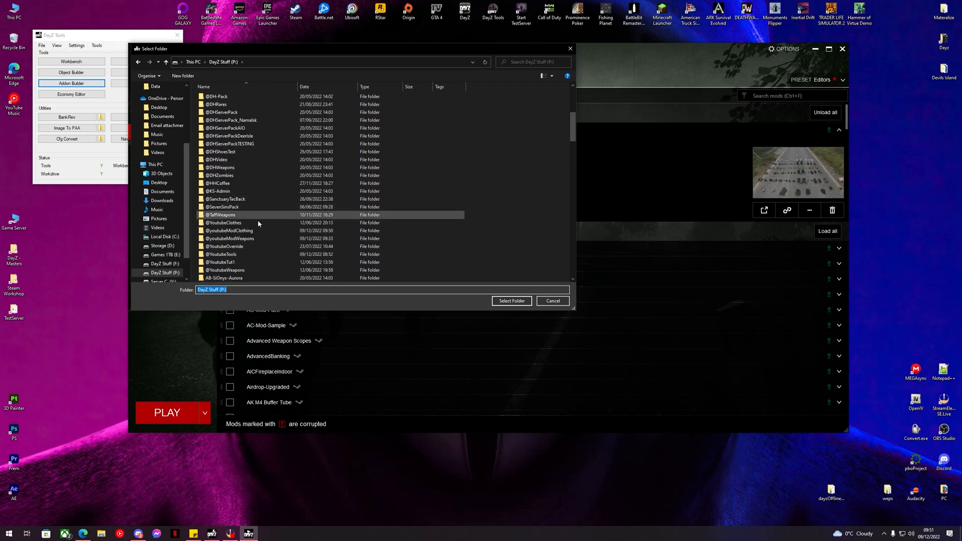
left_click(230, 230)
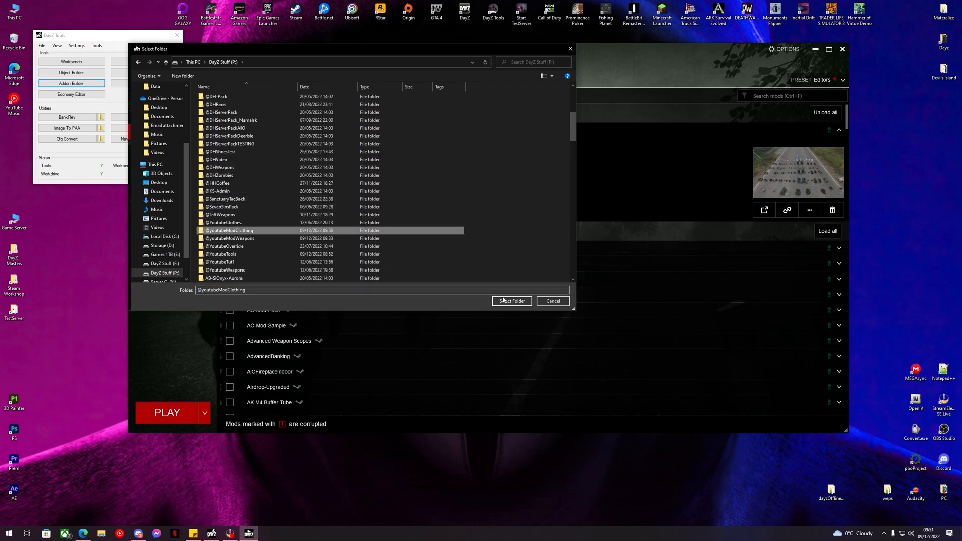
left_click(512, 300)
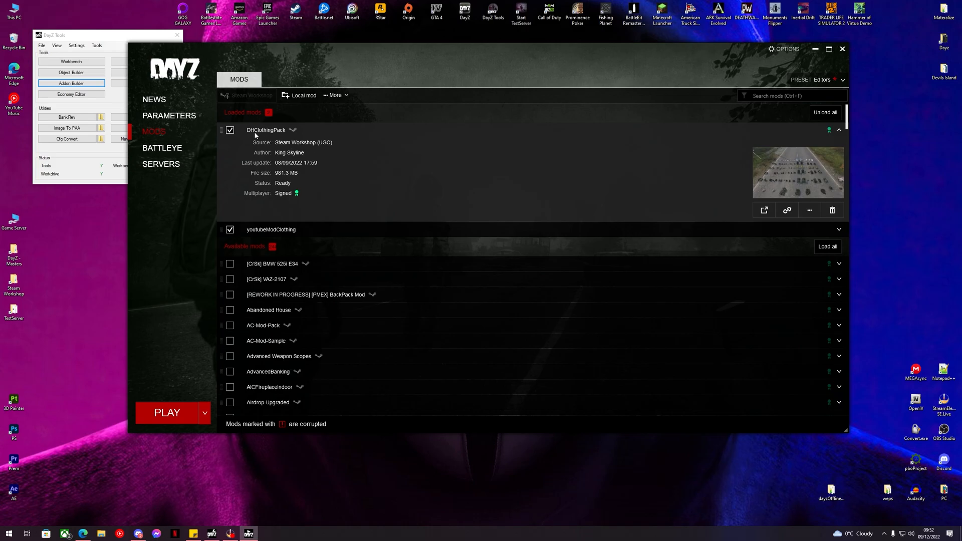
mouse_move(316, 139)
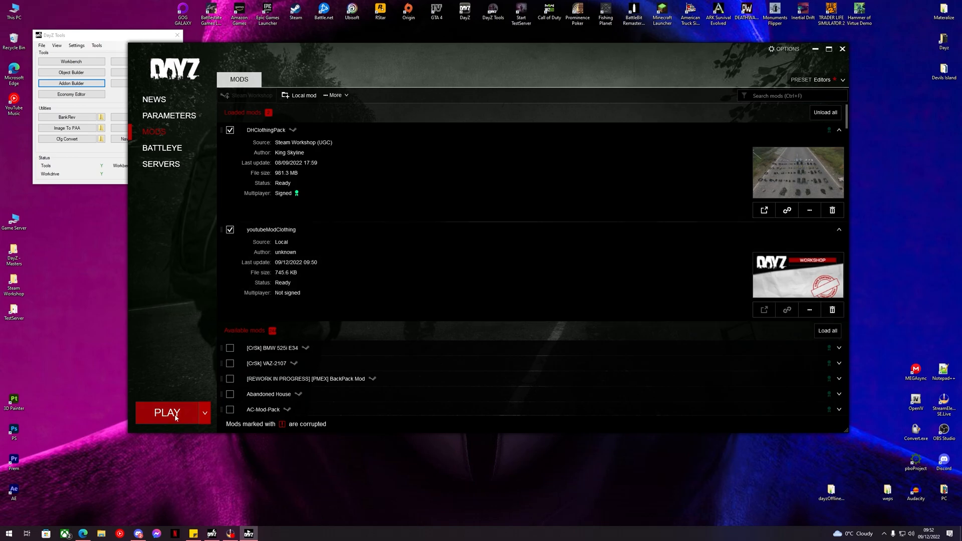
left_click(167, 413)
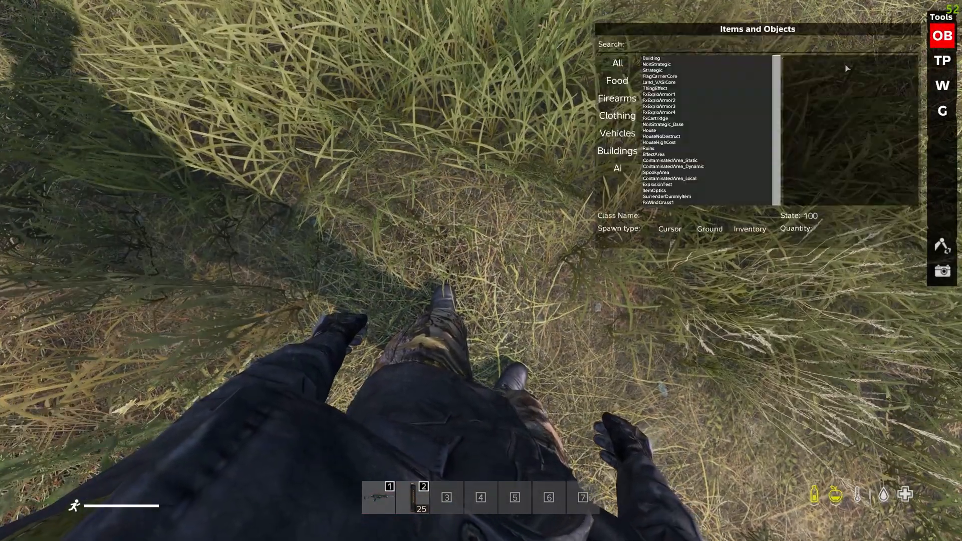
Search 'yo' in the spawn menu and spawn Youtube_Rucksack_2 on the ground.
type("youtub")
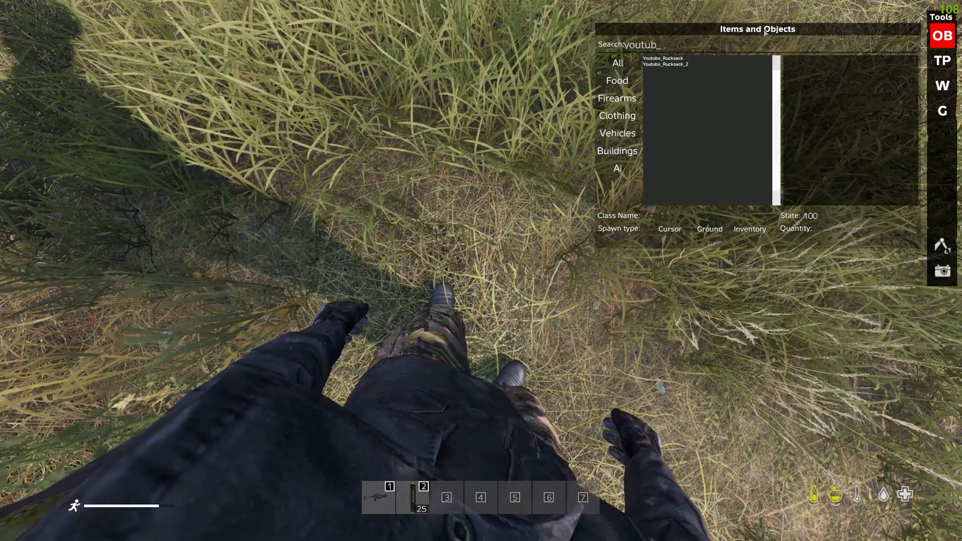
left_click(662, 58)
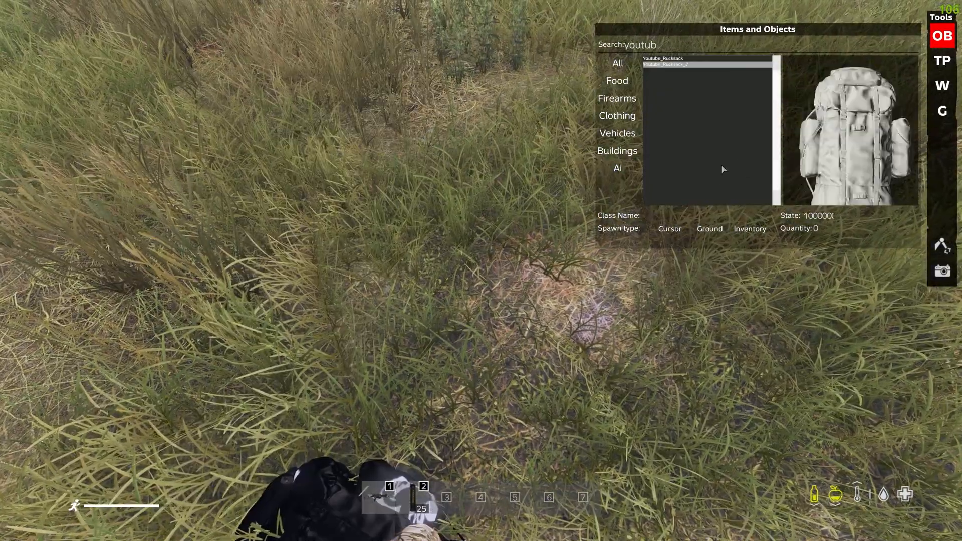
left_click(710, 229)
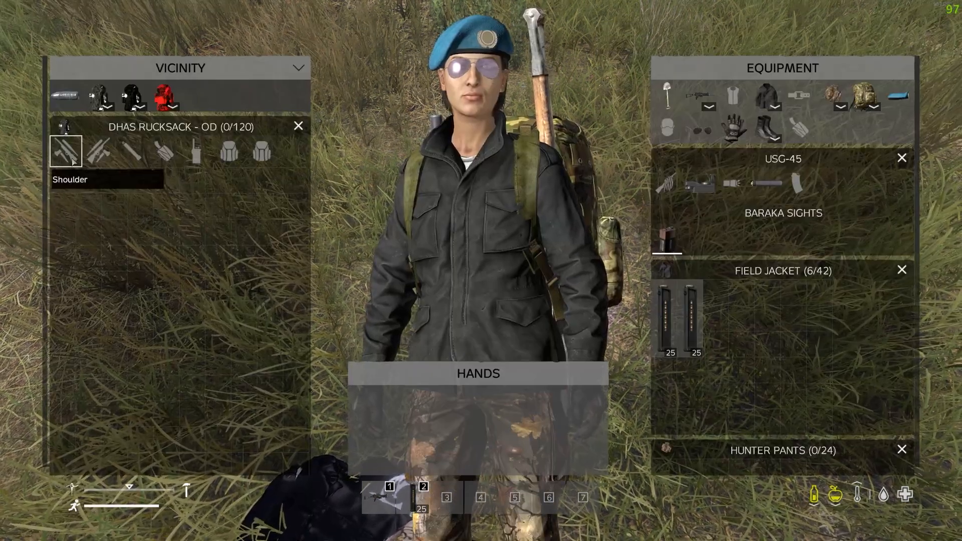
mouse_move(164, 151)
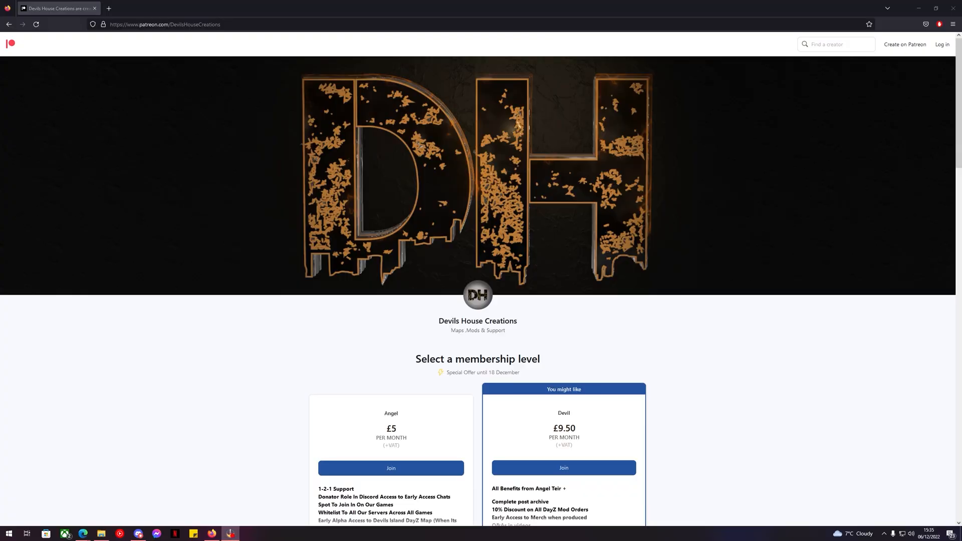
mouse_move(321, 376)
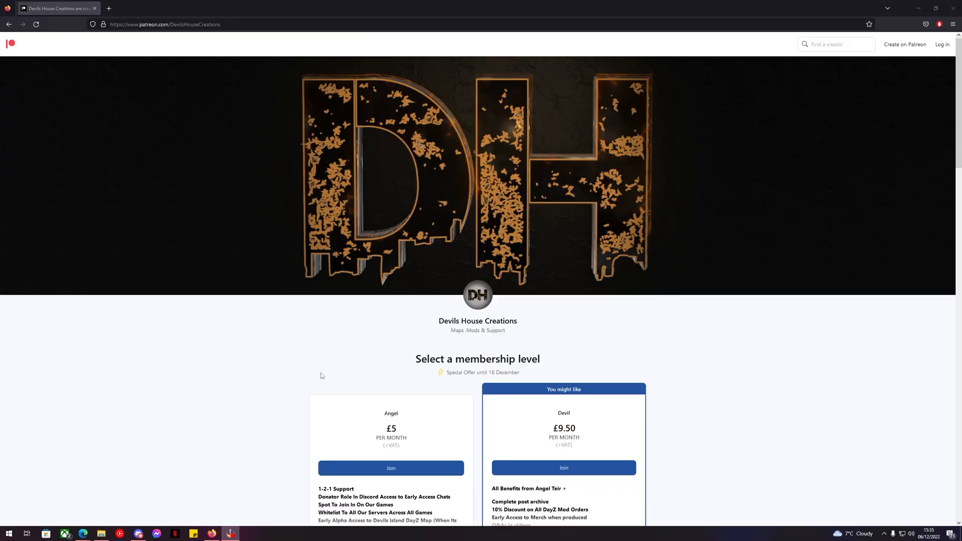
scroll("down", 3)
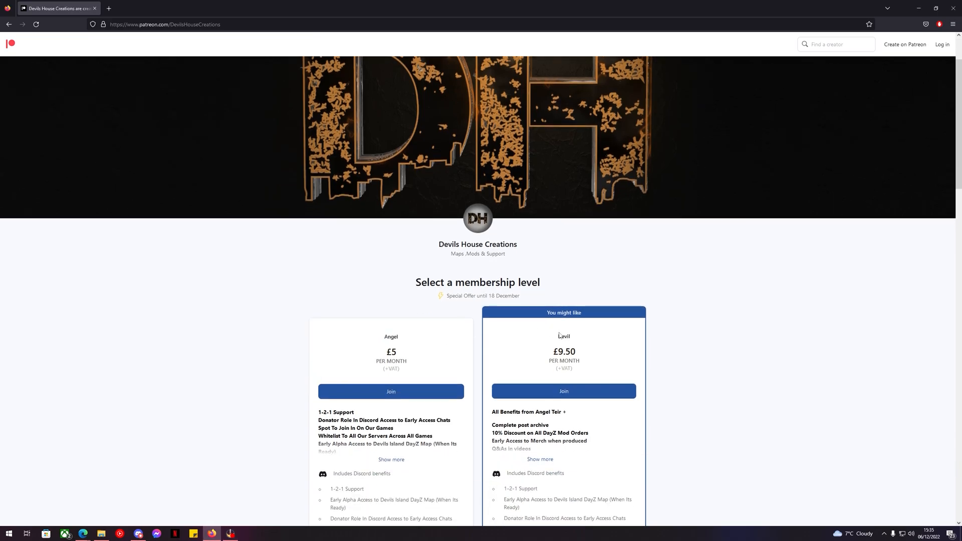
scroll("down", 3)
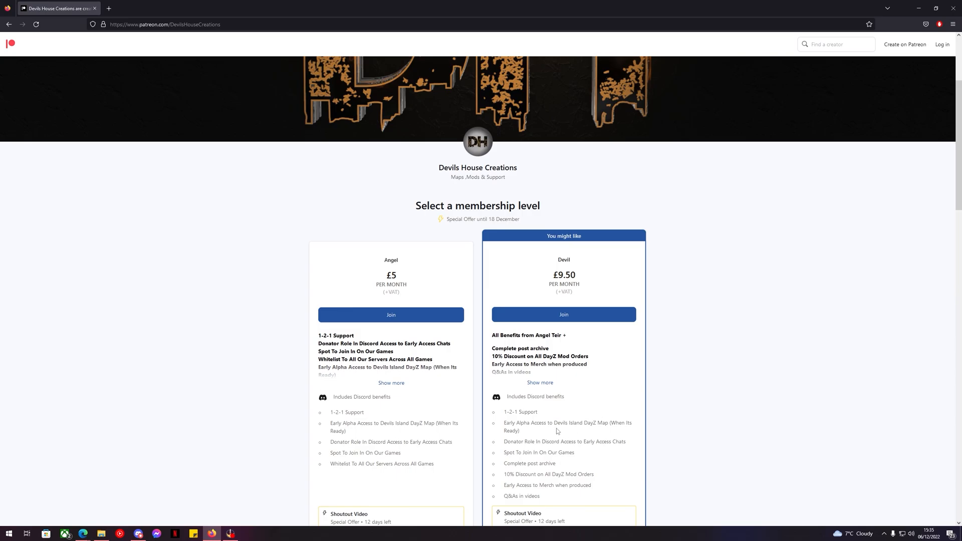
mouse_move(613, 425)
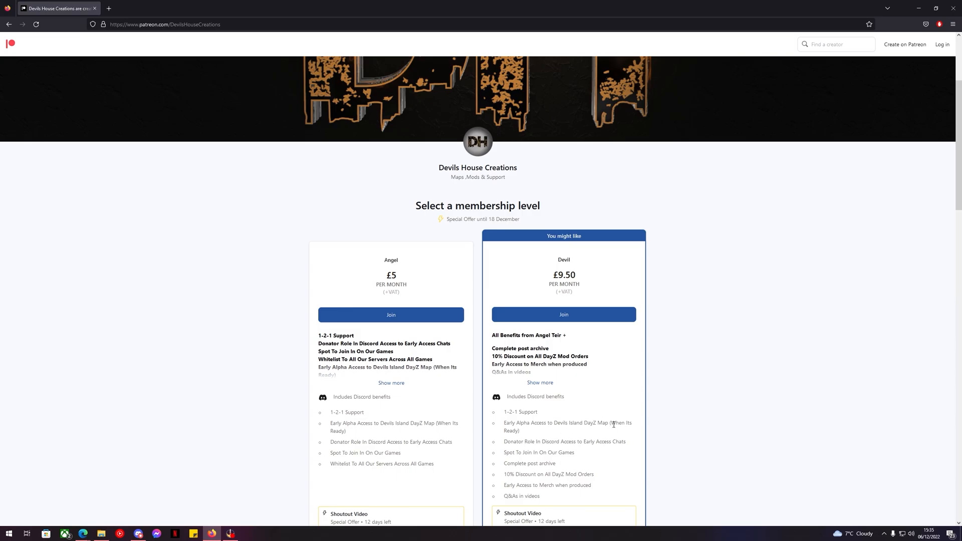